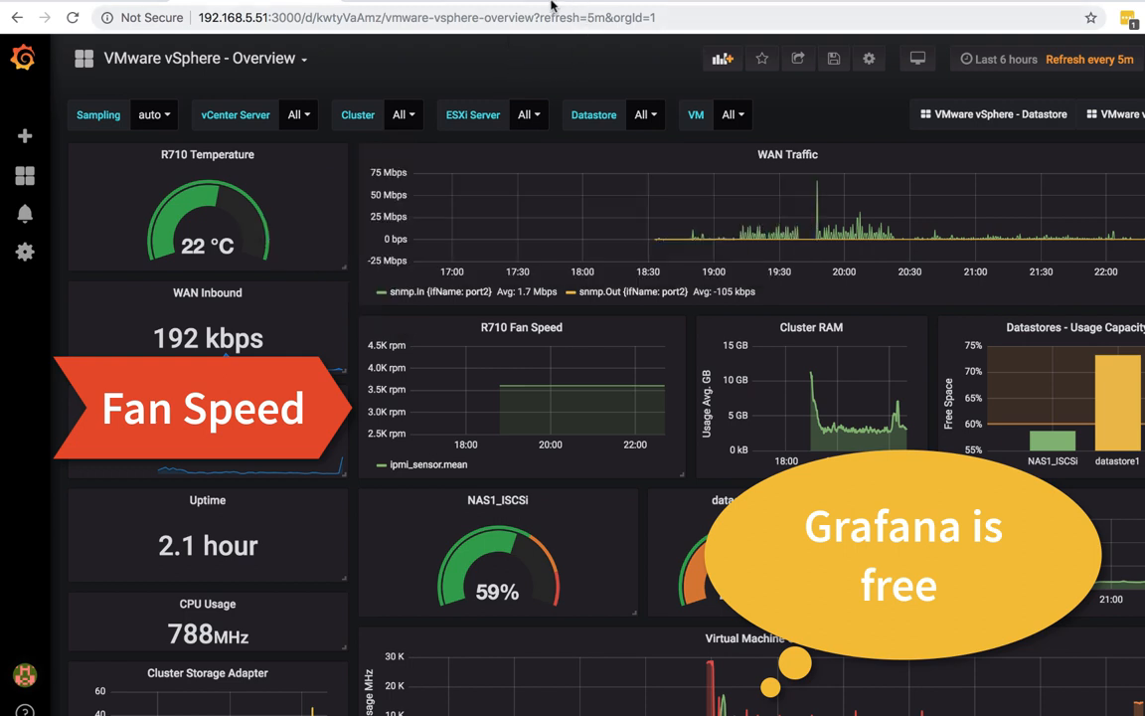
pyautogui.moveTo(267, 72)
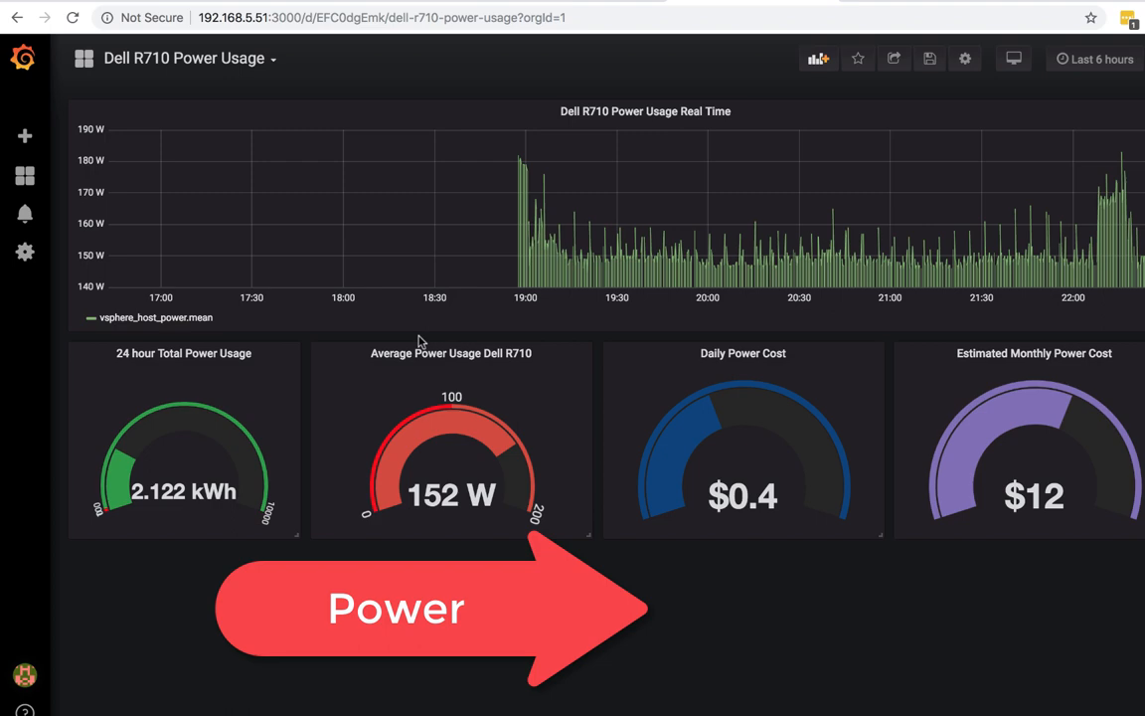
pyautogui.moveTo(819, 60)
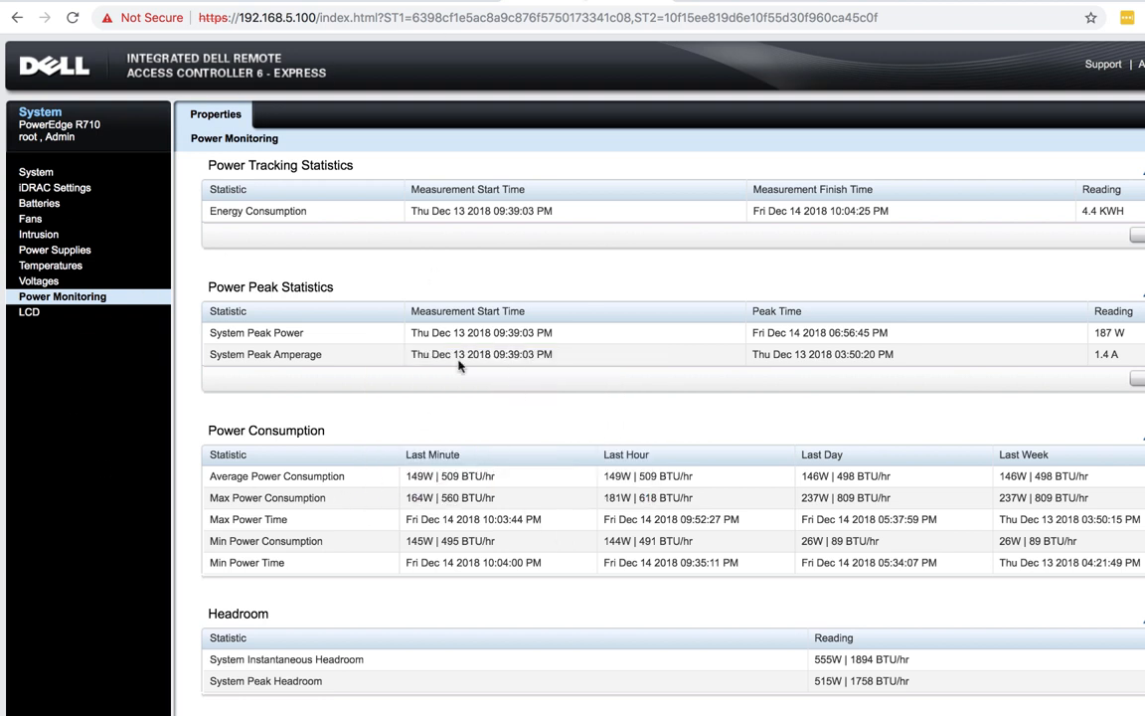
pyautogui.moveTo(254, 434)
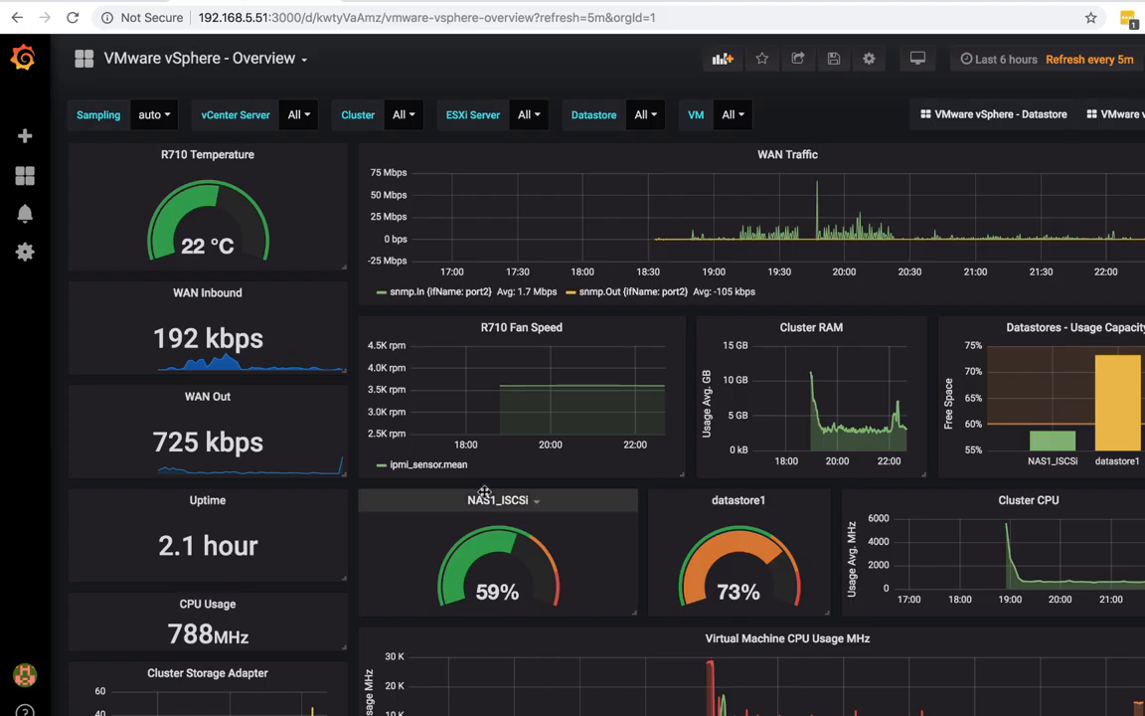
pyautogui.moveTo(446, 417)
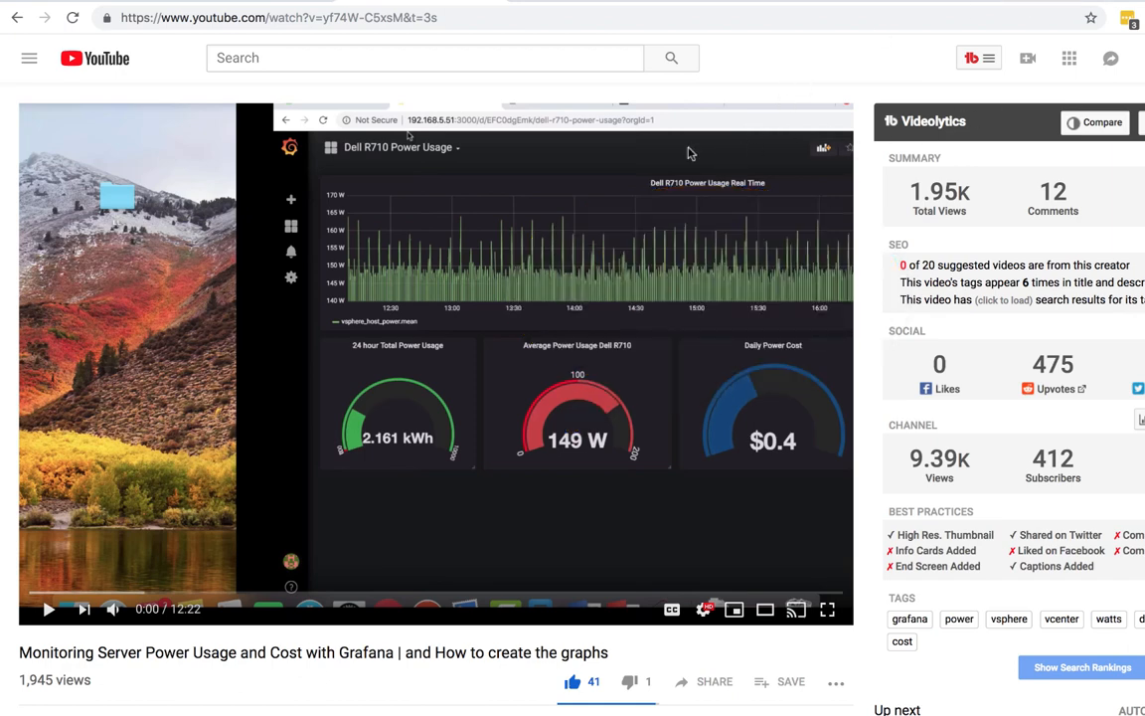
# Go to the account's own YouTube channel and show more of its uploads.
pyautogui.scroll(-3)
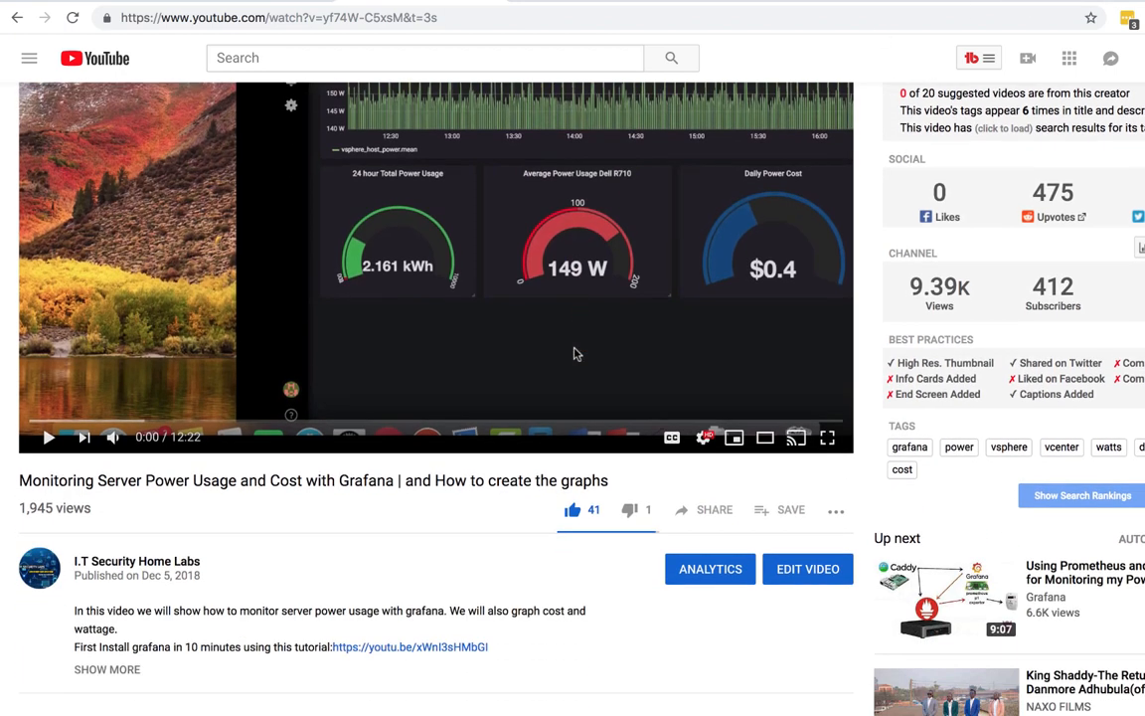
pyautogui.scroll(-3)
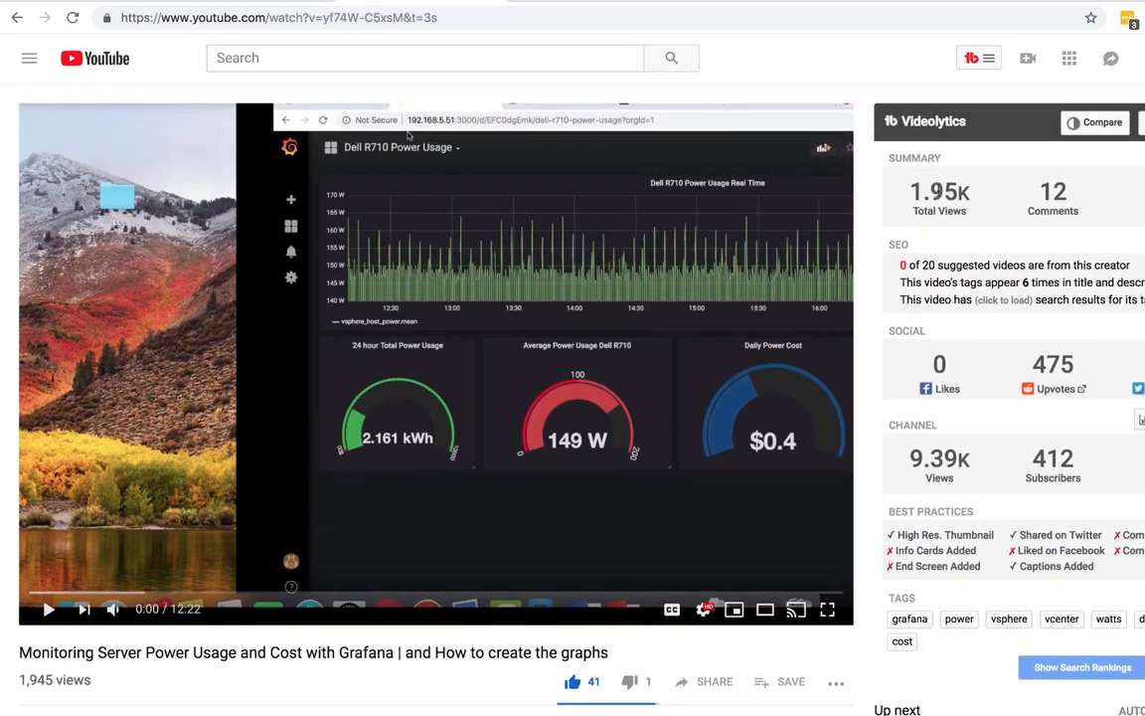
pyautogui.click(1110, 58)
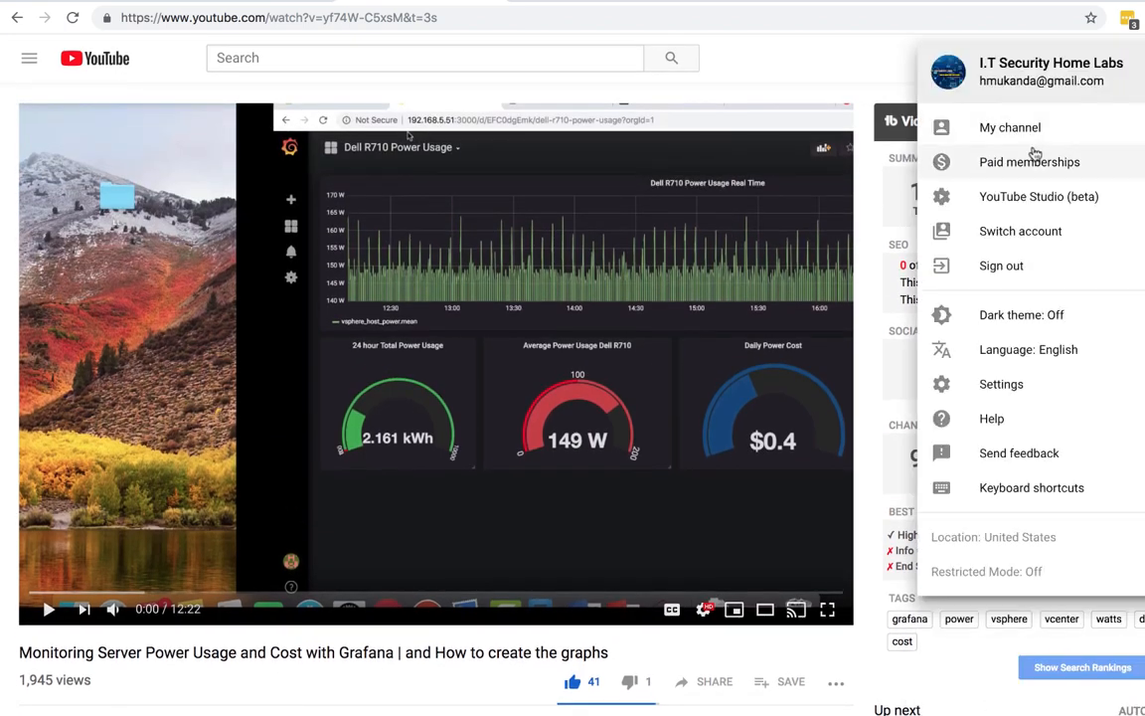
pyautogui.click(1010, 127)
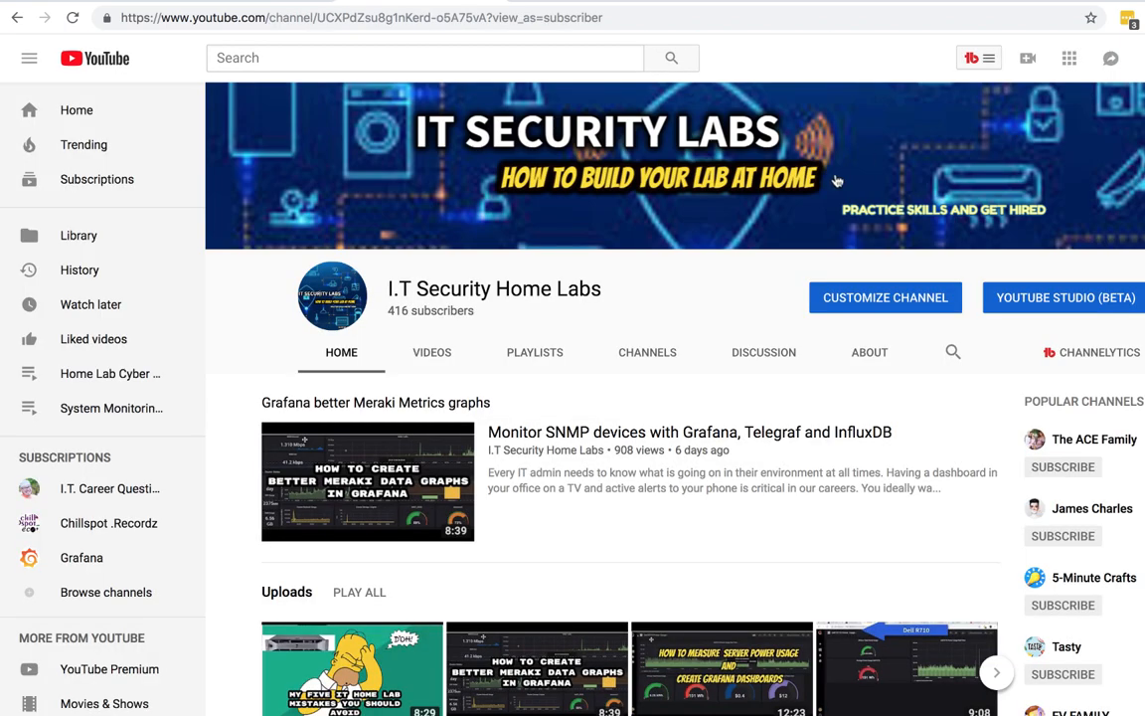
pyautogui.scroll(-3)
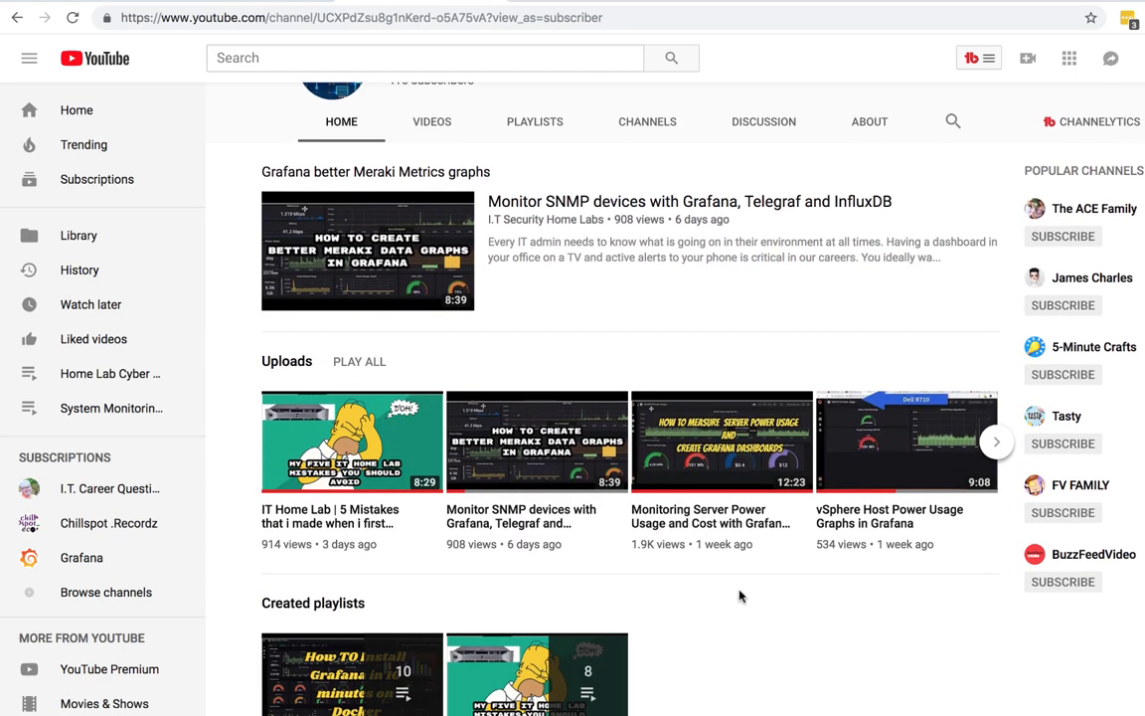
pyautogui.click(994, 441)
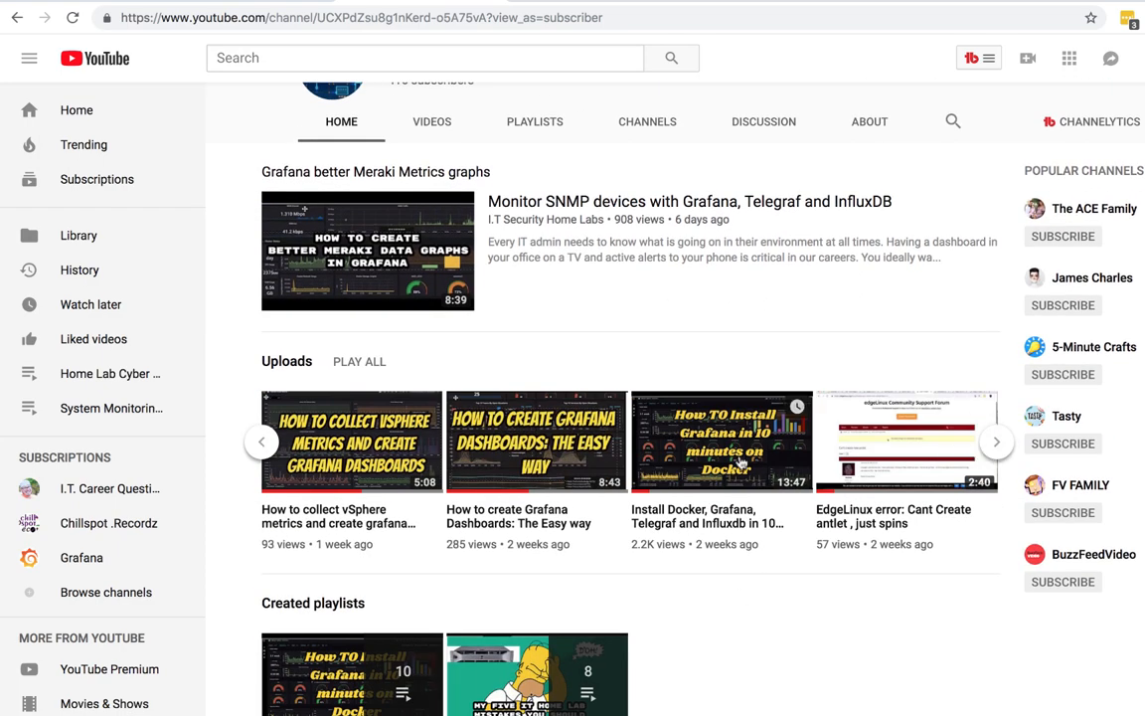
# Play the 'Install Docker, Grafana, Telegraf and Influxdb' video and scroll to its comments.
pyautogui.click(720, 442)
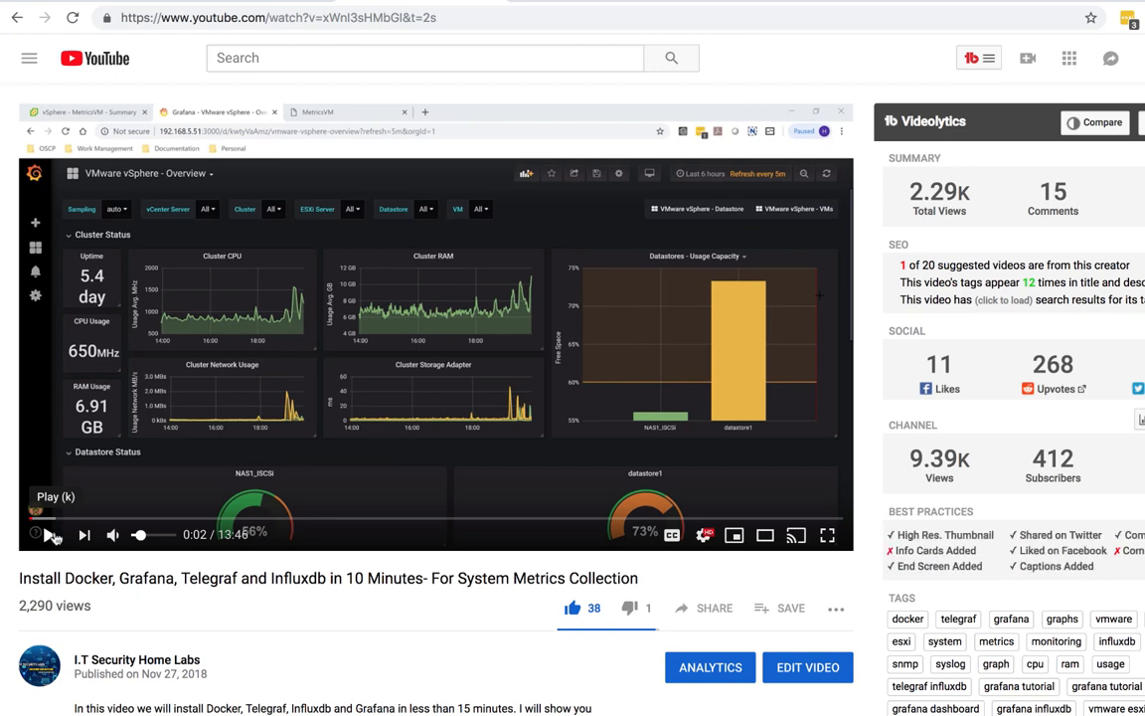
pyautogui.scroll(-3)
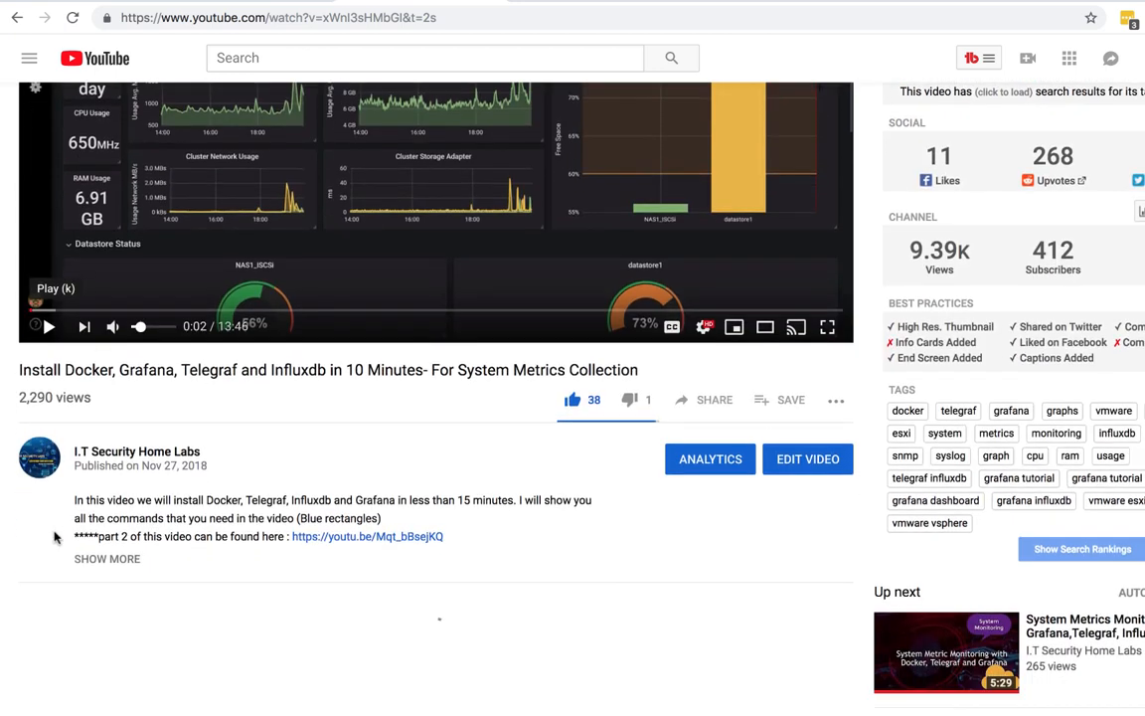
pyautogui.scroll(-3)
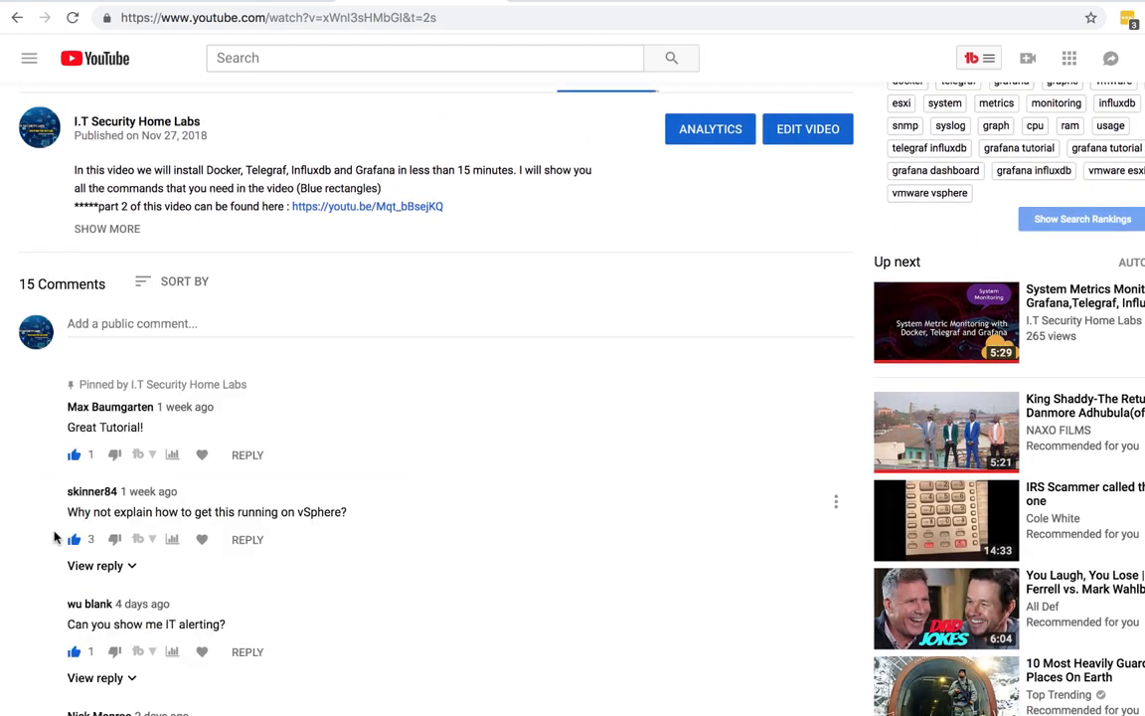
pyautogui.scroll(-3)
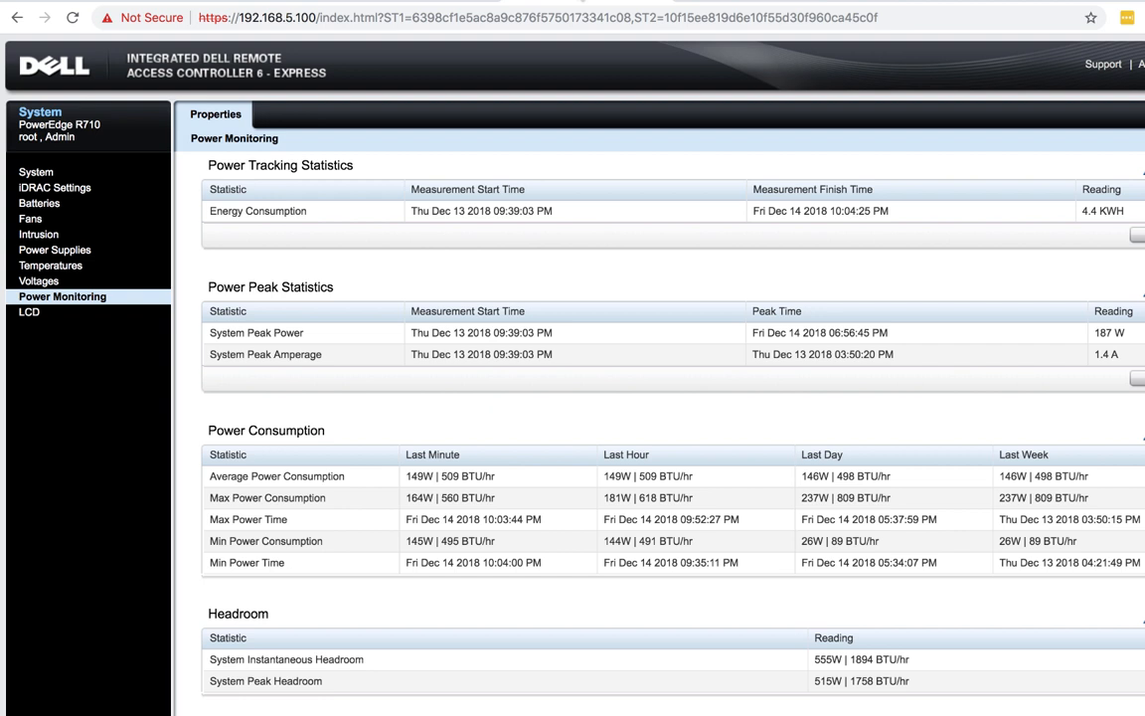
pyautogui.moveTo(275, 81)
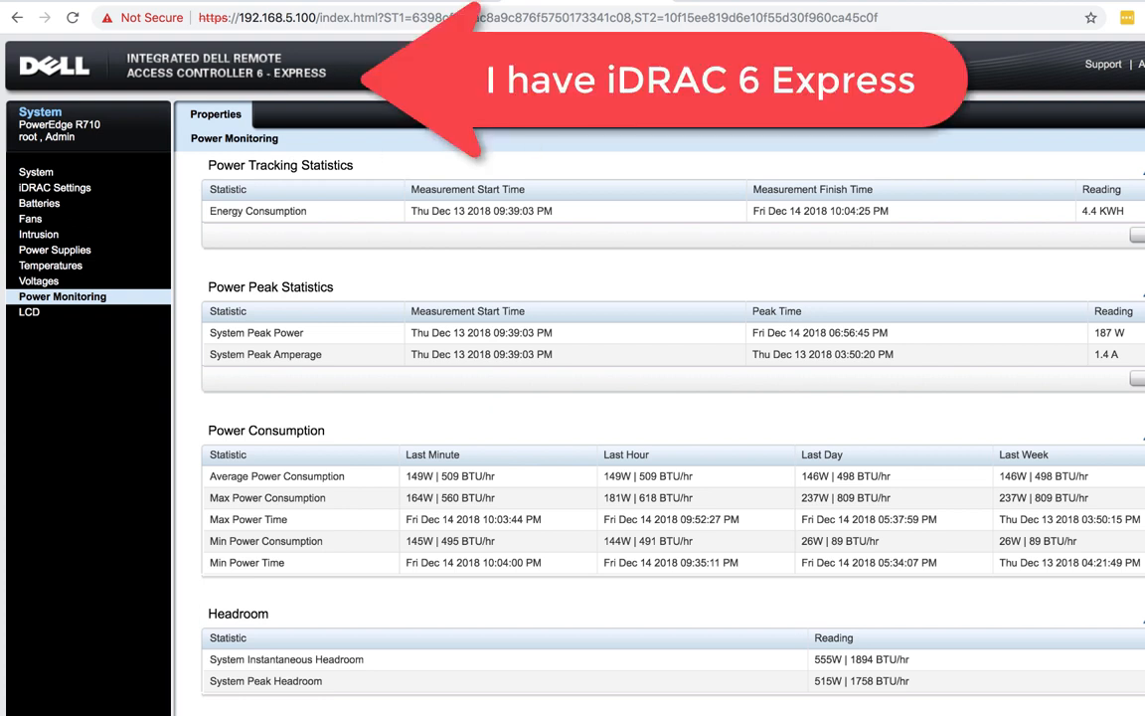
pyautogui.moveTo(352, 310)
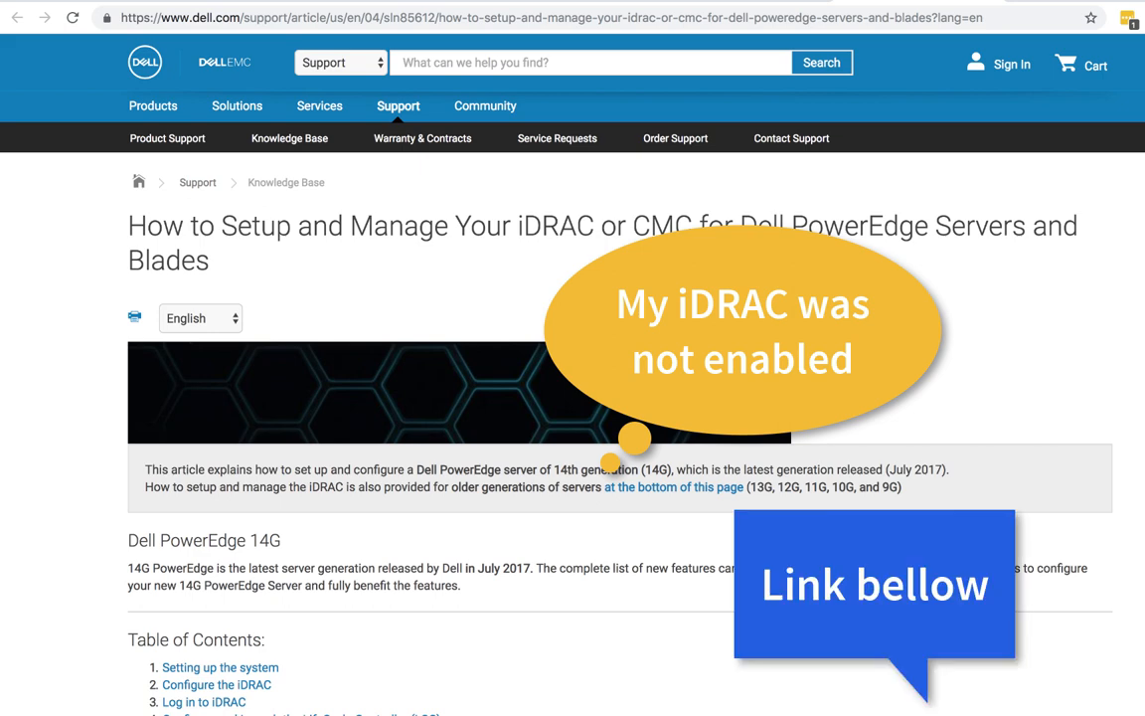
pyautogui.scroll(-3)
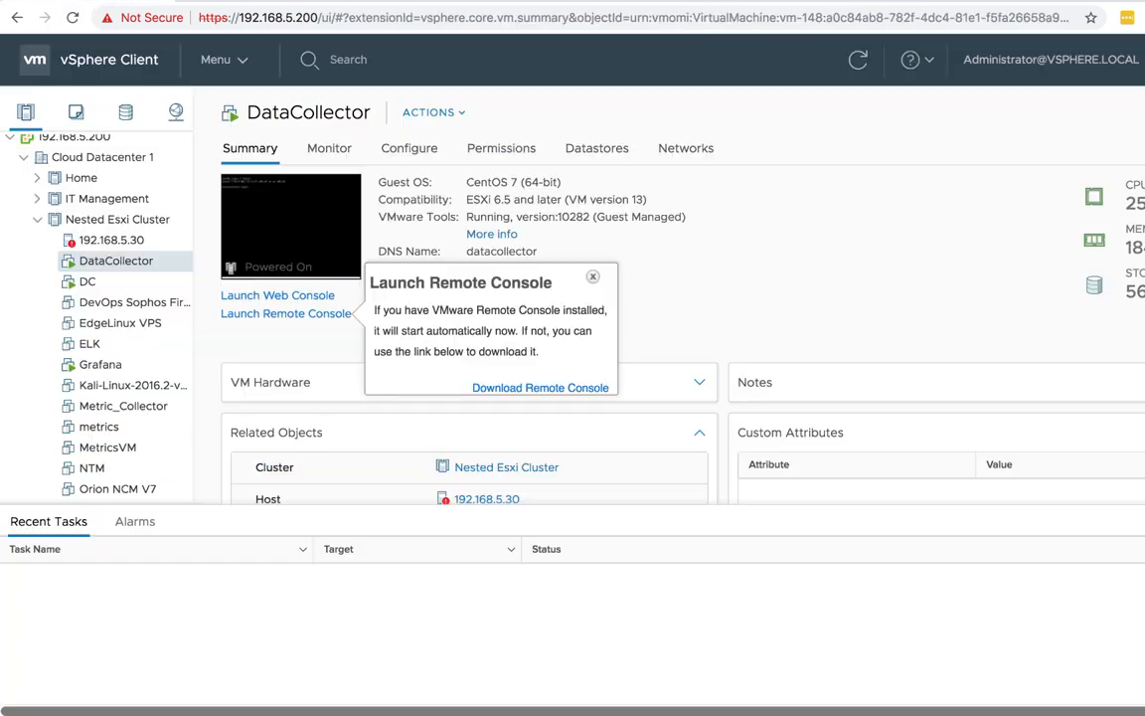
pyautogui.moveTo(100, 364)
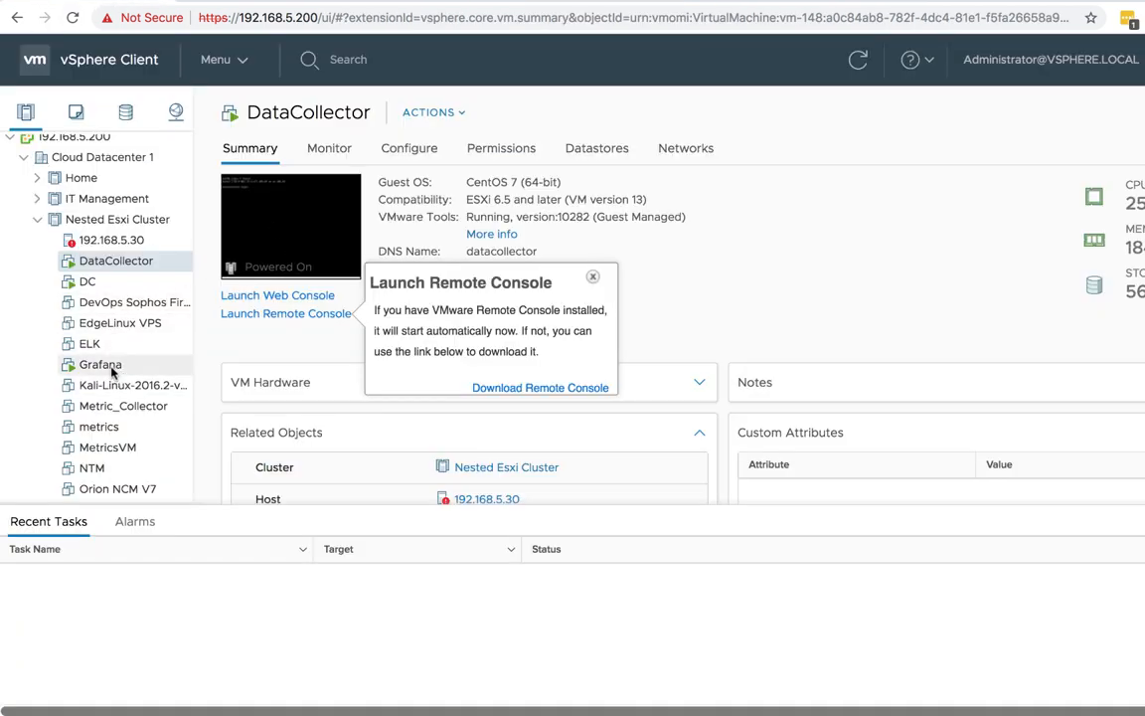
# Close the console popup and select the DataCollector virtual machine in the inventory.
pyautogui.click(592, 276)
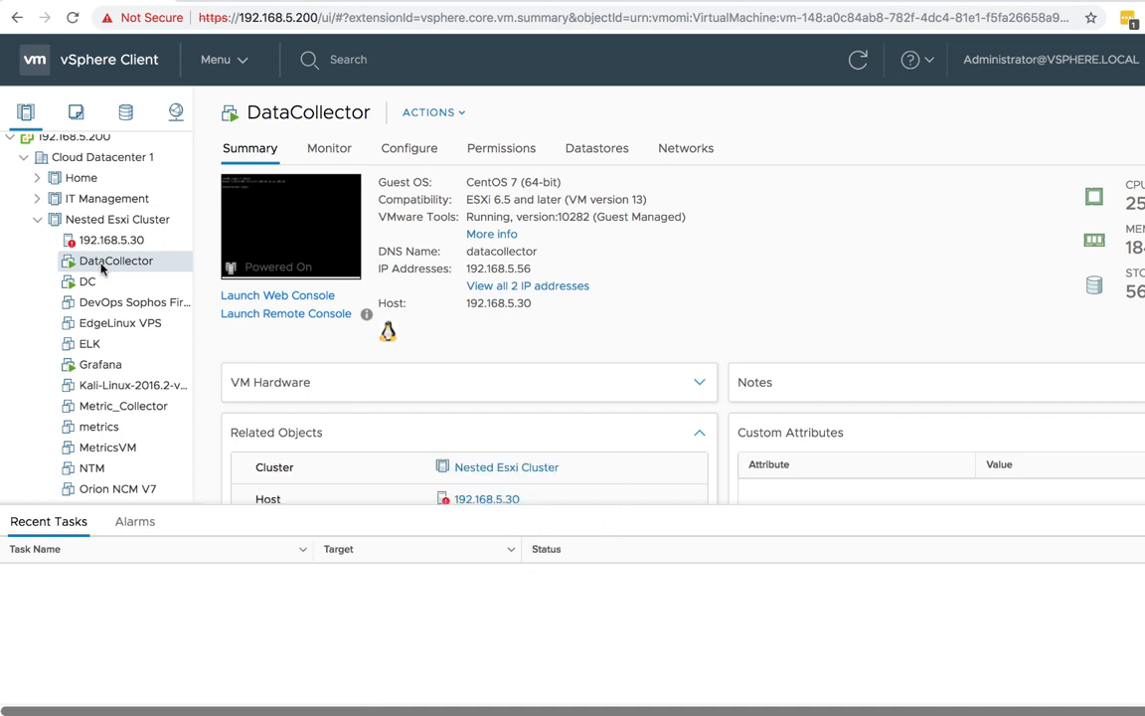
pyautogui.click(286, 314)
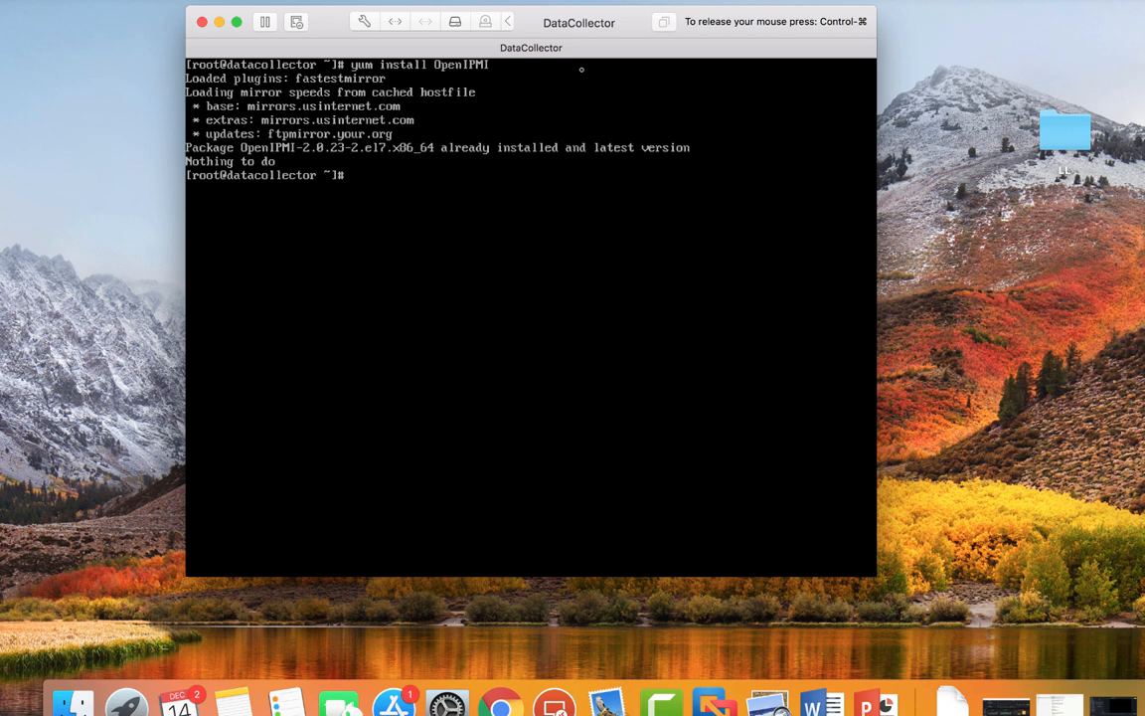
# Run ipmitool -I lanplus -H 192.168.5.100 -U root sdr -v to list the server's sensor records.
pyautogui.write('ipmitool -I lanplus -H 192.168.5.100 -U root -P Lahilabs2018 sdr -v')
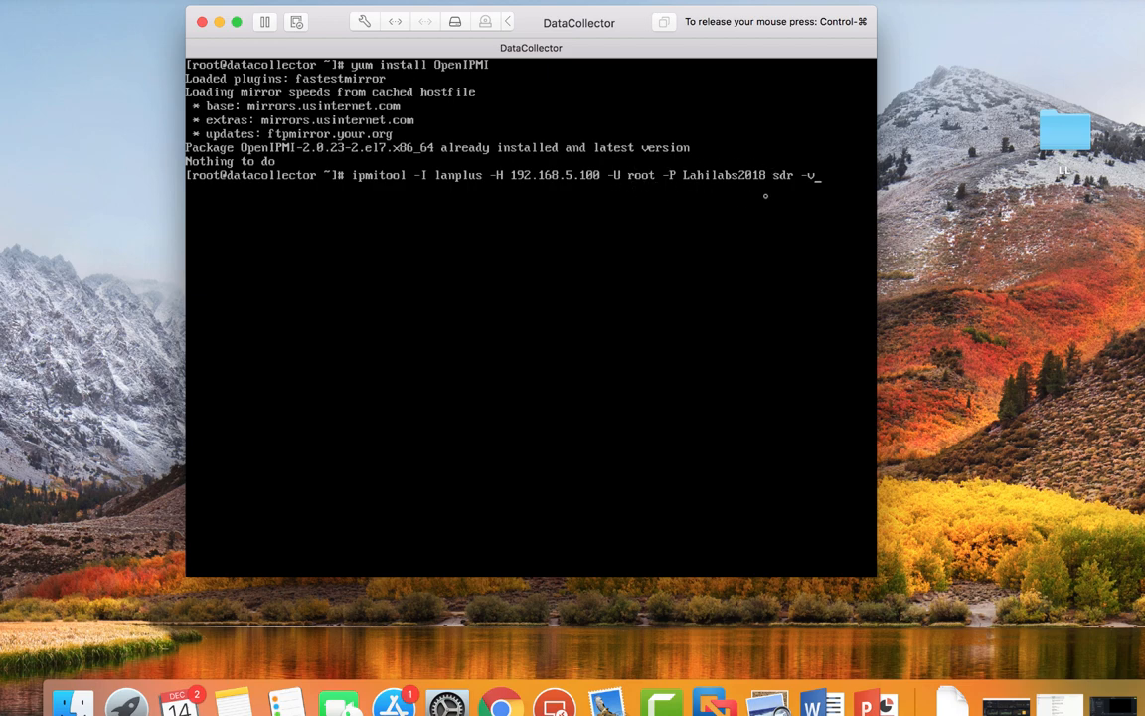
pyautogui.moveTo(724, 235)
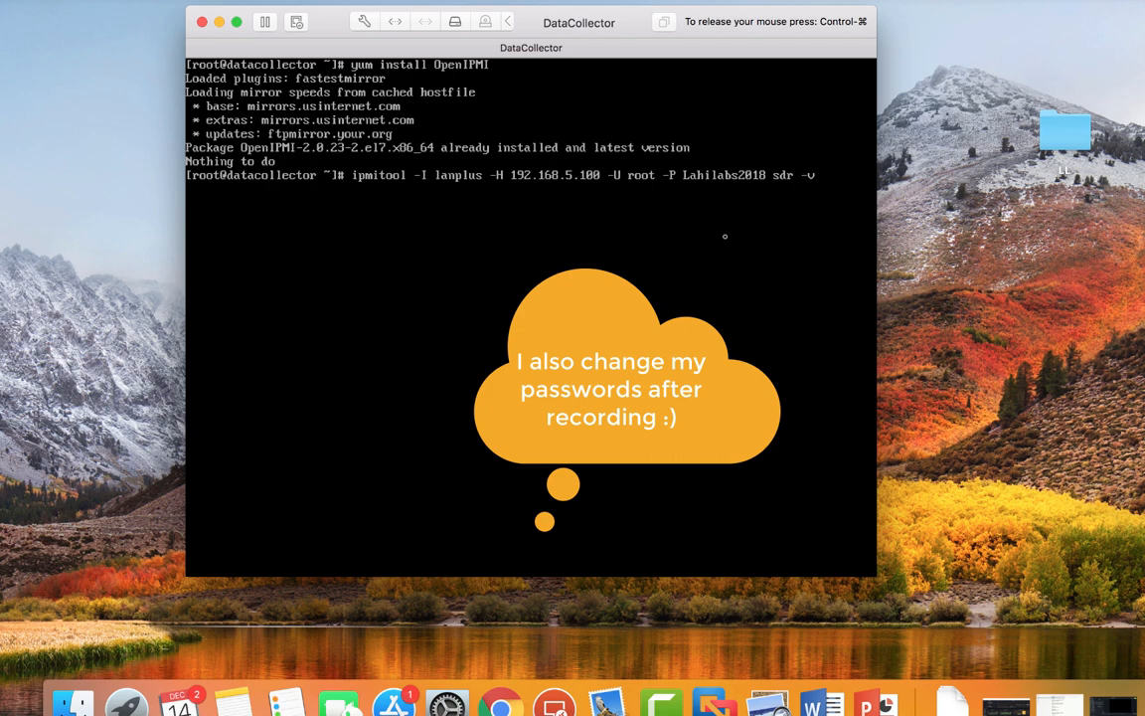
pyautogui.press('Return')
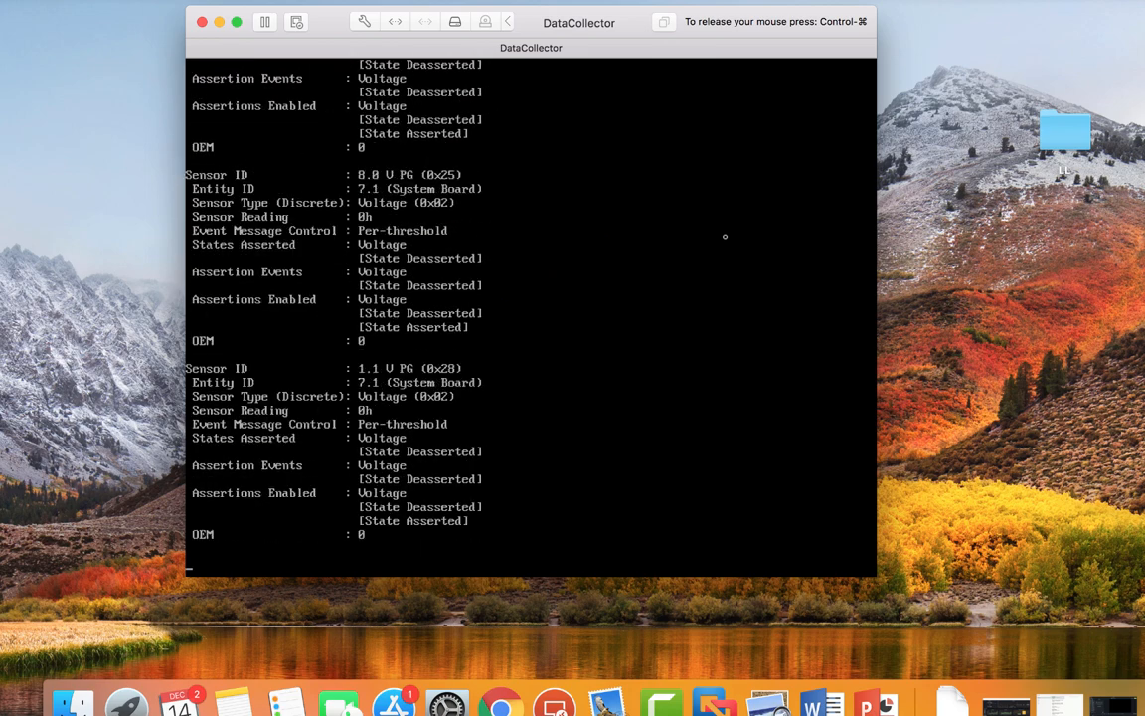
pyautogui.scroll(-3)
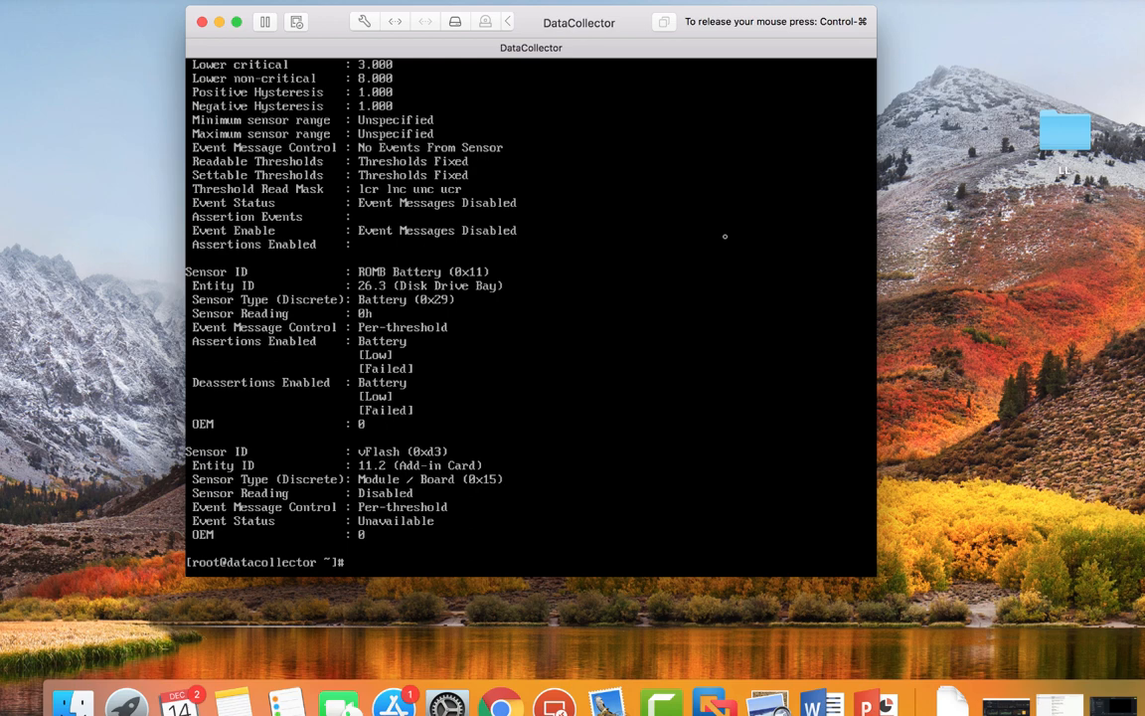
# Open /etc/telegraf/telegraf.conf in vi for editing.
pyautogui.write('vi /etc/telegraf/telegraf.conf')
pyautogui.write(':/')
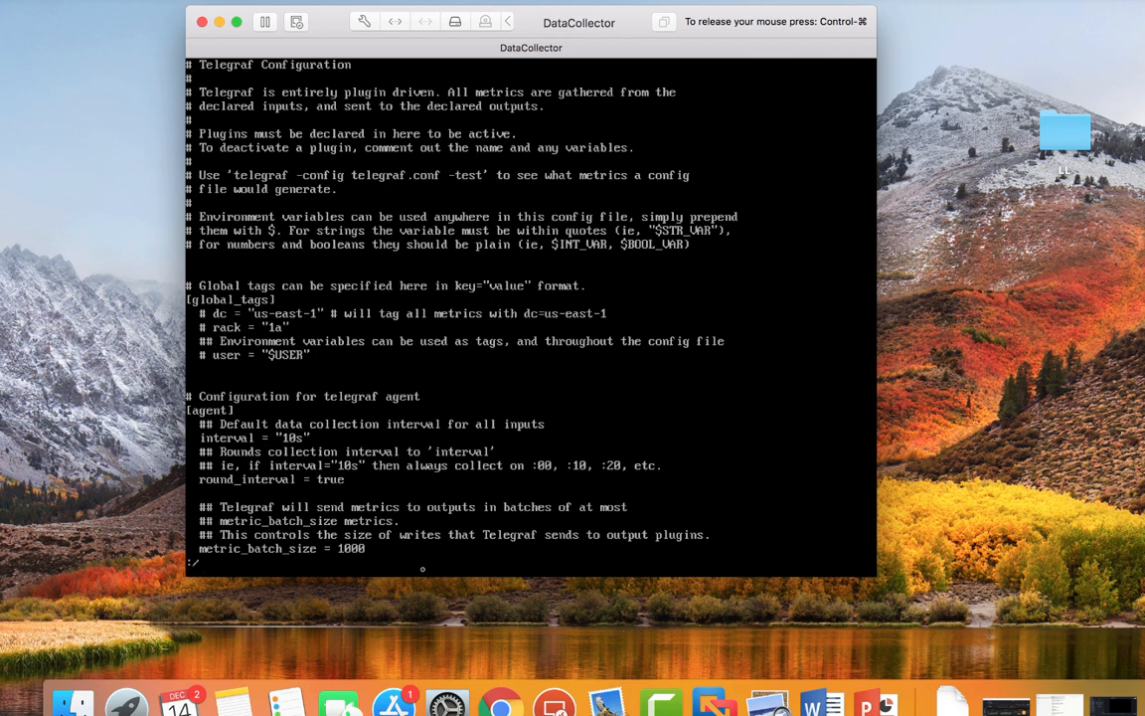
# Search for the ipmi section in telegraf.conf and scroll through it.
pyautogui.write('ipm')
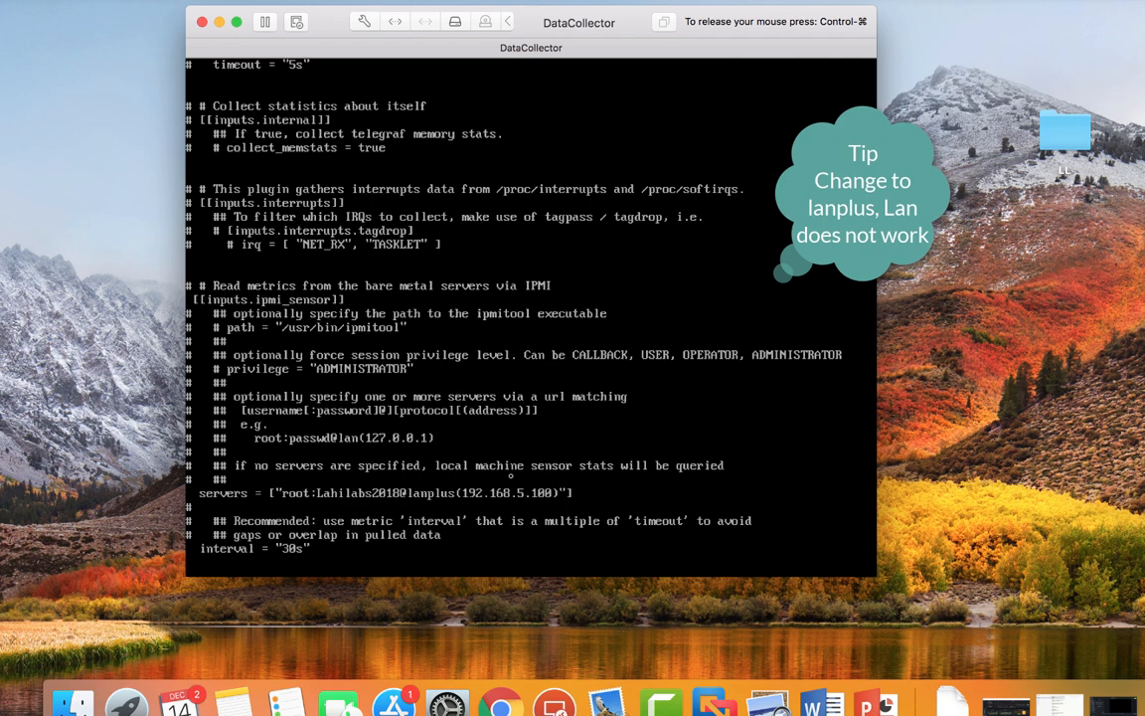
pyautogui.scroll(-3)
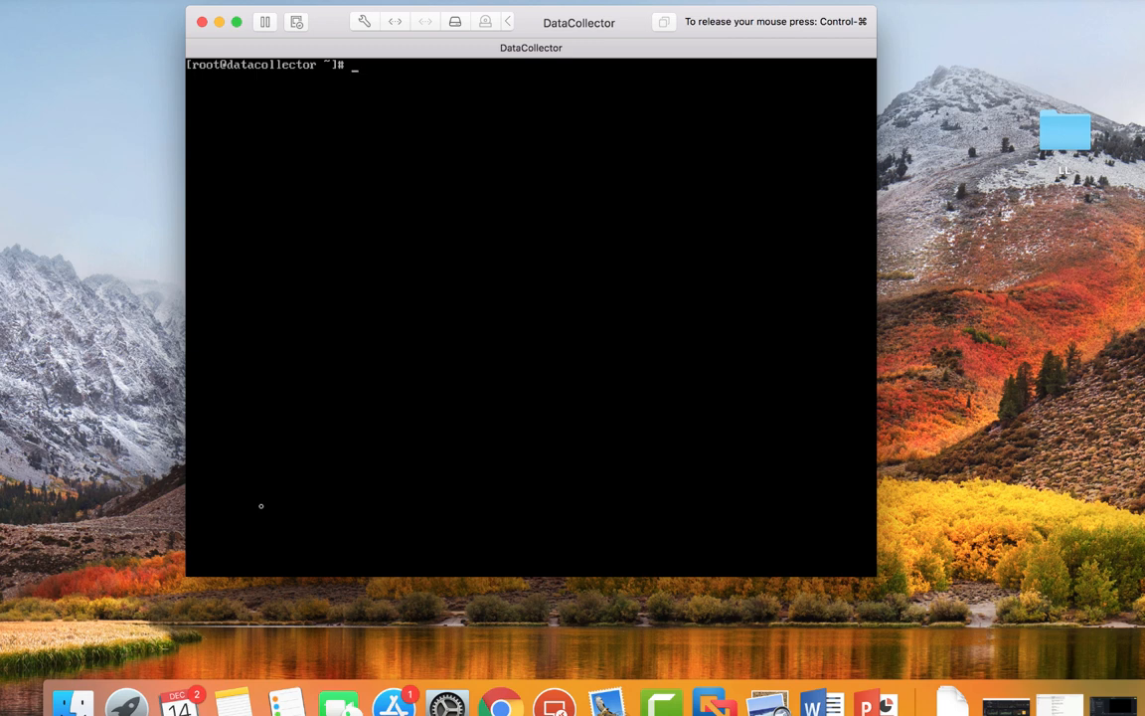
pyautogui.moveTo(501, 704)
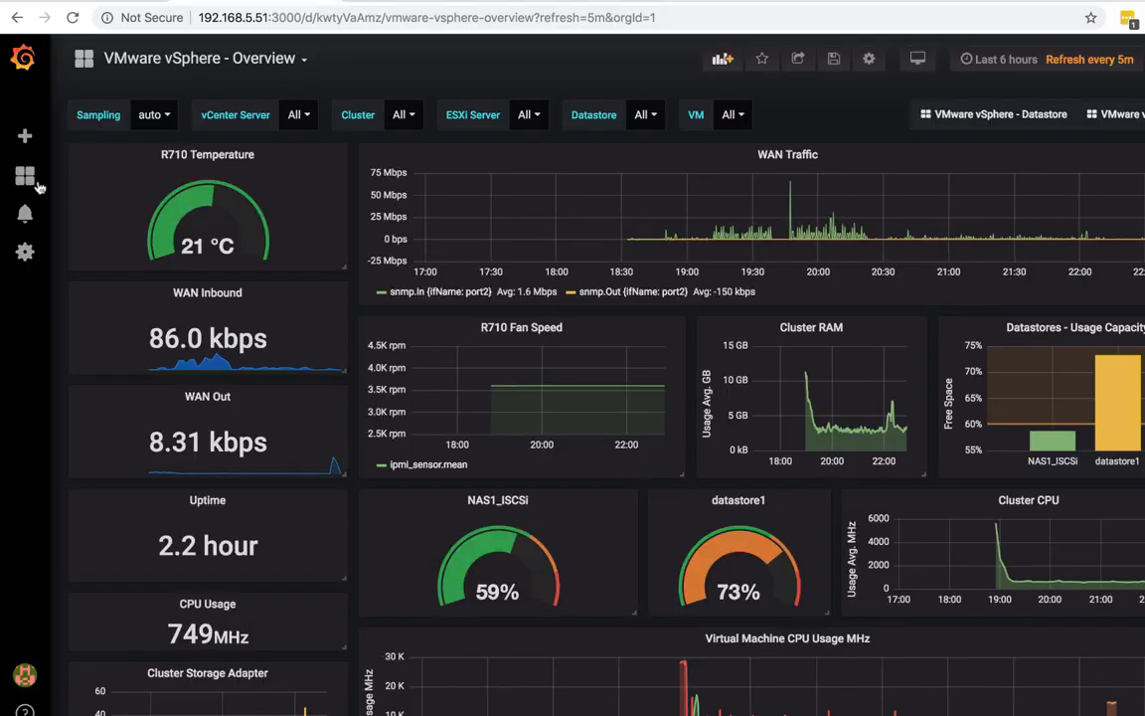
pyautogui.click(24, 212)
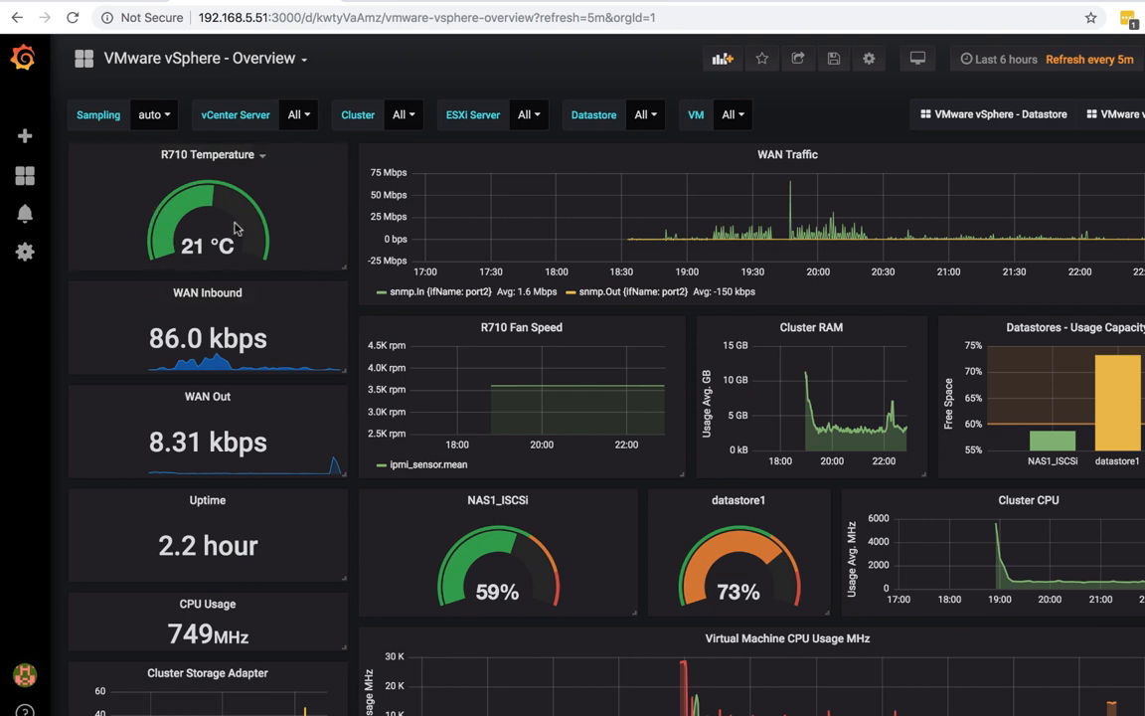
pyautogui.moveTo(202, 226)
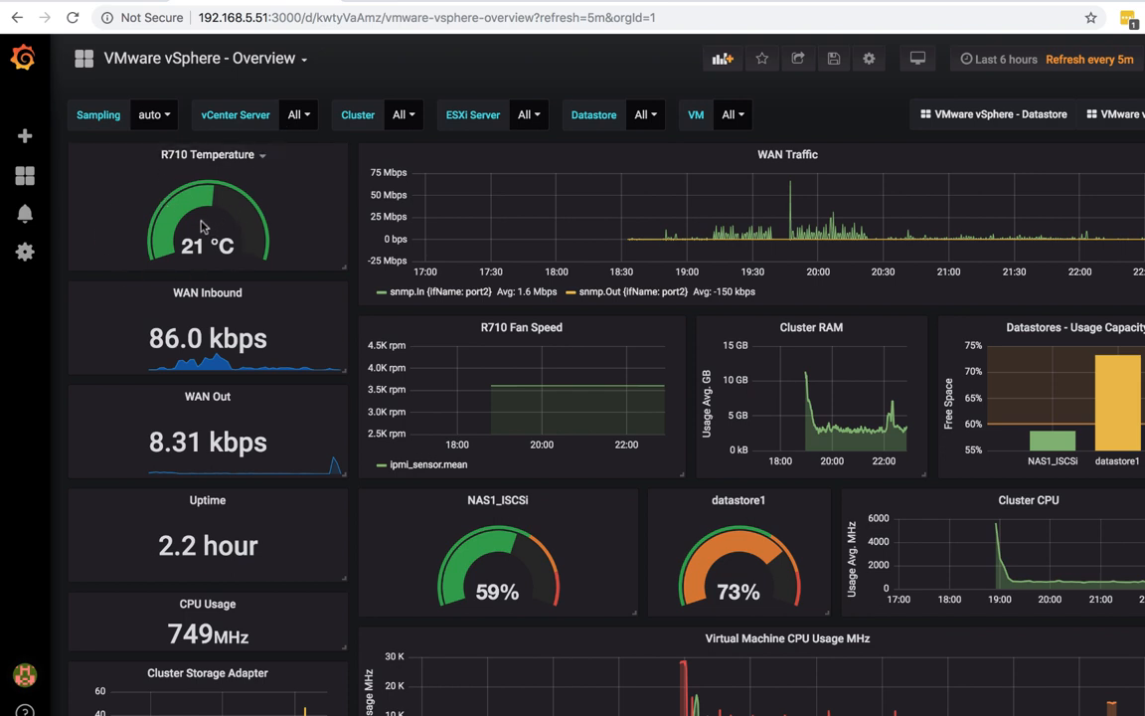
pyautogui.moveTo(187, 195)
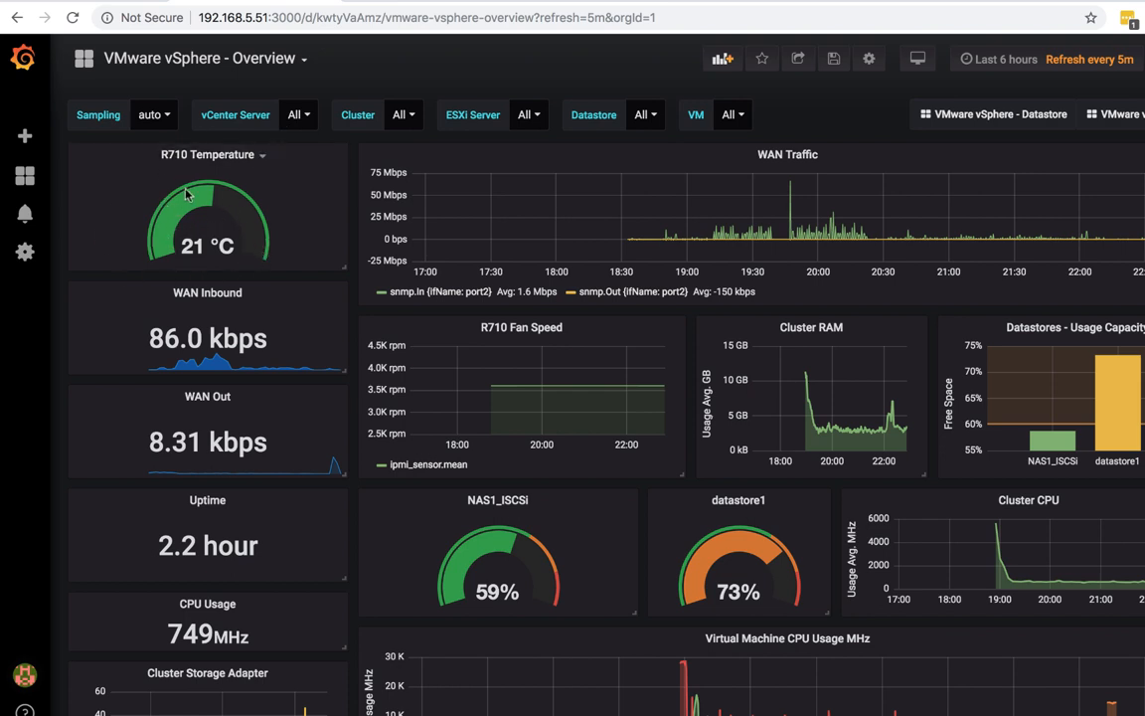
# Return to the home dashboard, saving the overview dashboard's changes.
pyautogui.click(24, 175)
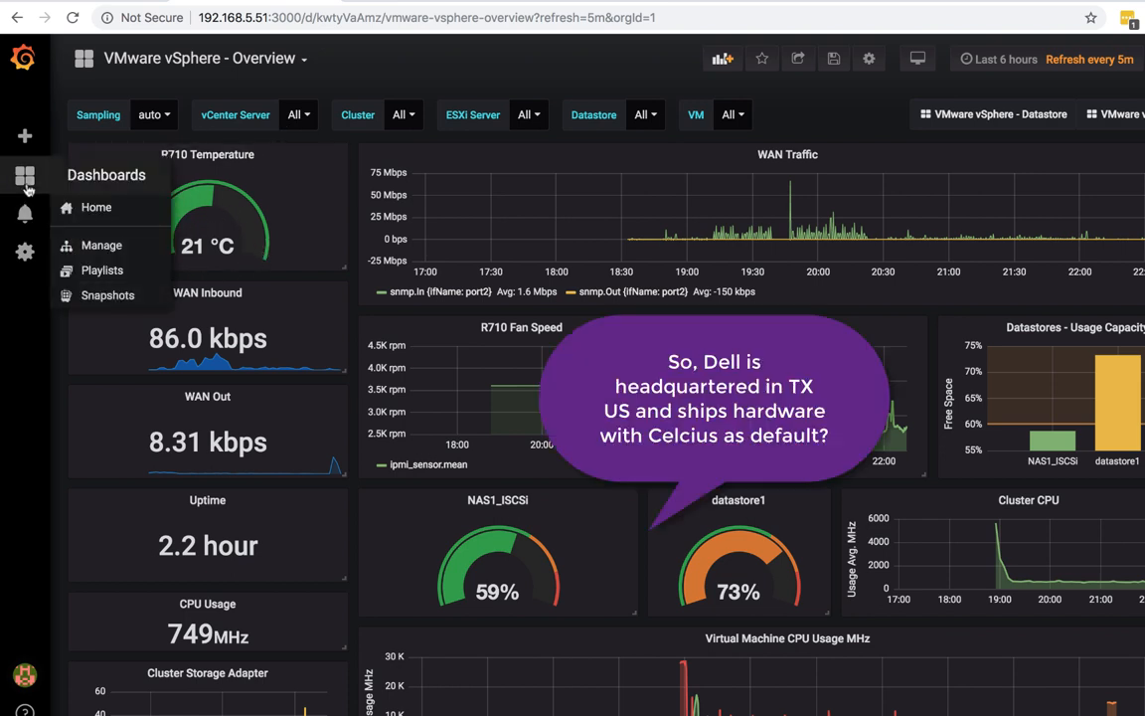
pyautogui.click(833, 58)
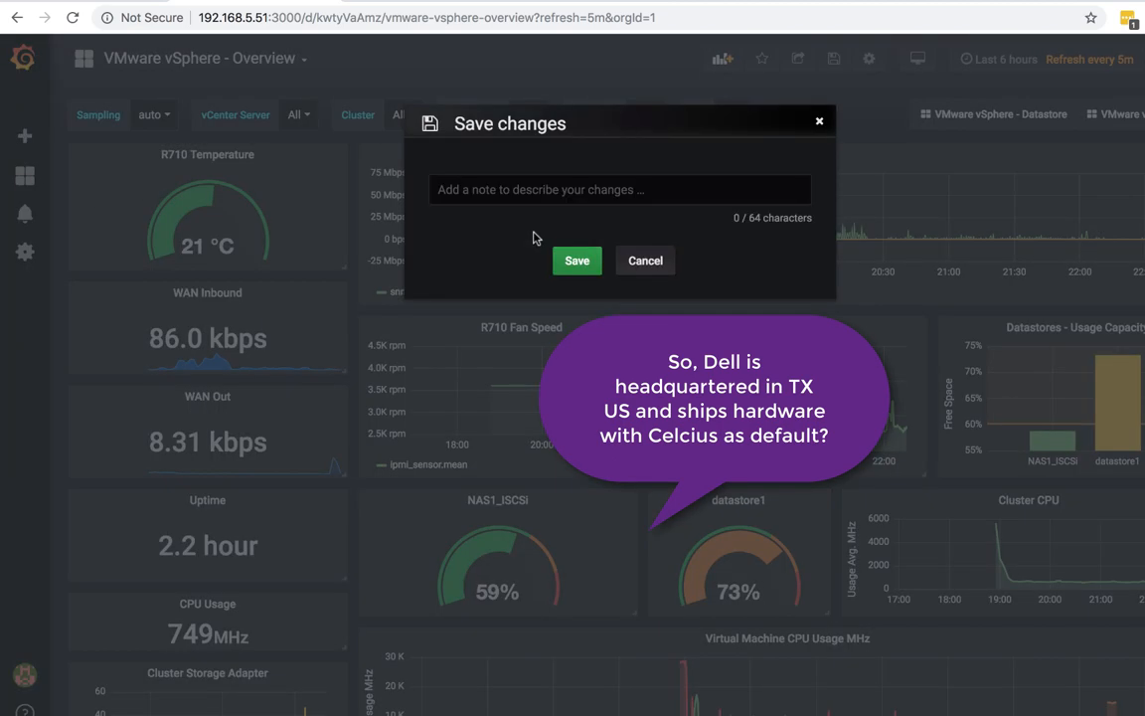
pyautogui.click(576, 261)
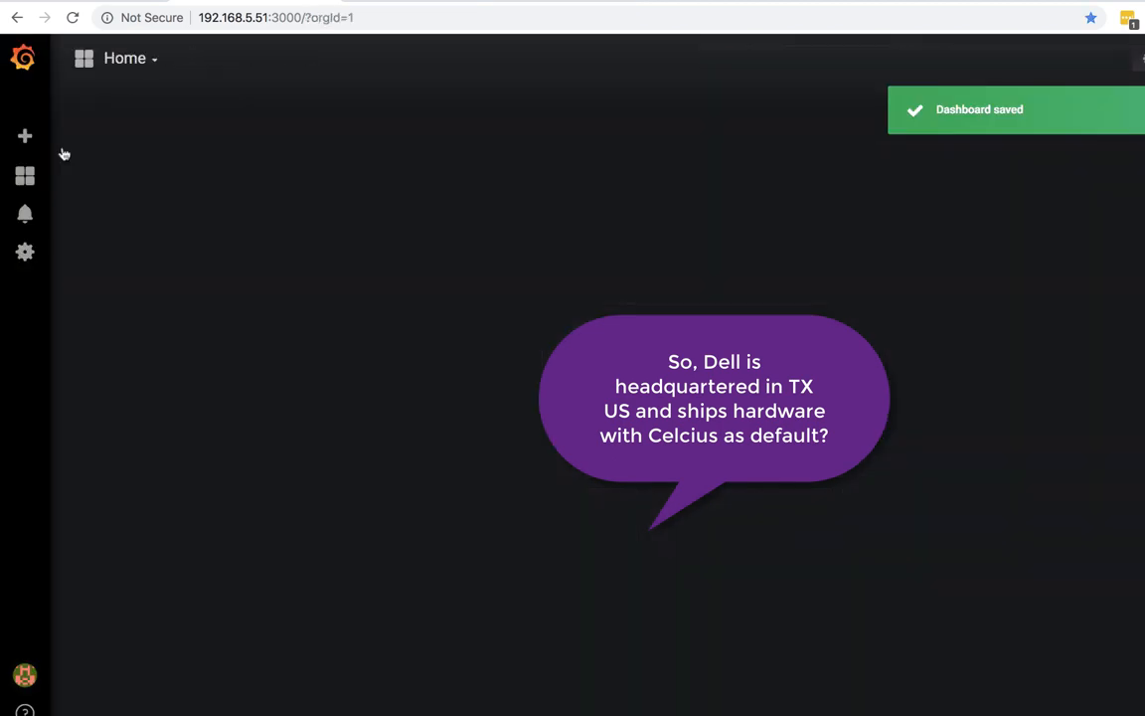
# Create a new dashboard with a Singlestat panel and start editing it.
pyautogui.click(24, 135)
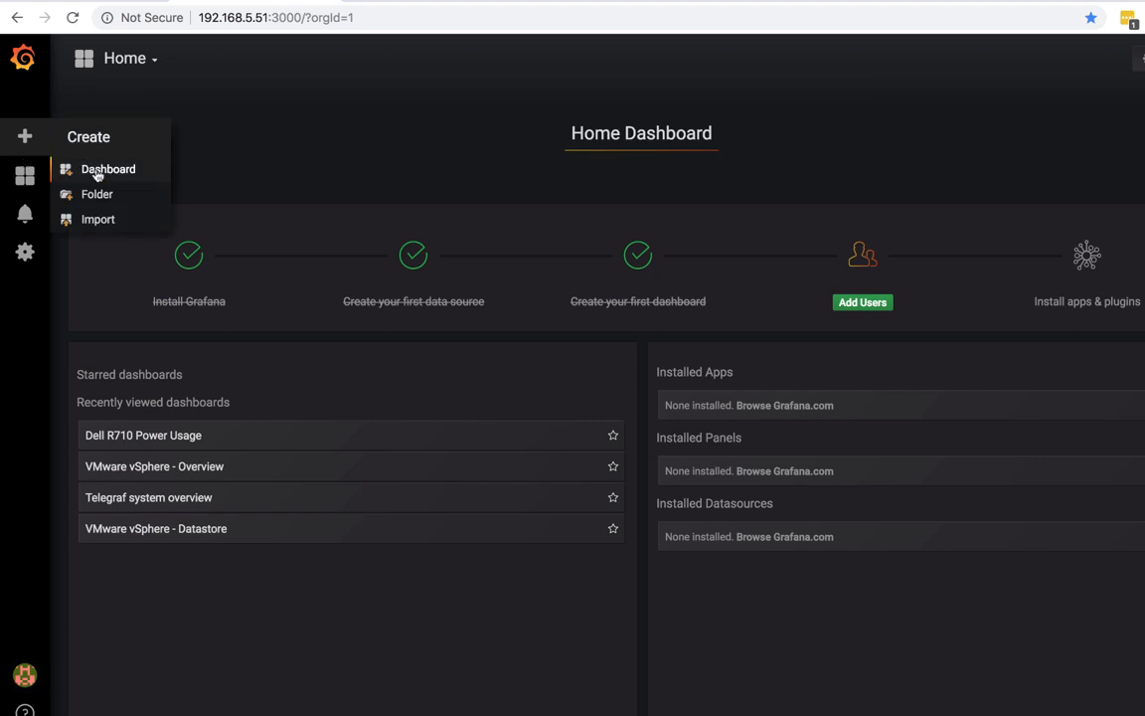
pyautogui.click(108, 169)
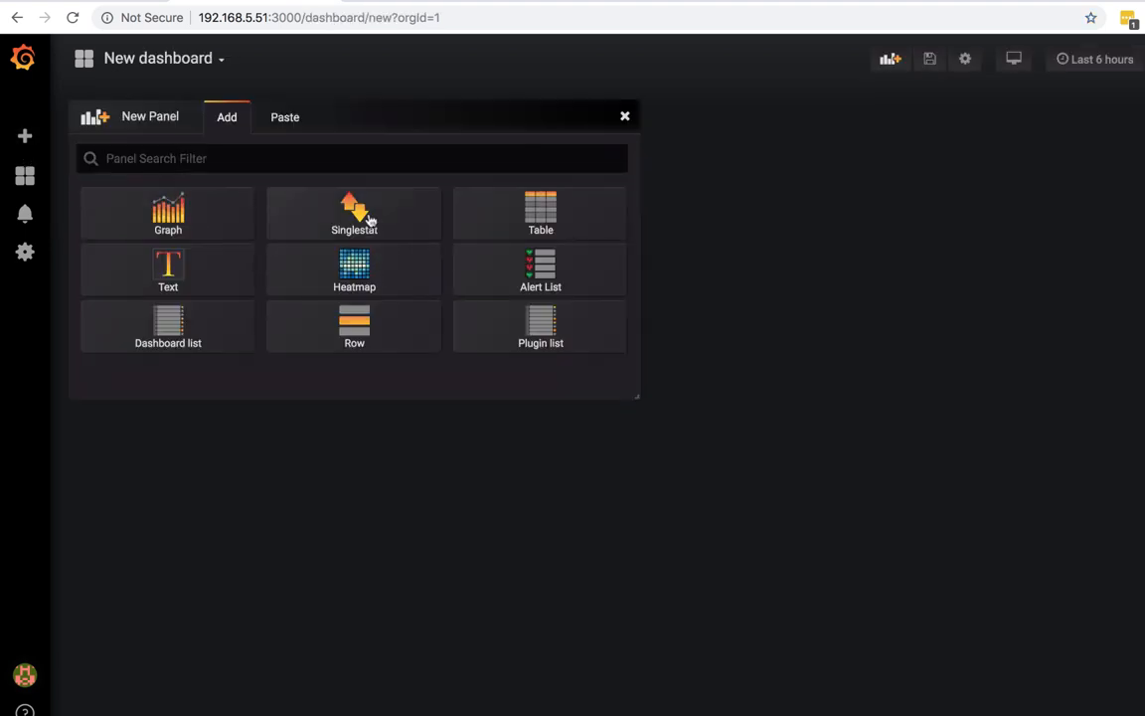
pyautogui.click(354, 212)
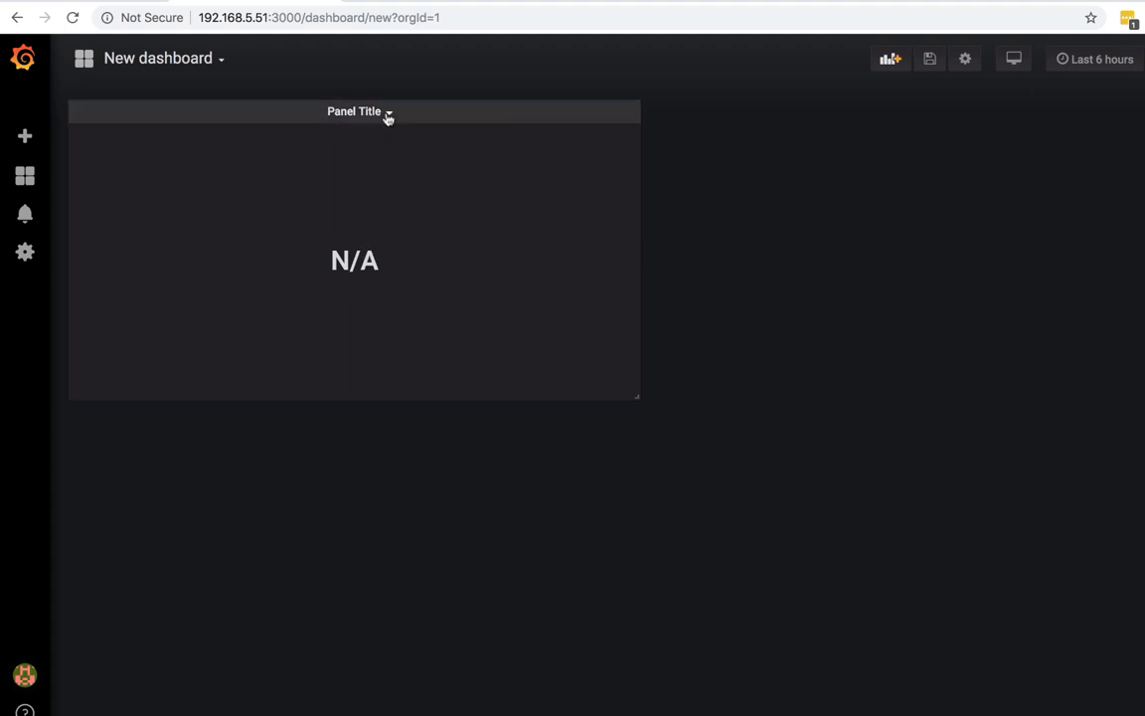
pyautogui.click(388, 111)
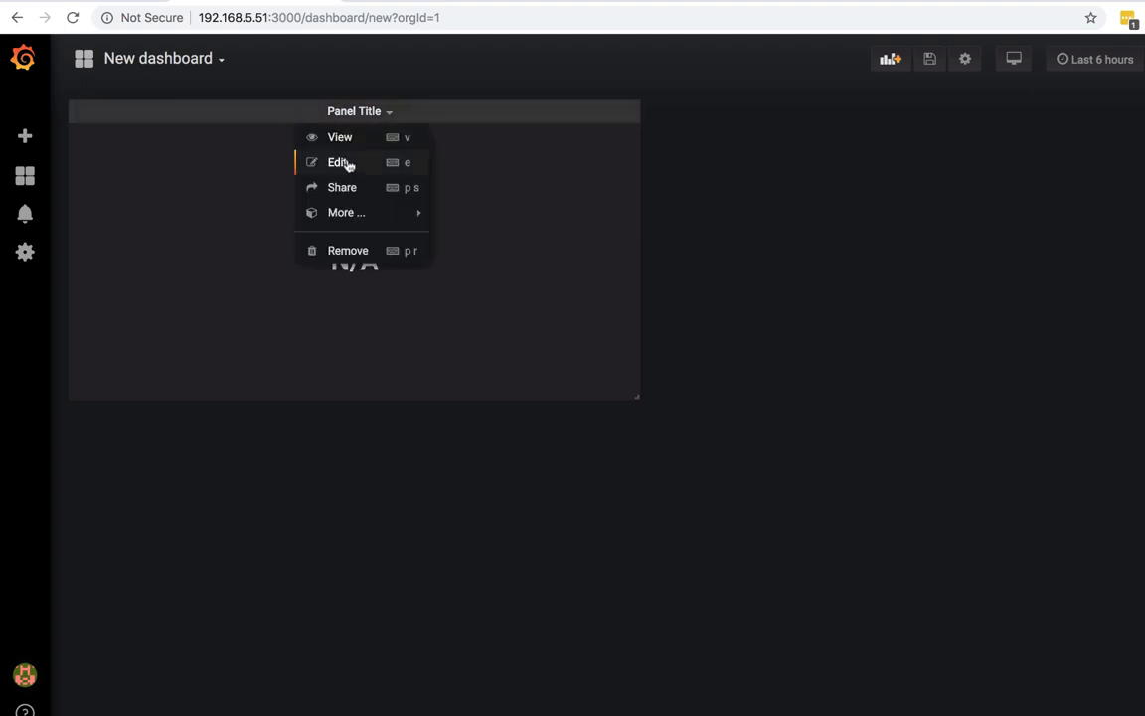
pyautogui.click(338, 163)
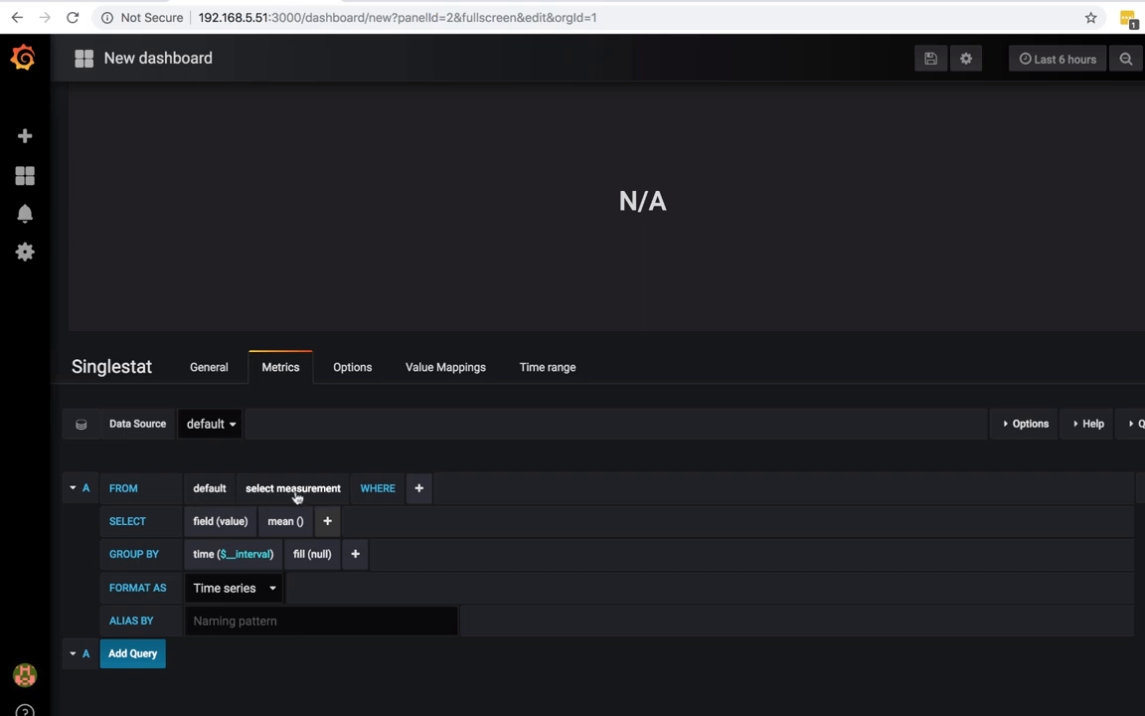
# Set the query's FROM measurement to ipmi_sensor, so the panel reads 290.
pyautogui.click(292, 489)
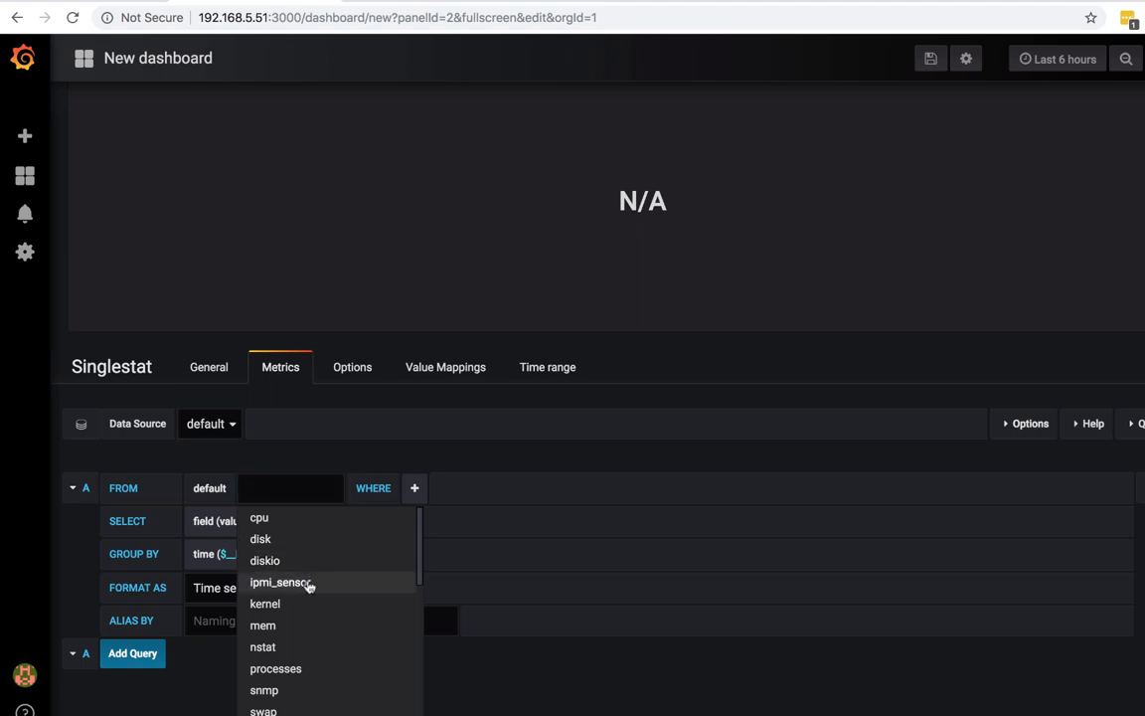
pyautogui.click(281, 581)
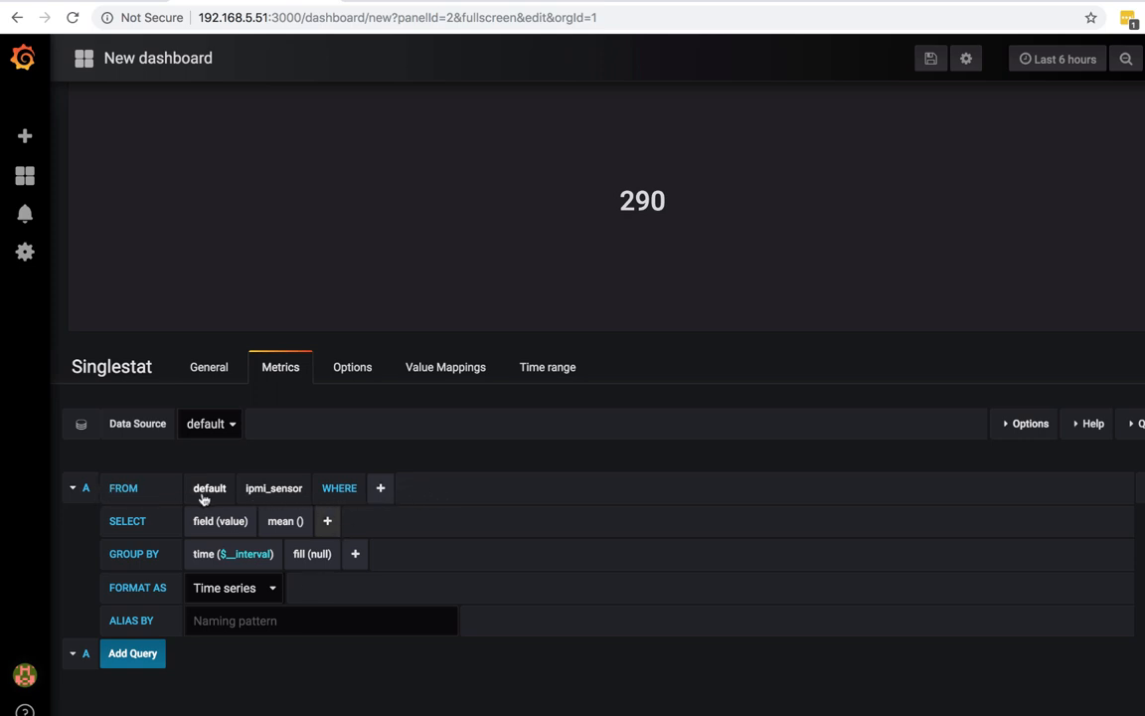
pyautogui.moveTo(316, 487)
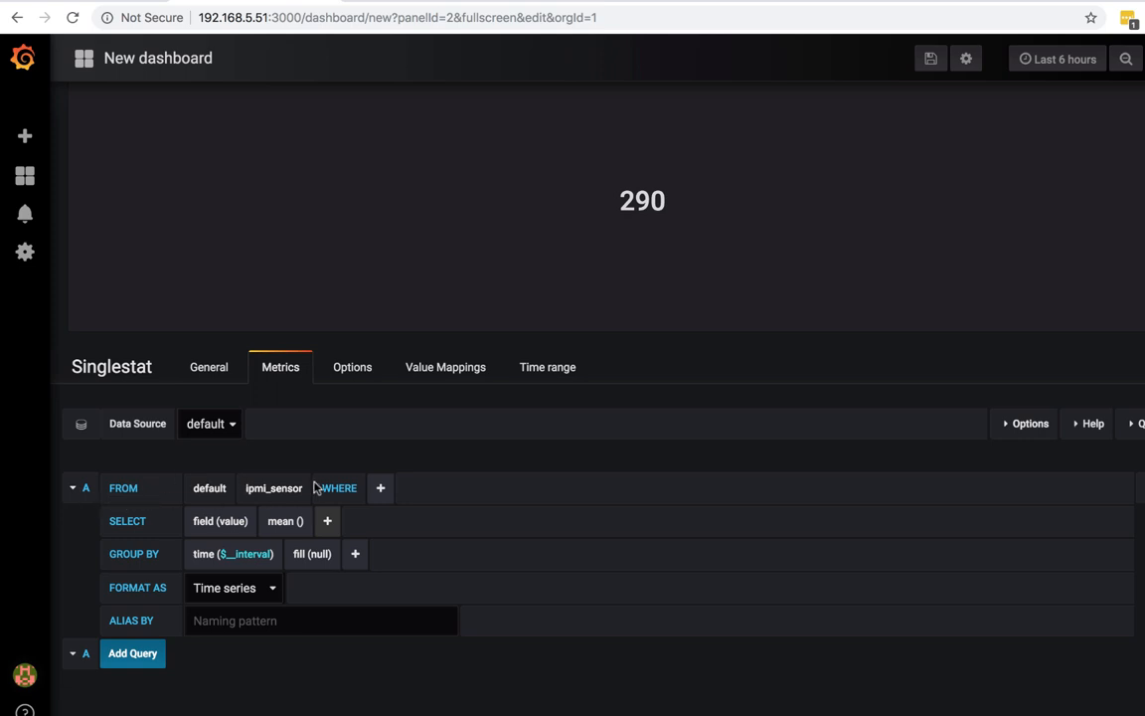
pyautogui.moveTo(433, 489)
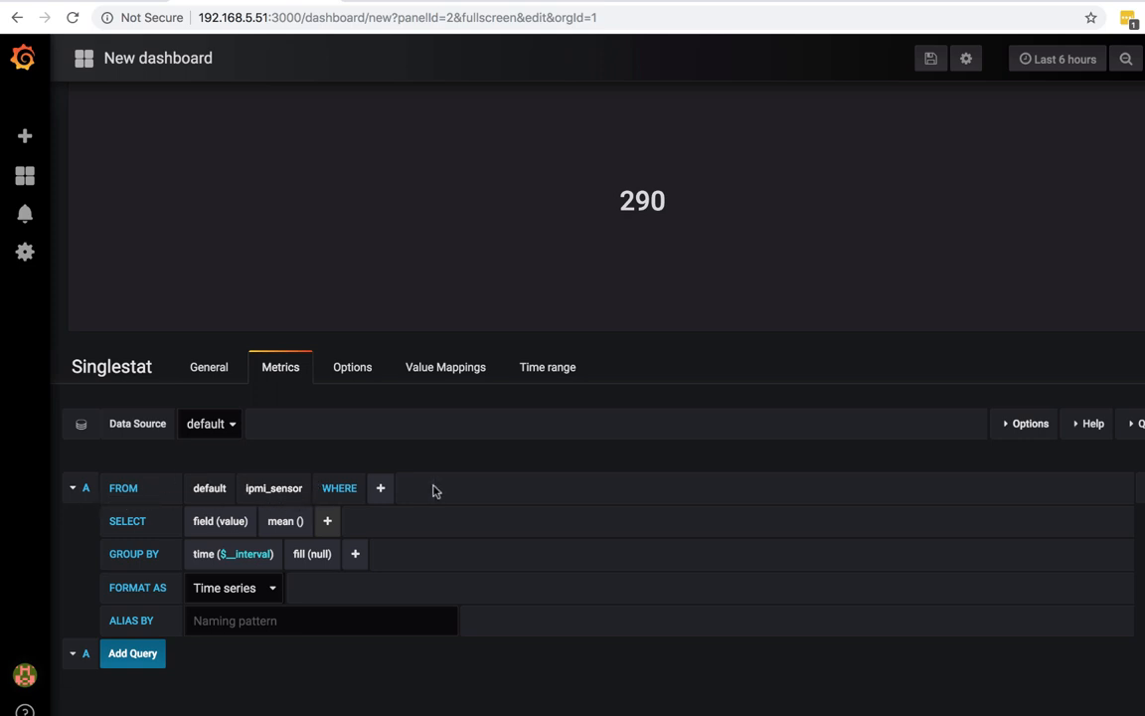
# Filter the query WHERE server = 192.168.5.100 AND unit = degrees_c, giving 21.
pyautogui.click(380, 489)
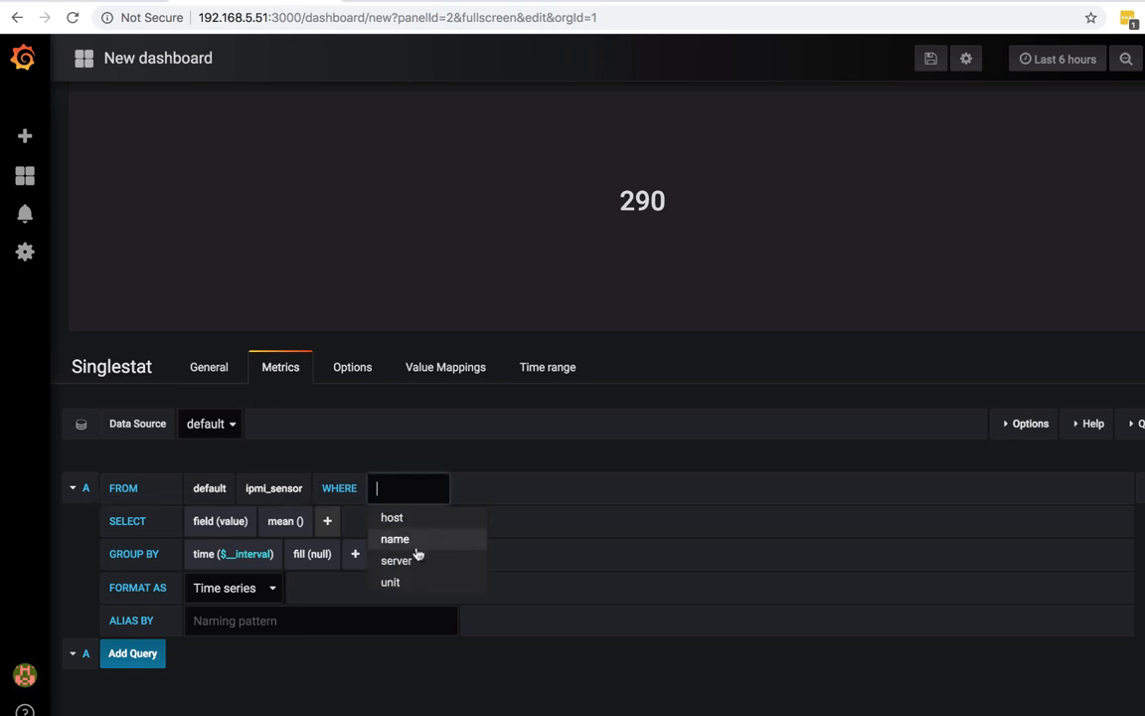
pyautogui.moveTo(418, 561)
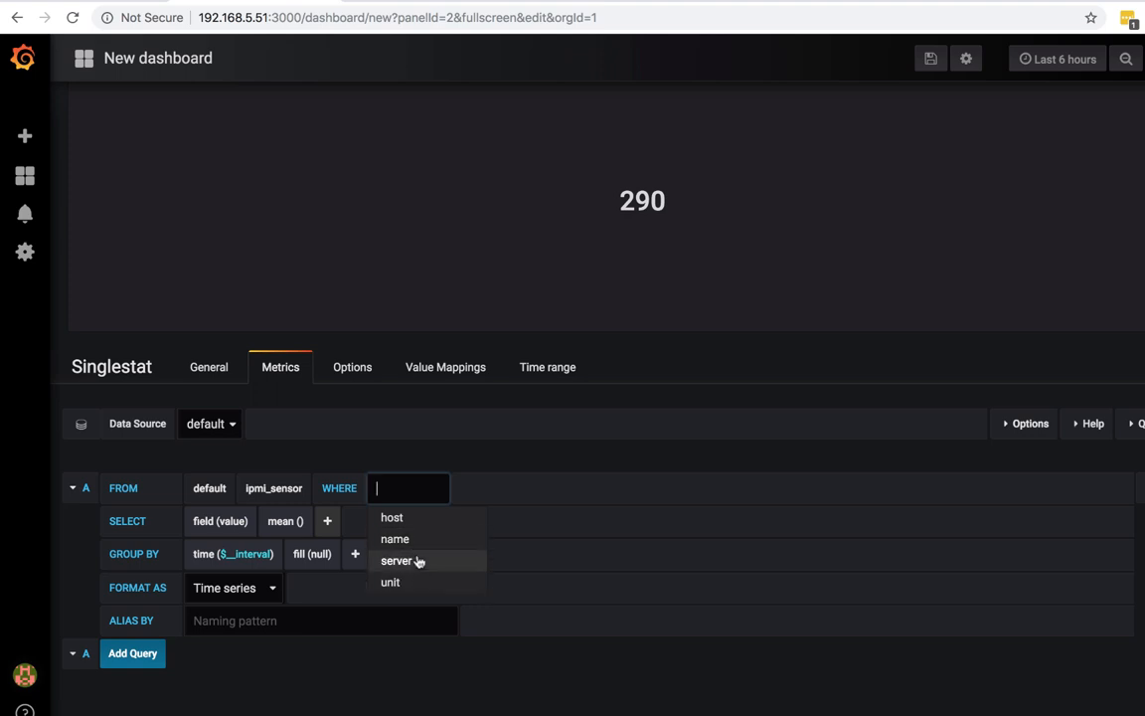
pyautogui.click(397, 560)
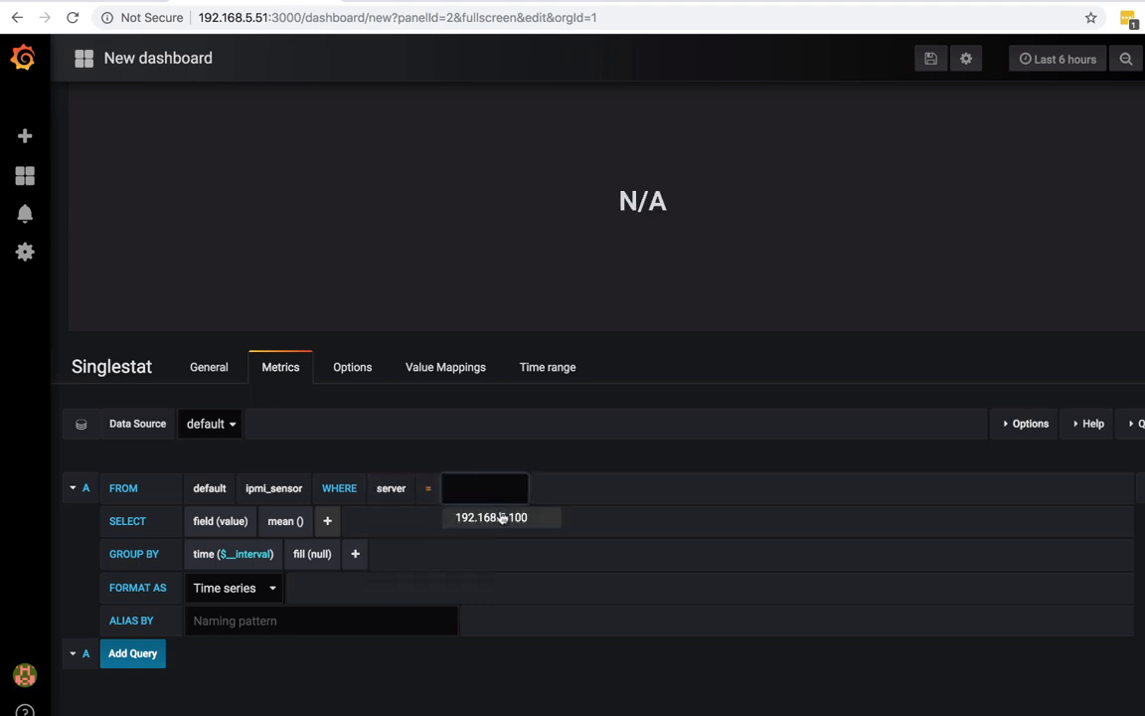
pyautogui.moveTo(505, 529)
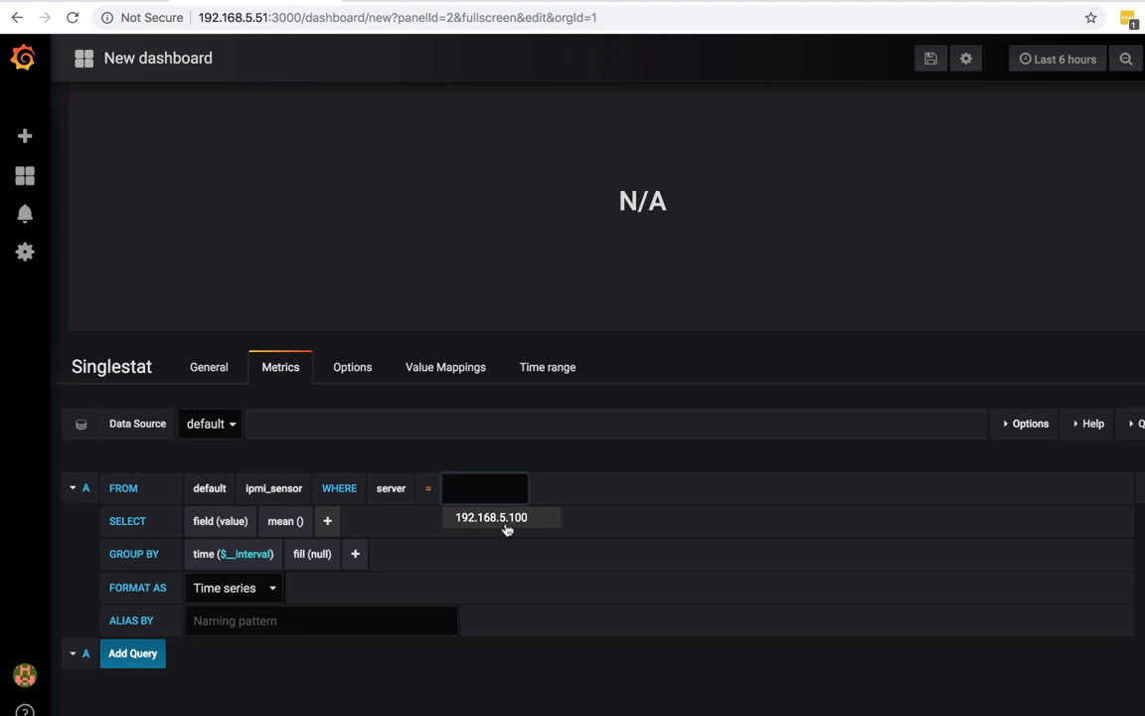
pyautogui.click(492, 518)
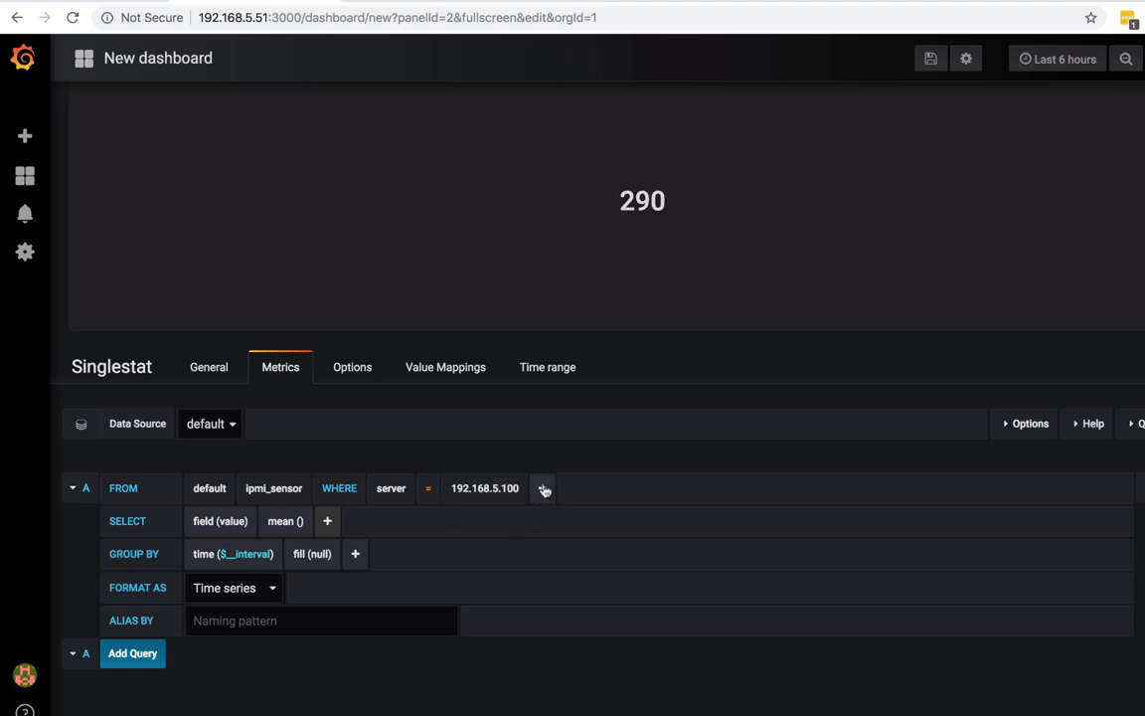
pyautogui.click(545, 489)
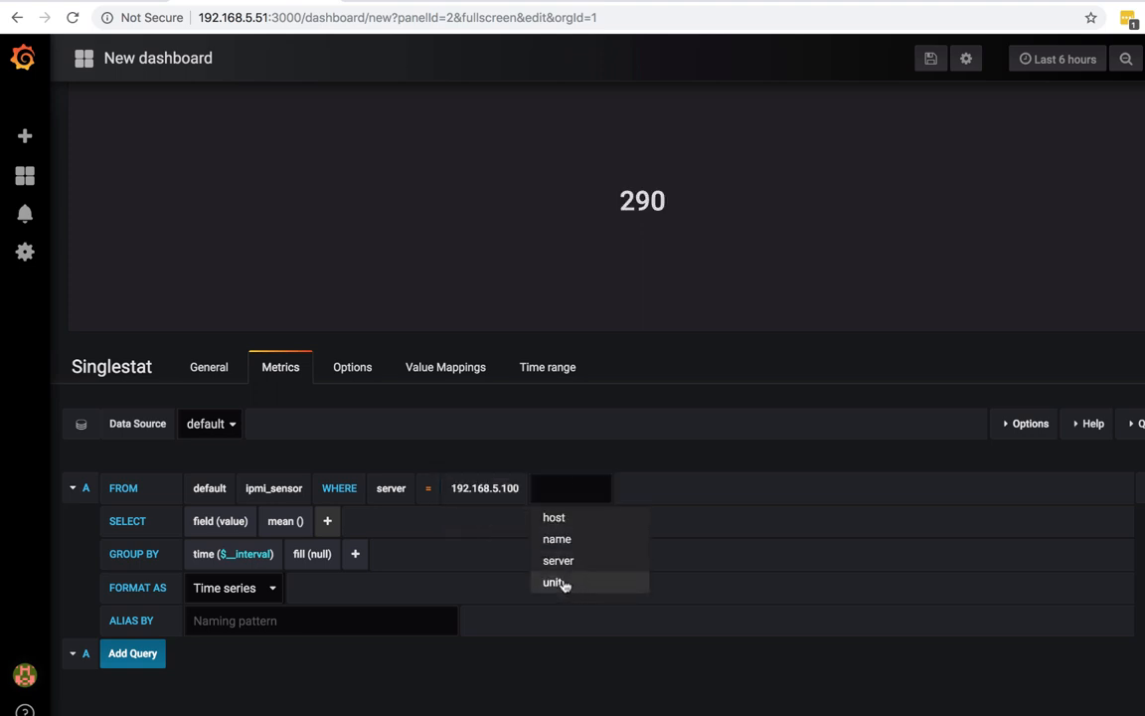
pyautogui.click(552, 581)
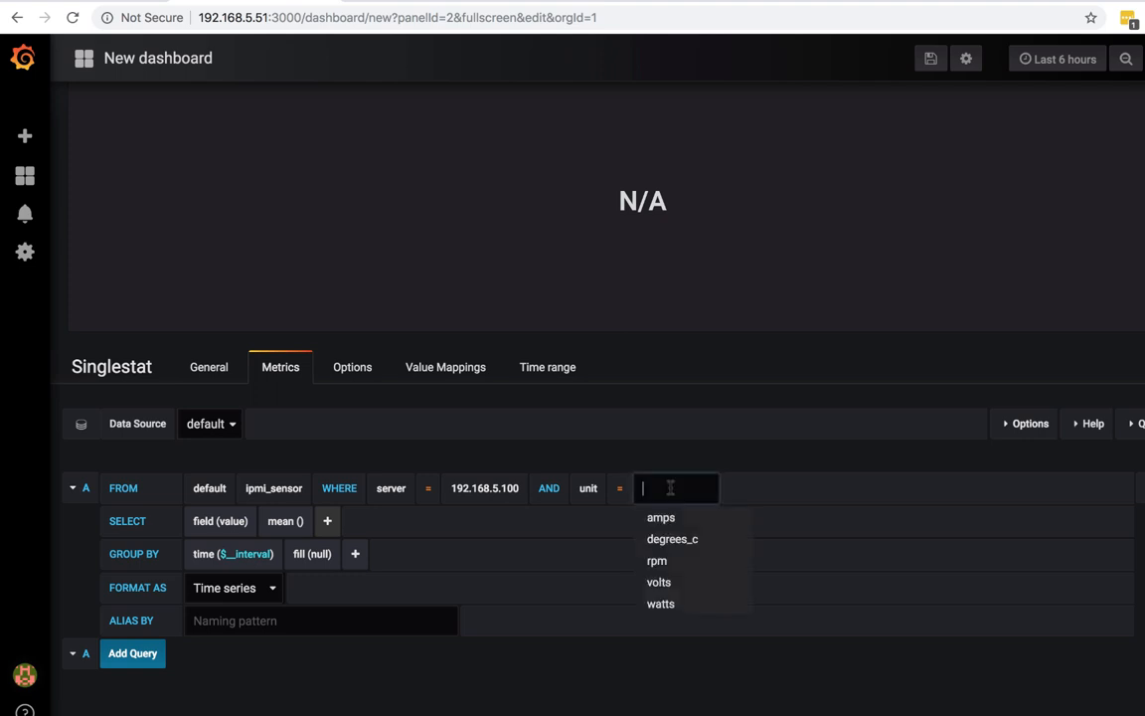
pyautogui.moveTo(660, 604)
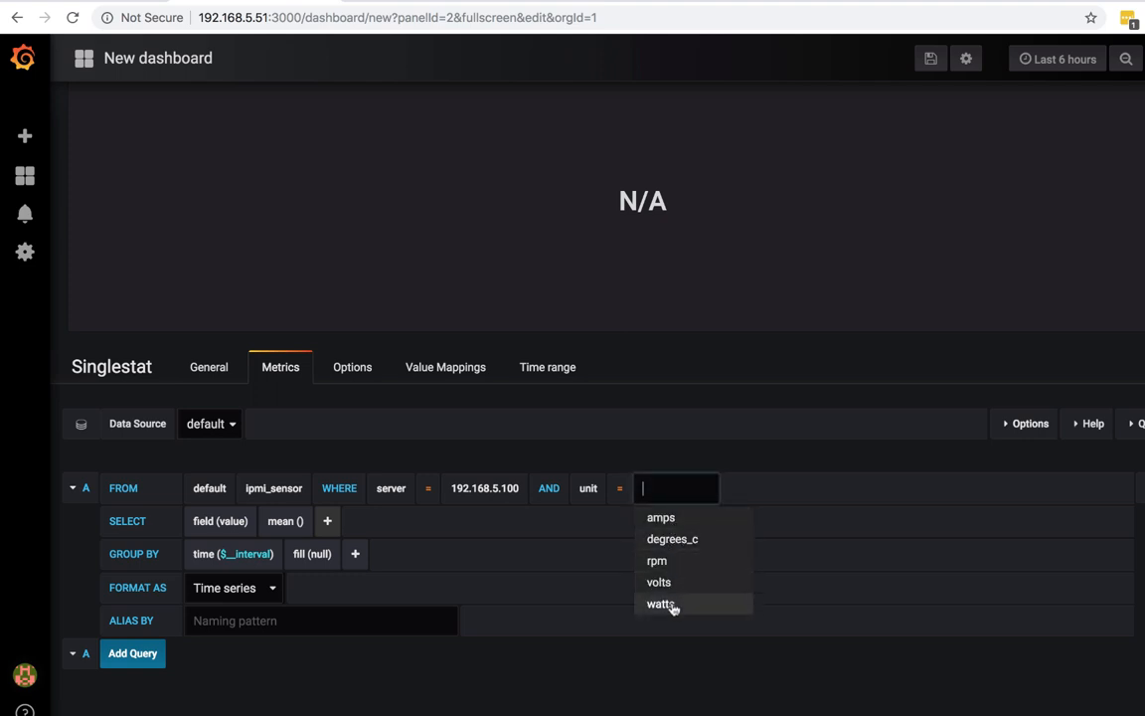
pyautogui.moveTo(672, 539)
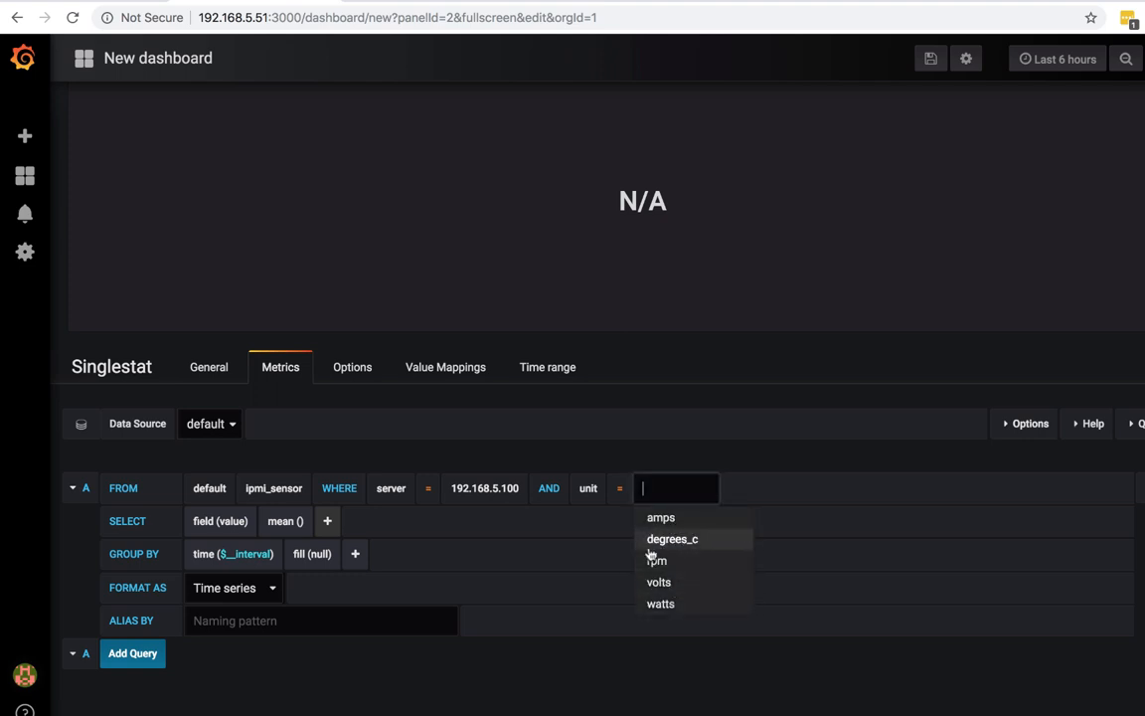
pyautogui.moveTo(680, 565)
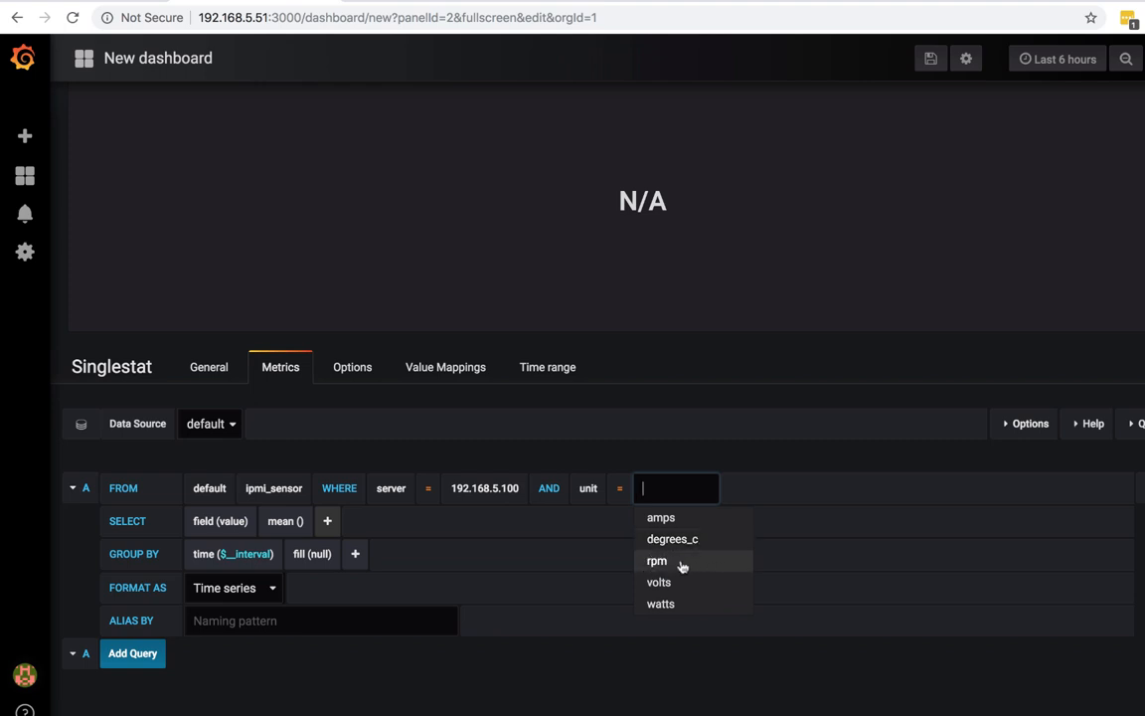
pyautogui.moveTo(656, 561)
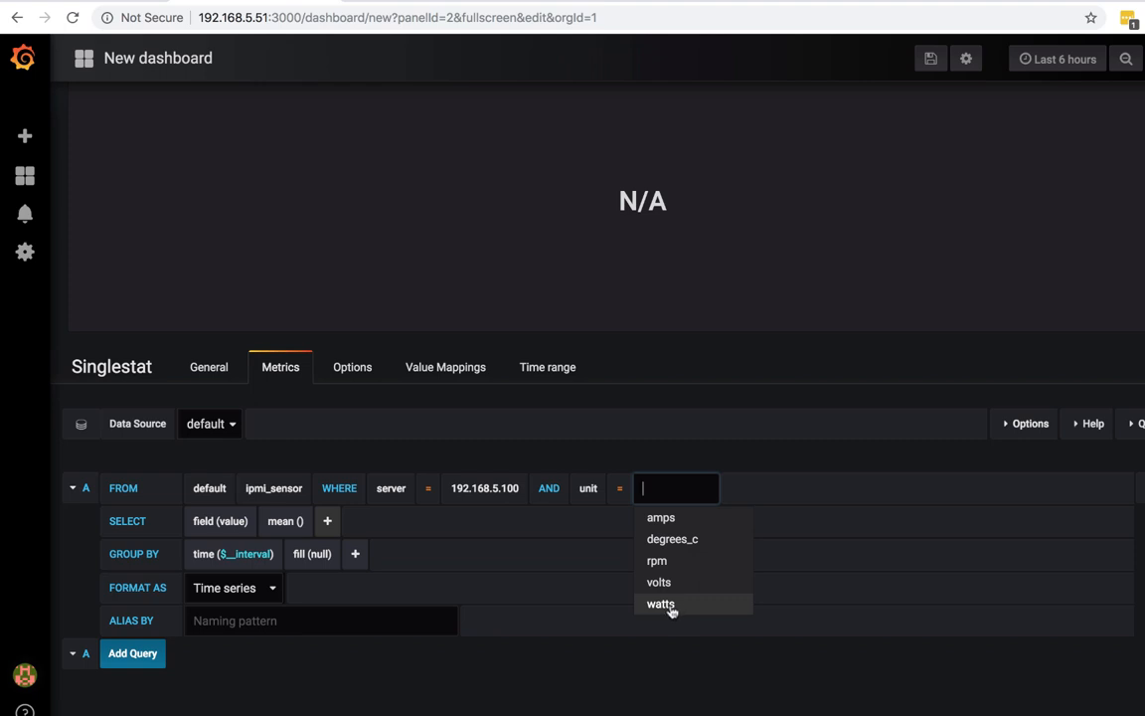
pyautogui.moveTo(656, 560)
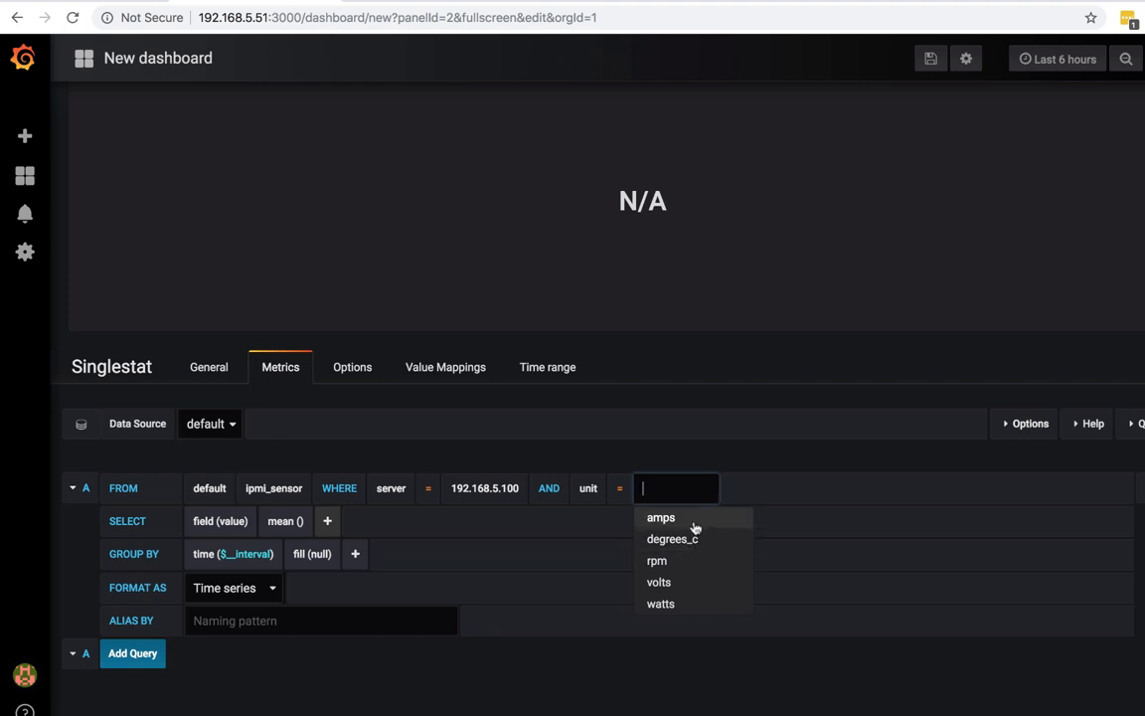
pyautogui.moveTo(680, 539)
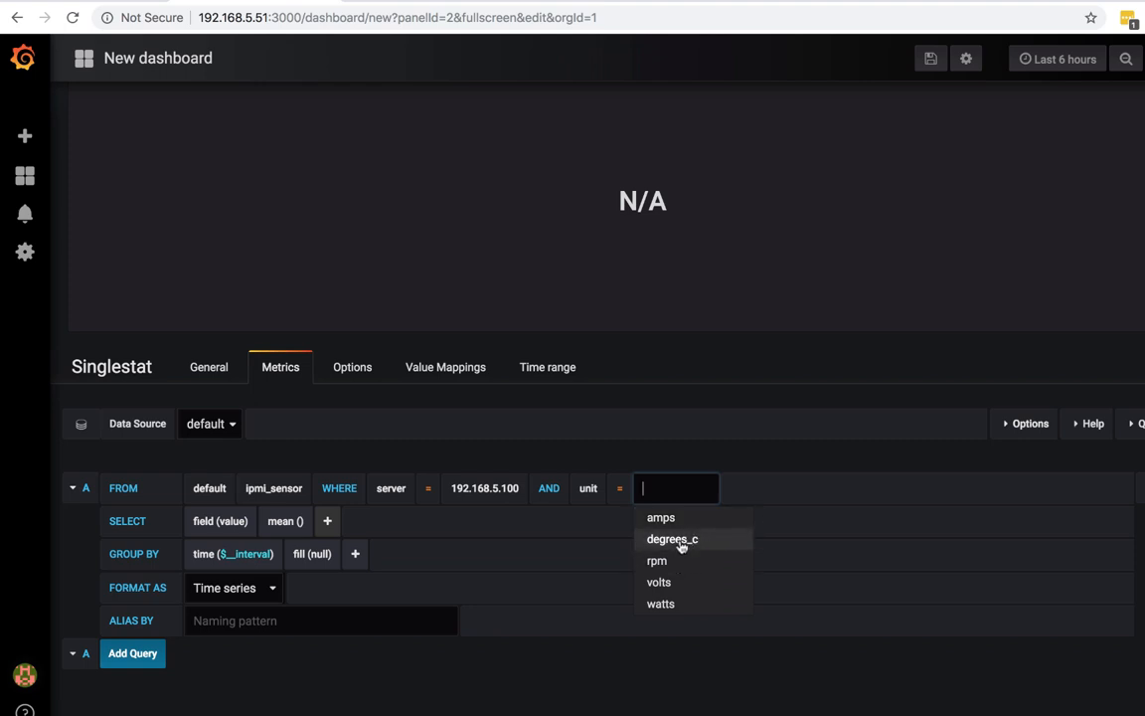
pyautogui.click(672, 539)
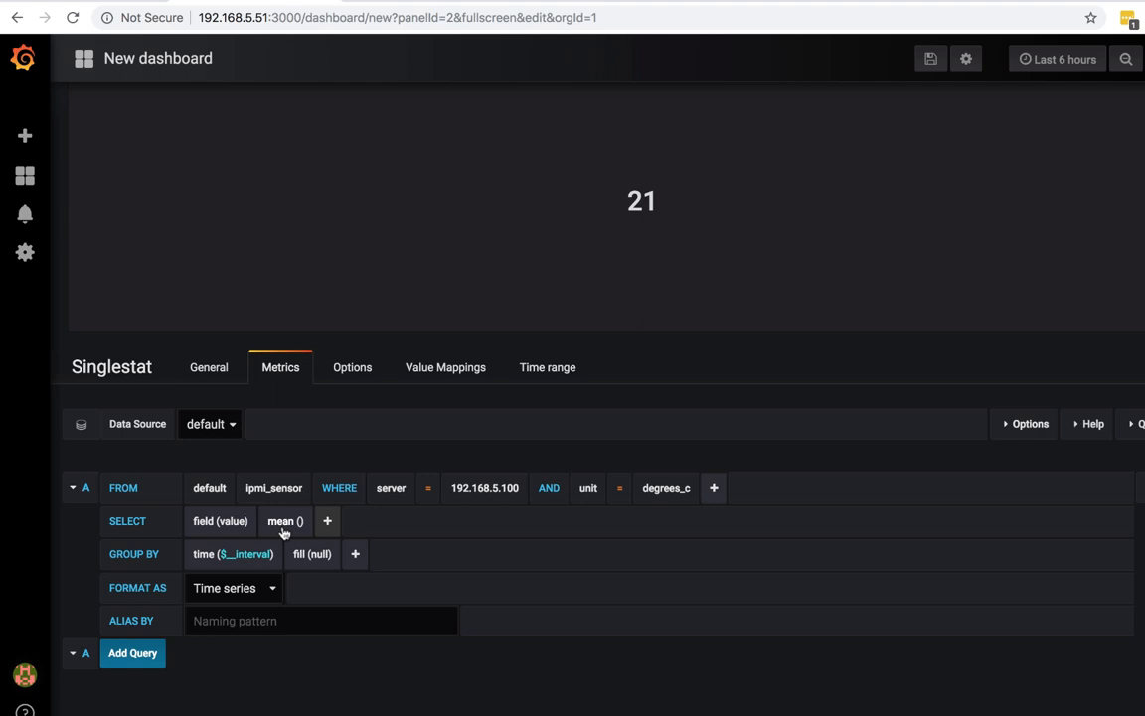
pyautogui.moveTo(288, 527)
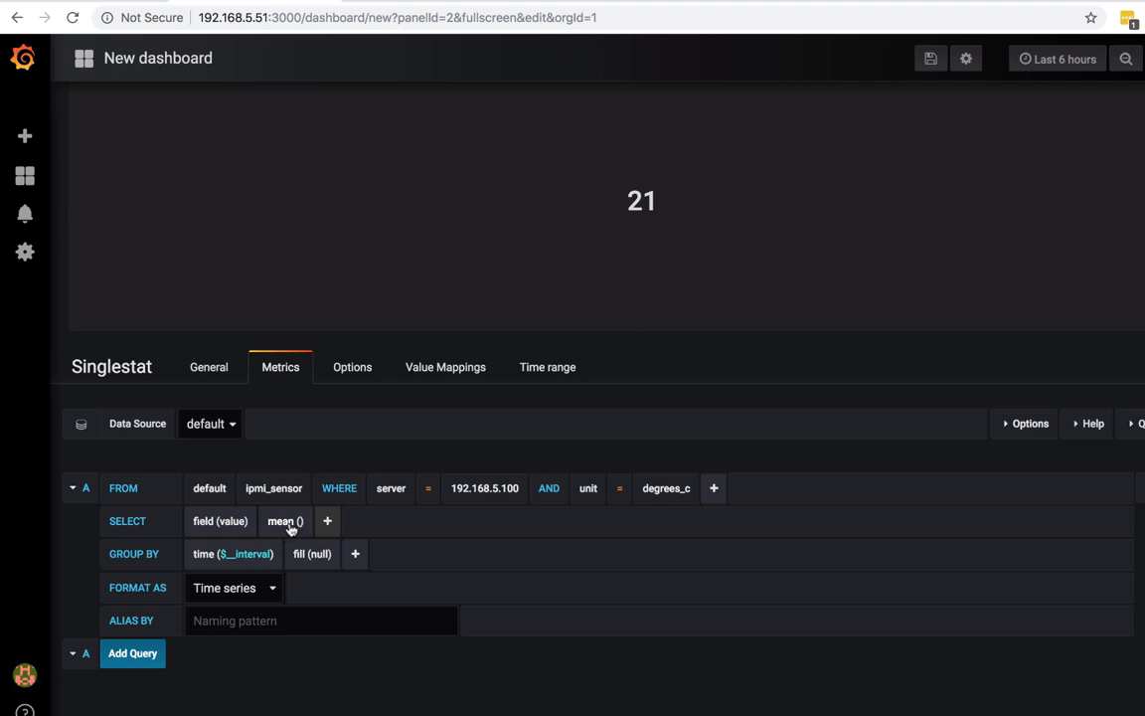
# Replace the mean() aggregation in the SELECT row with last().
pyautogui.click(287, 522)
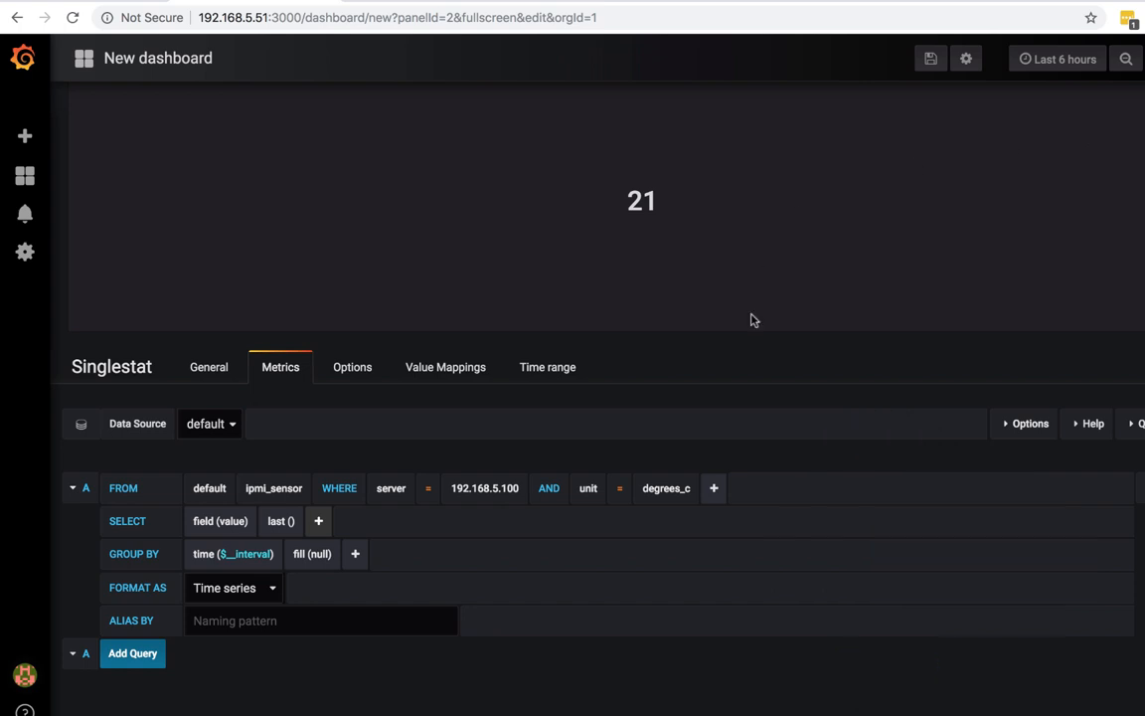
pyautogui.moveTo(283, 653)
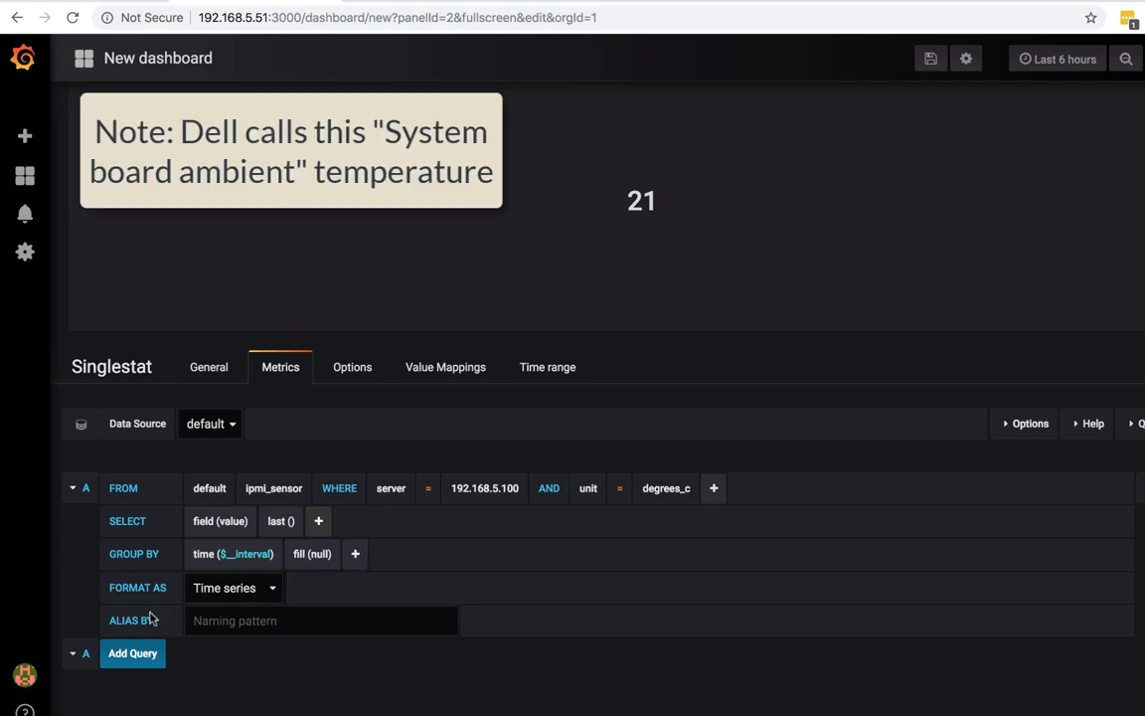
# In Options, set Stat to Current and Unit to Celsius so it reads 21 °C.
pyautogui.click(352, 366)
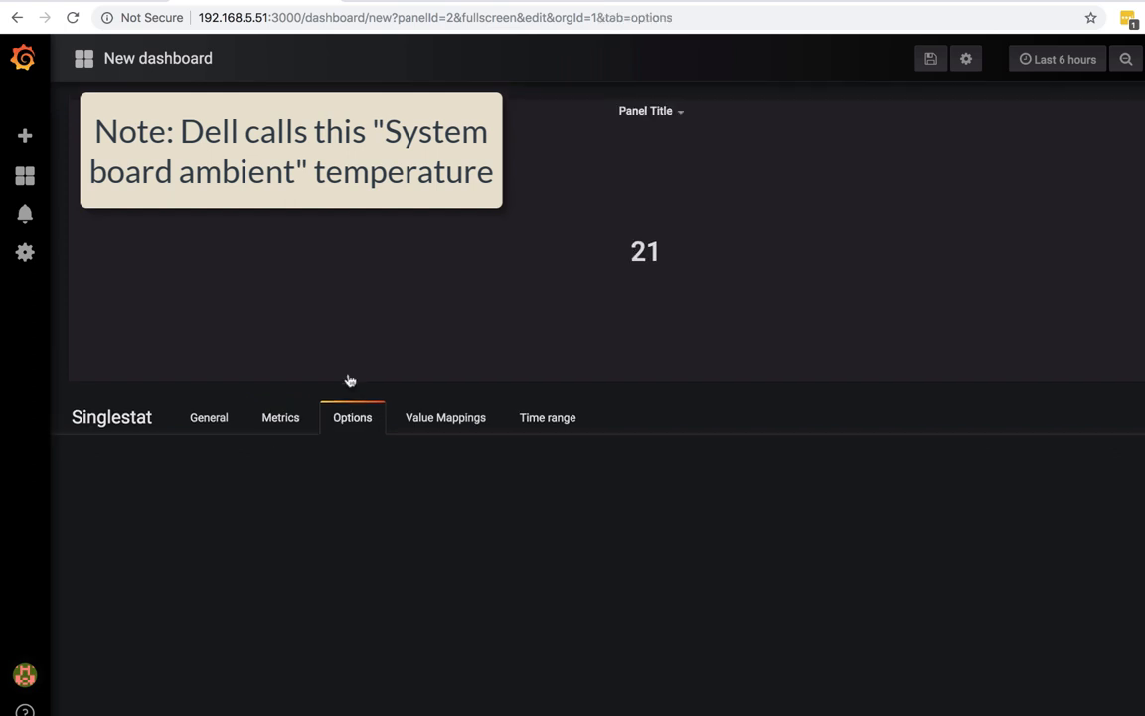
pyautogui.click(352, 418)
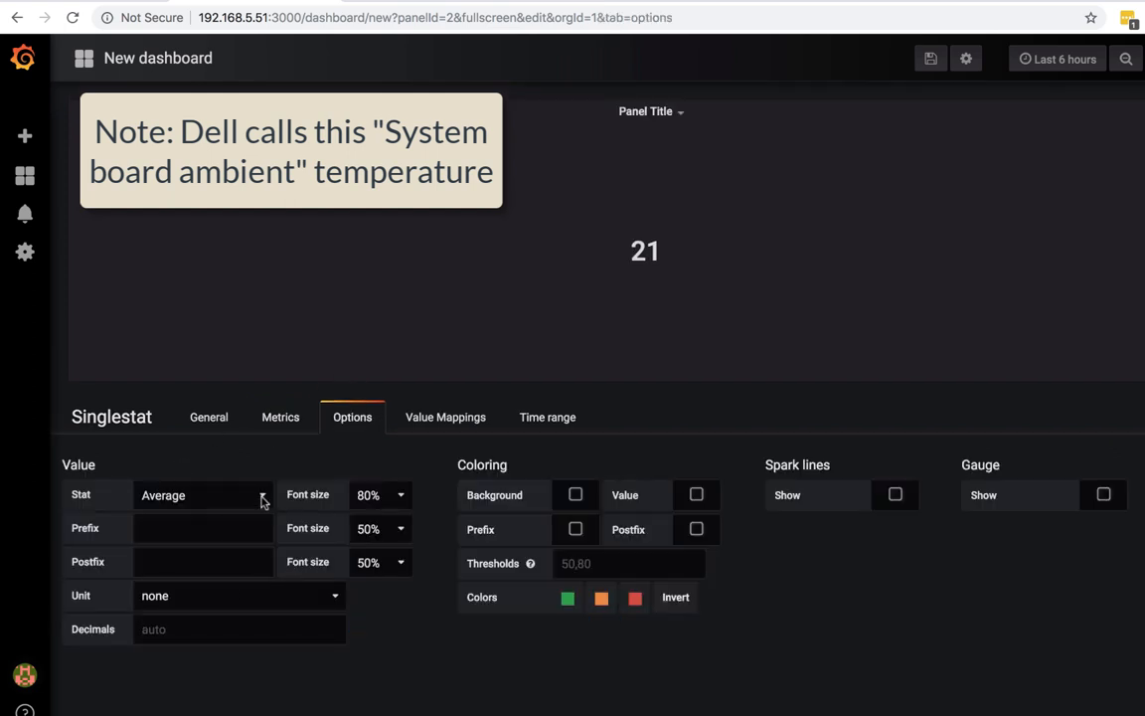
pyautogui.click(203, 494)
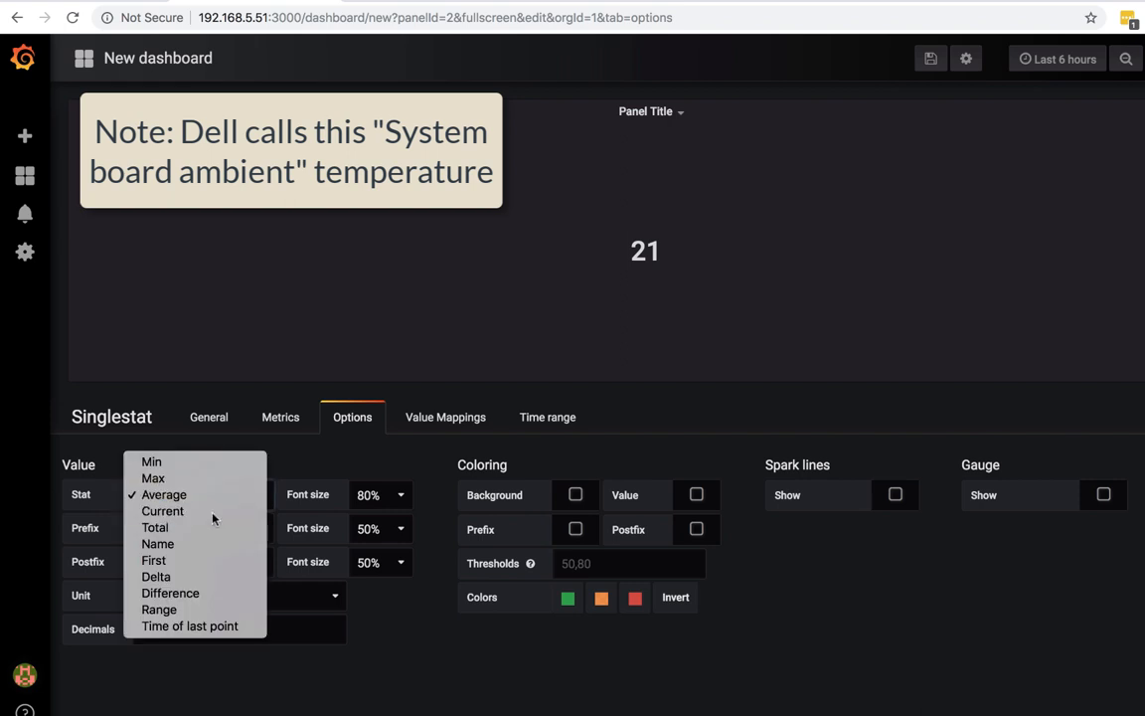
pyautogui.click(163, 509)
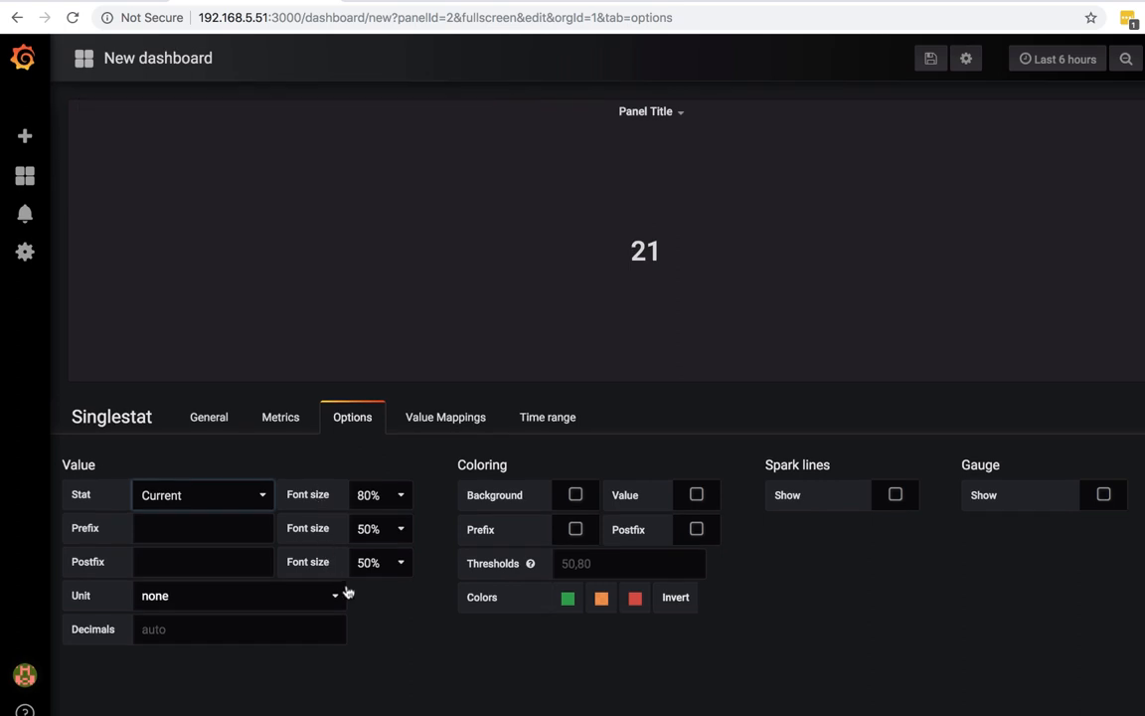
pyautogui.click(239, 597)
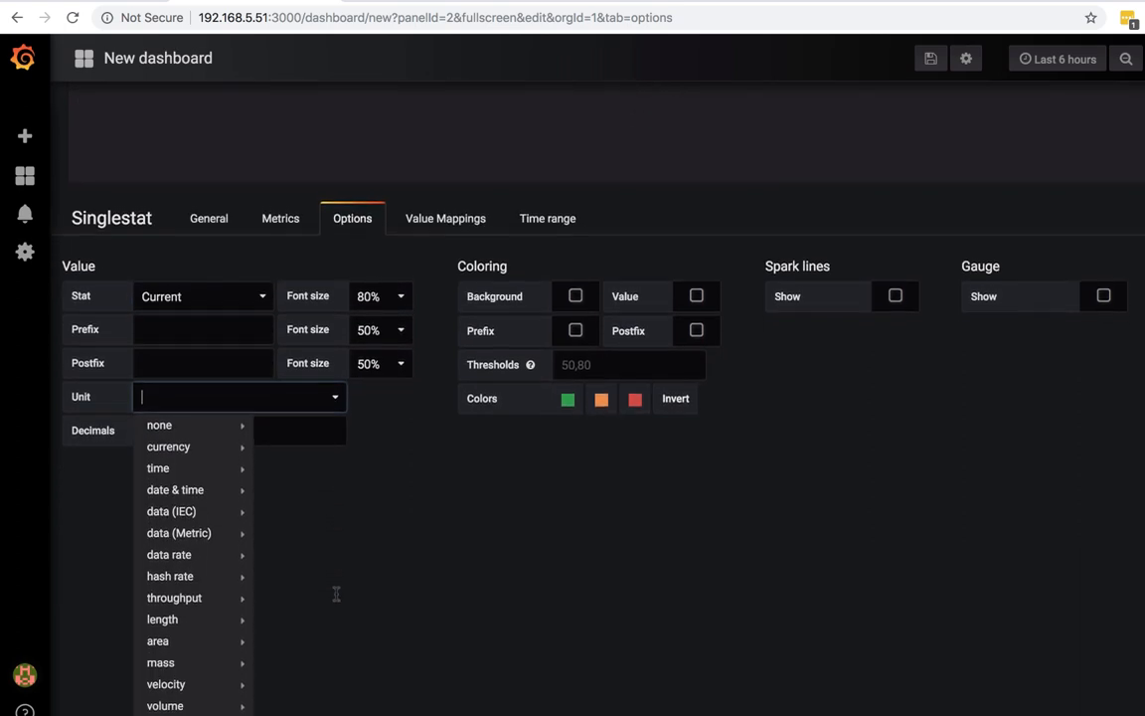
pyautogui.moveTo(179, 493)
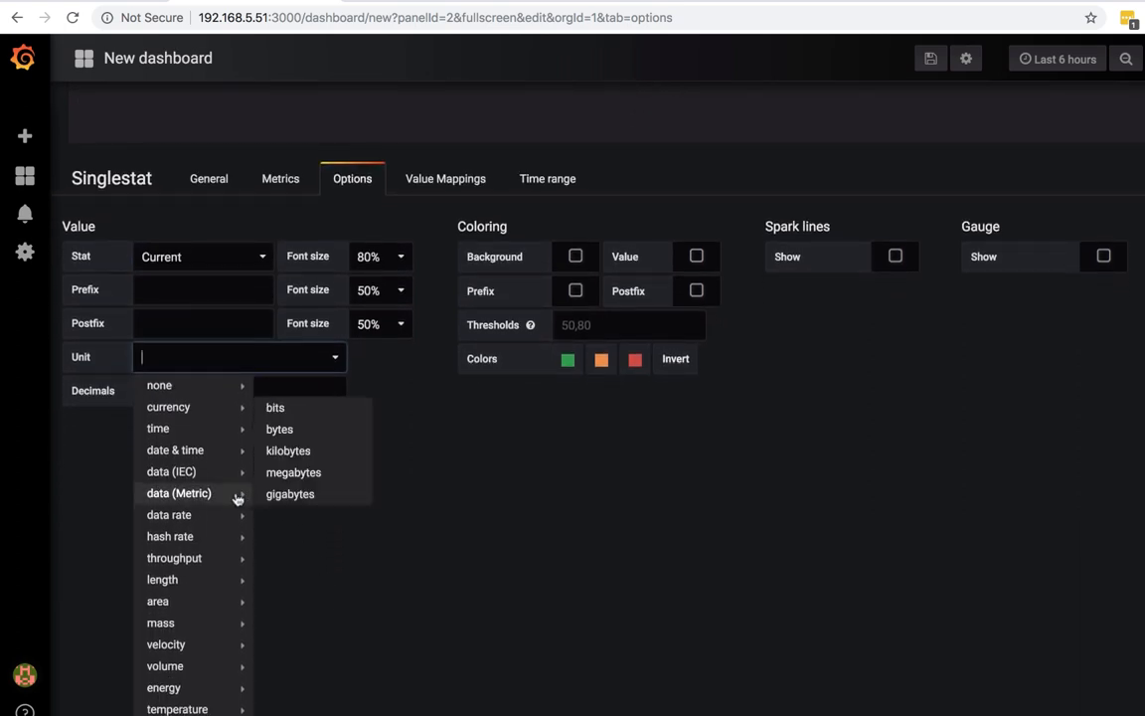
pyautogui.moveTo(175, 450)
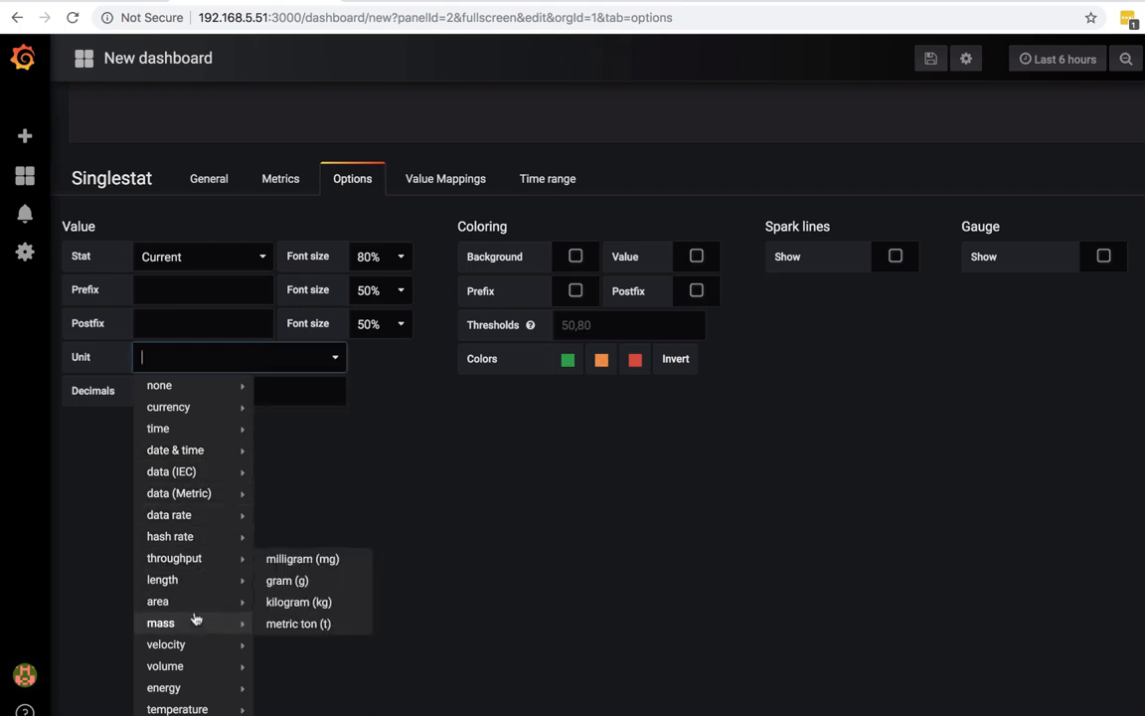
pyautogui.moveTo(177, 708)
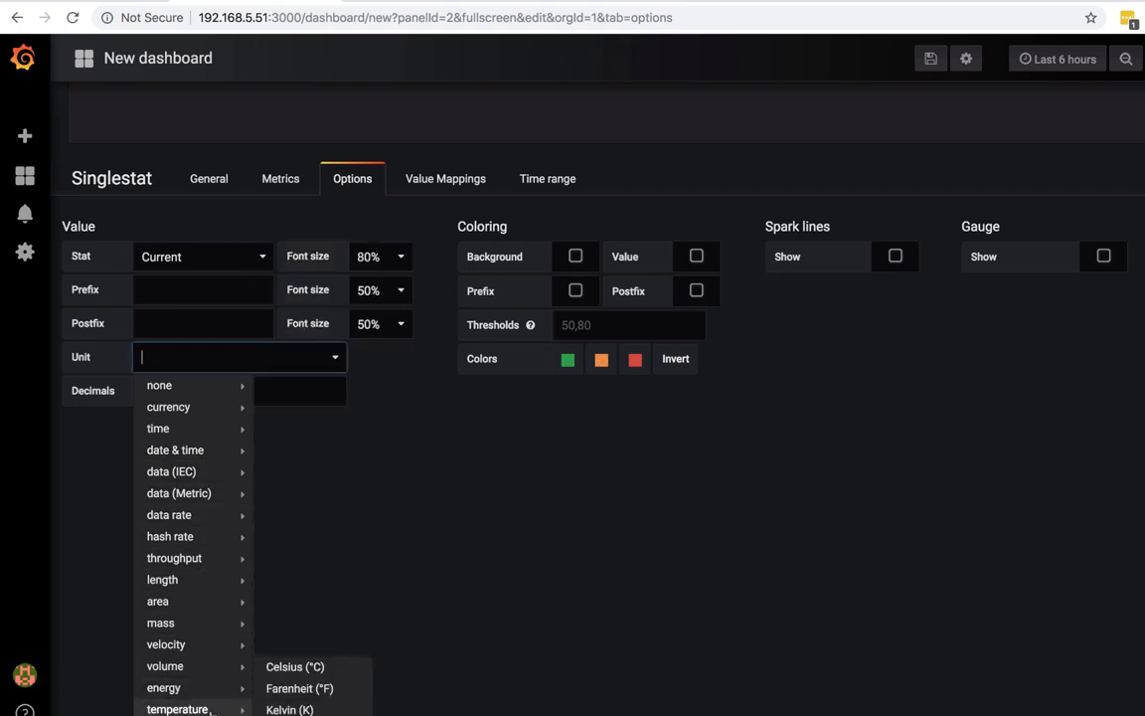
pyautogui.click(295, 668)
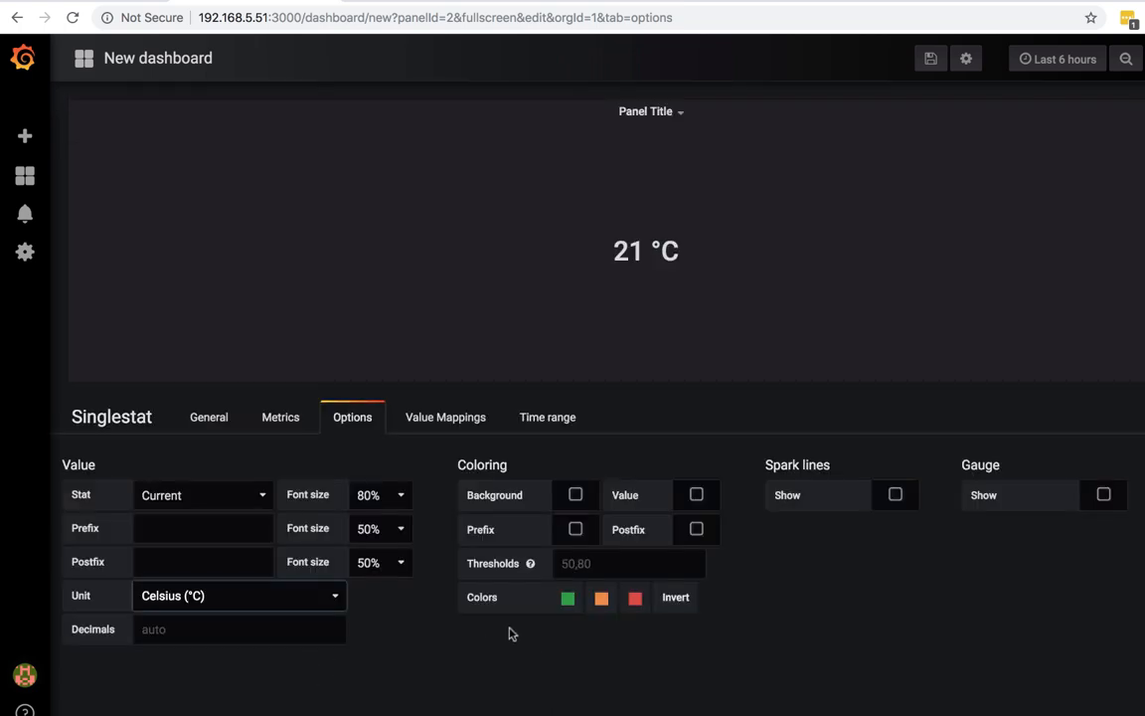
pyautogui.moveTo(445, 489)
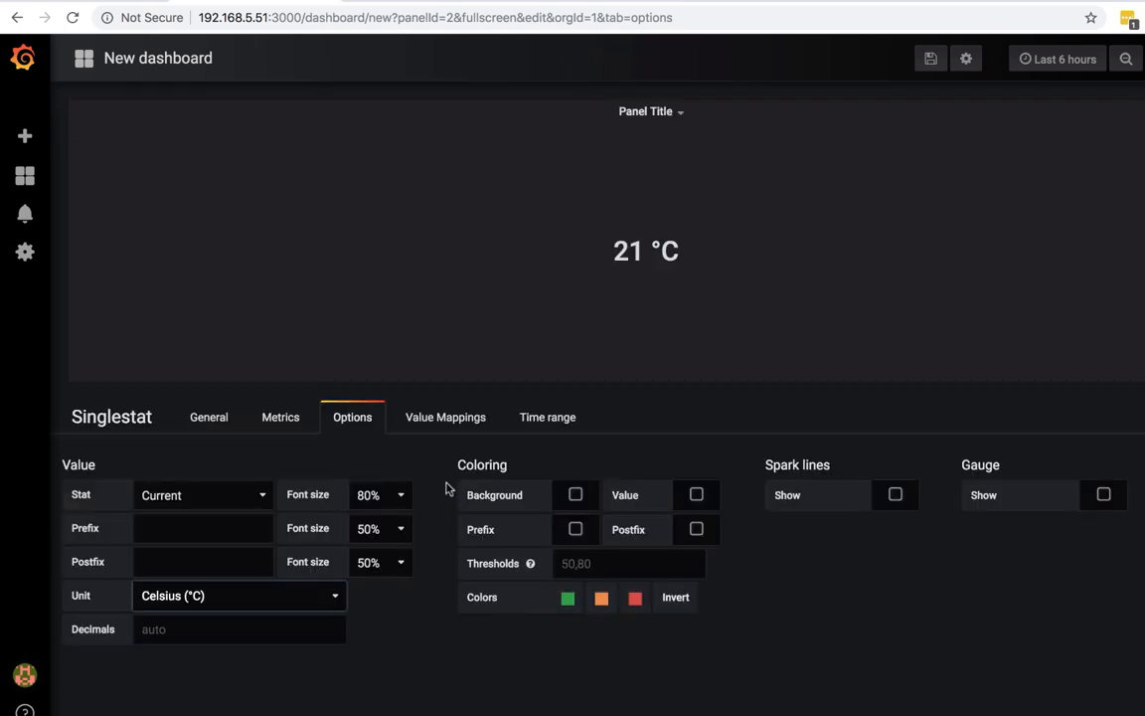
# Enable the gauge with Max 40 and invert the threshold colours so 21 °C is green.
pyautogui.click(446, 418)
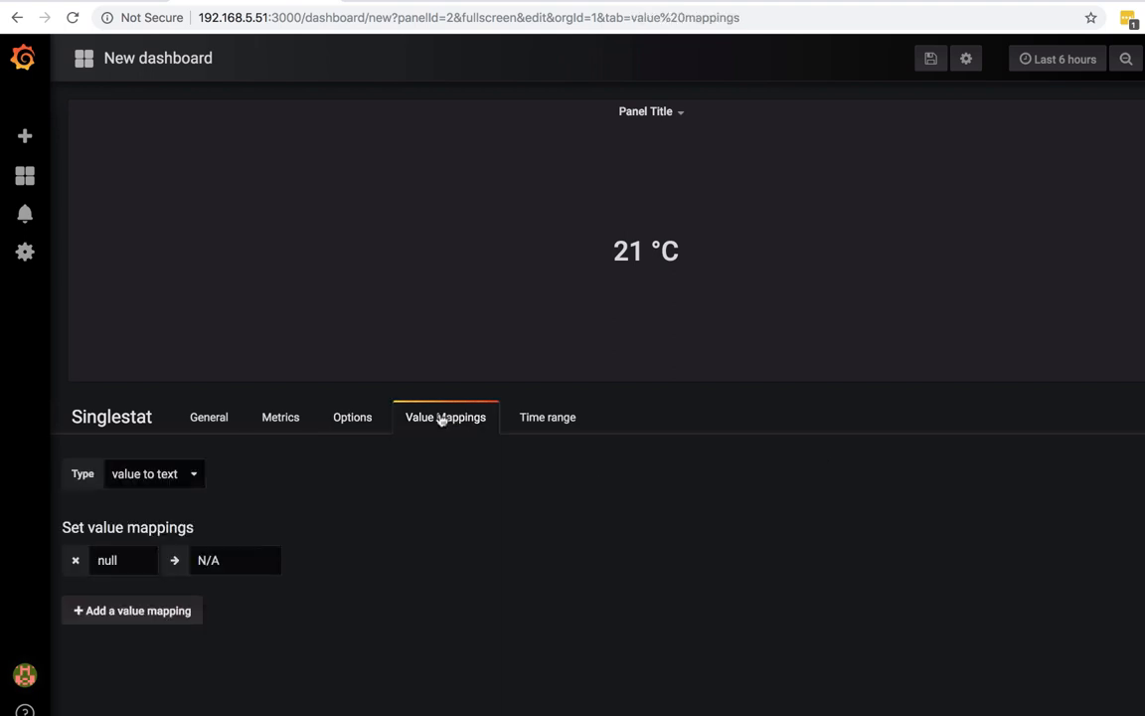
pyautogui.click(547, 418)
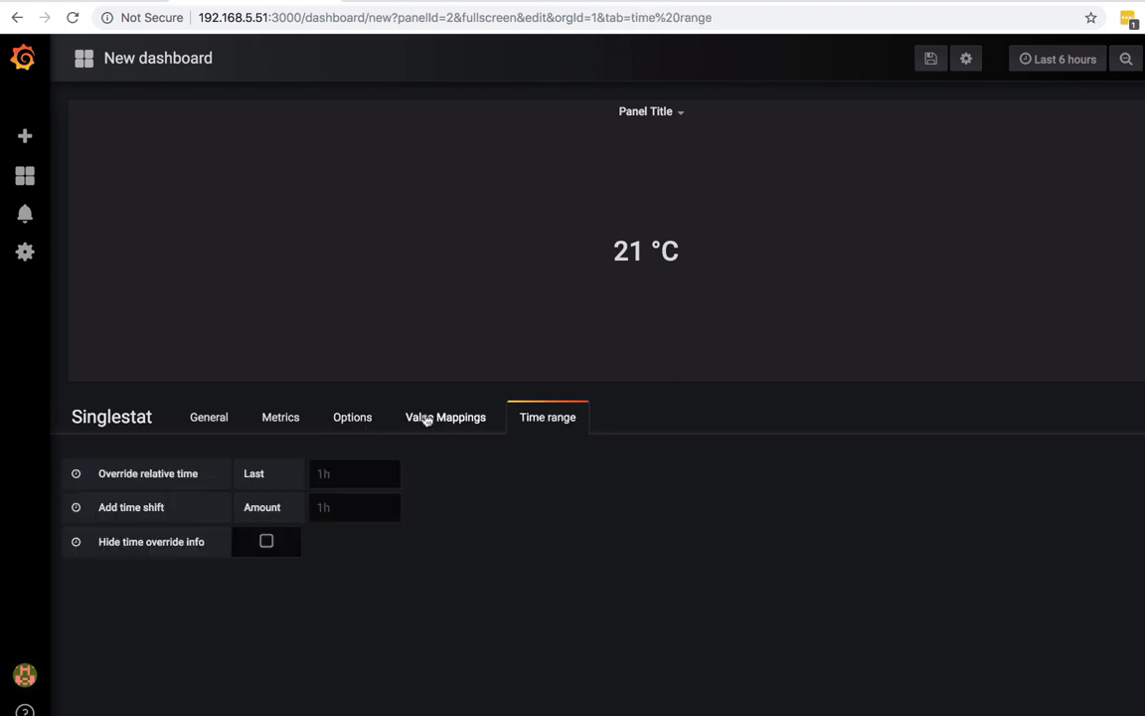
pyautogui.click(352, 418)
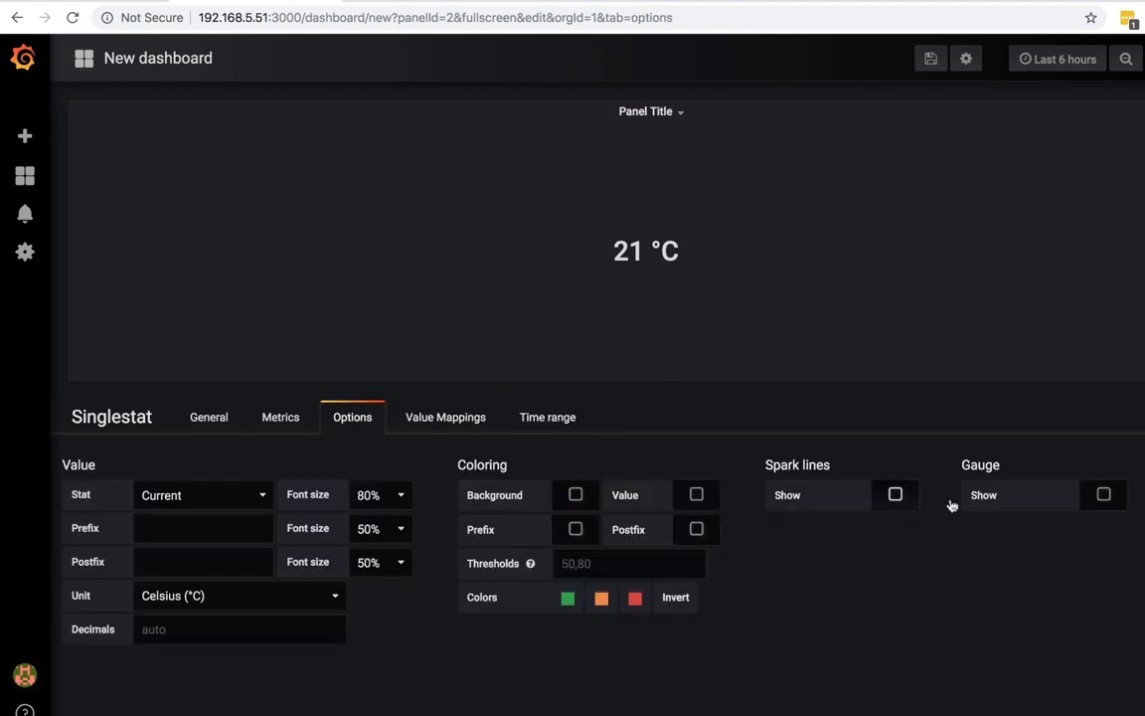
pyautogui.click(1114, 493)
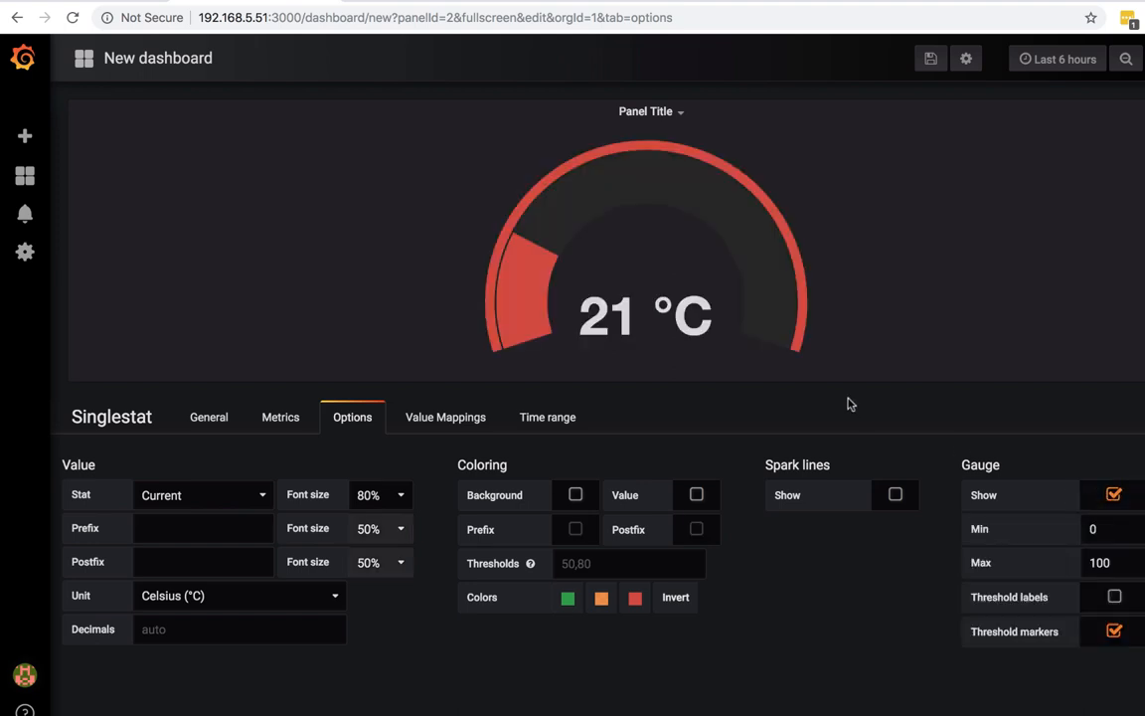
pyautogui.click(1097, 561)
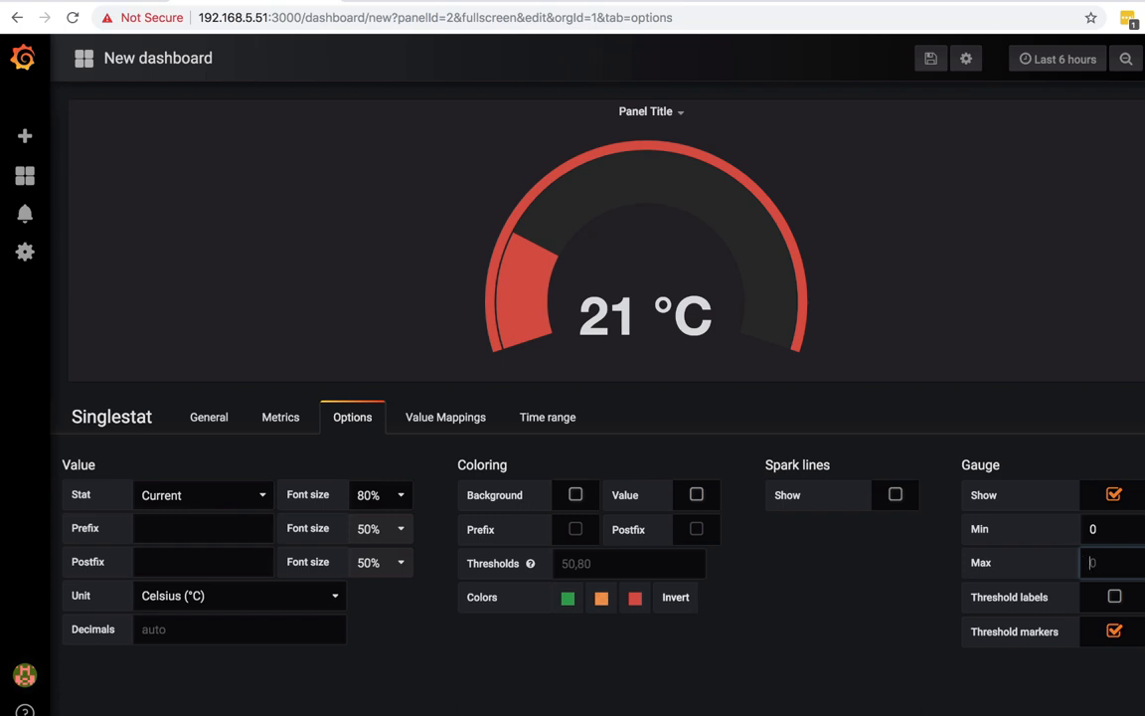
pyautogui.write('40')
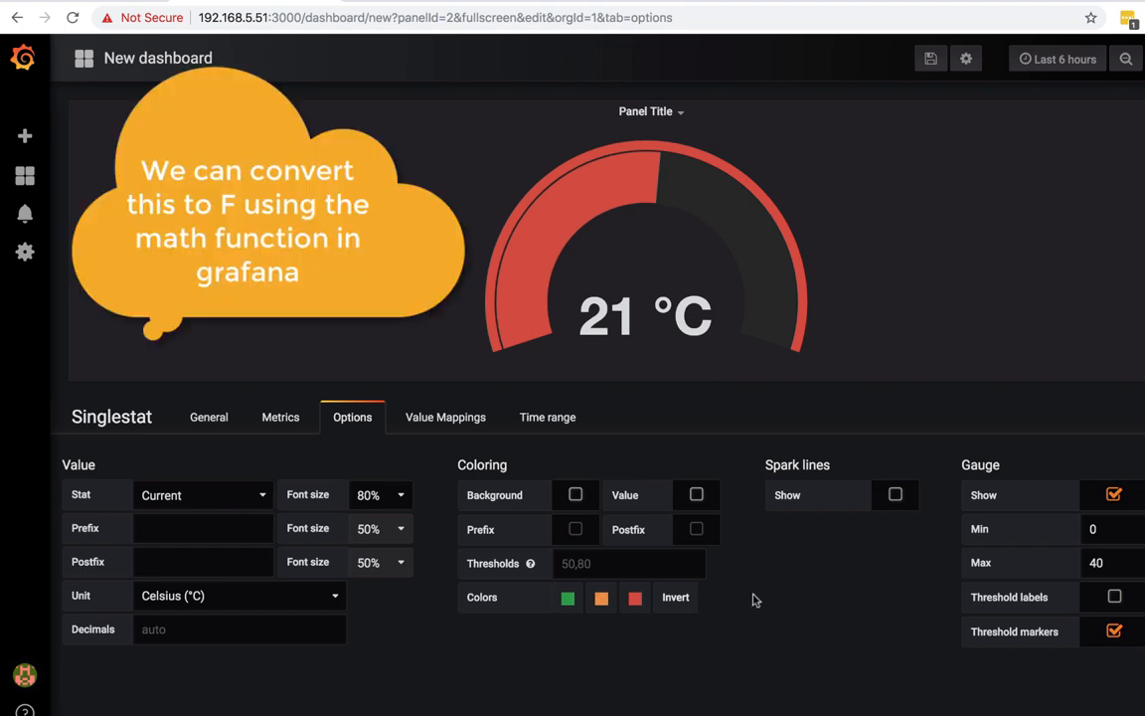
pyautogui.moveTo(677, 597)
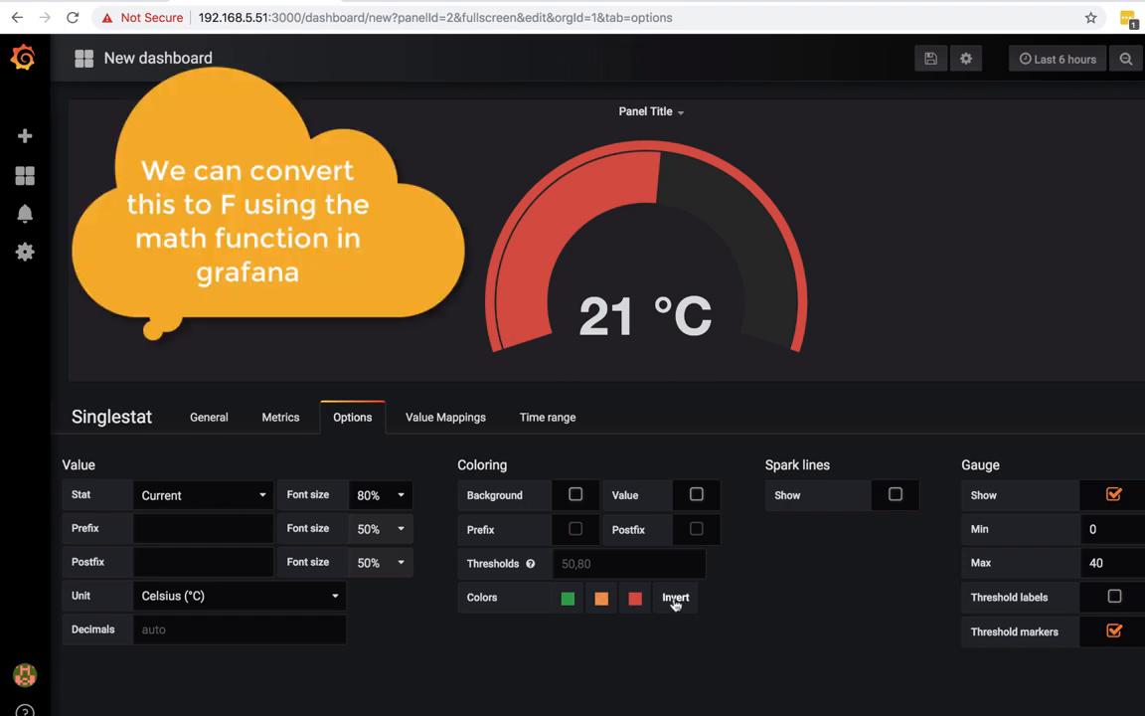
pyautogui.click(676, 597)
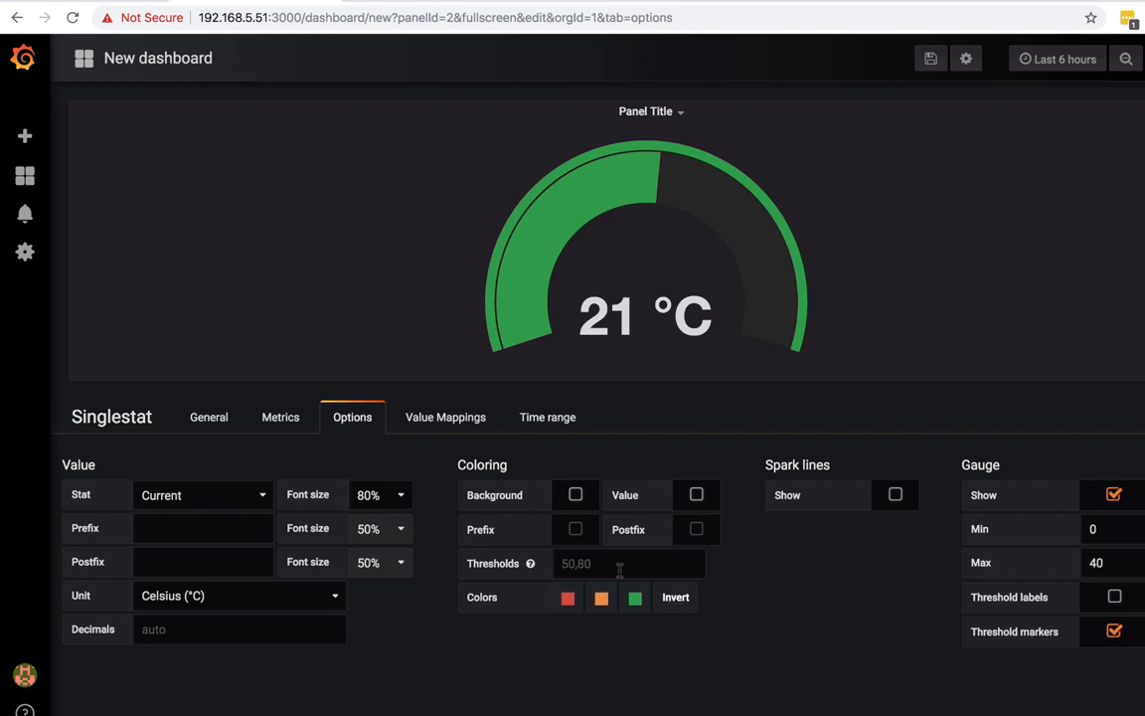
# Switch the query's WHERE unit filter from watts to another listed sensor unit.
pyautogui.click(281, 418)
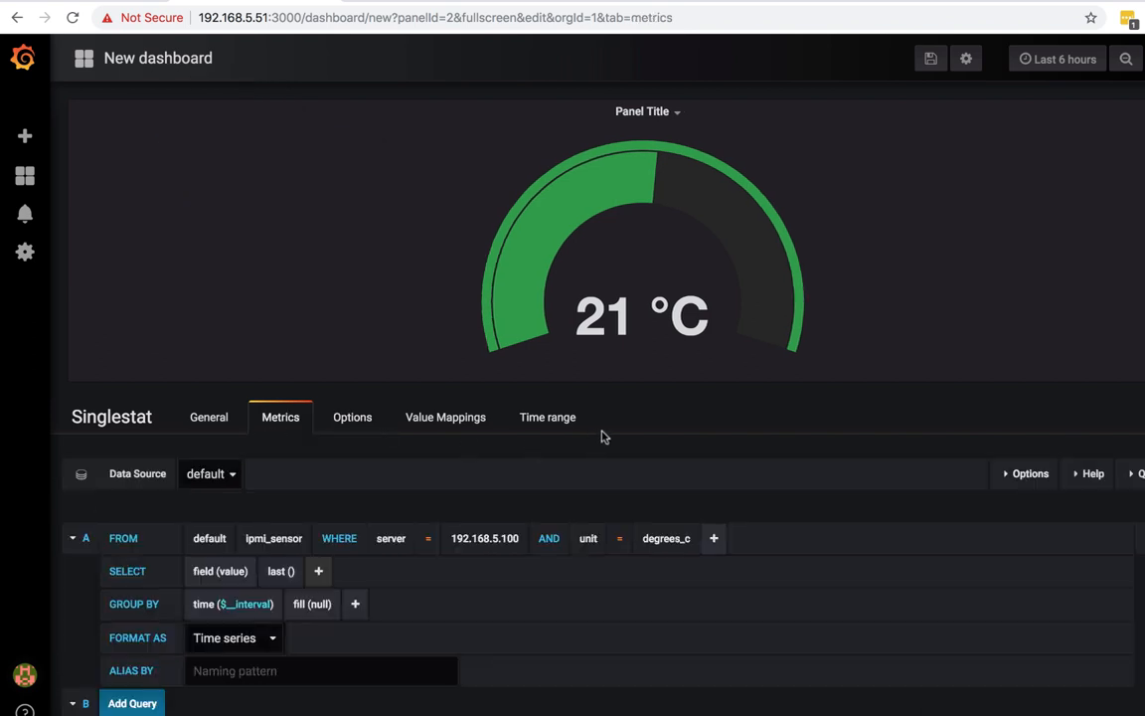
pyautogui.click(665, 537)
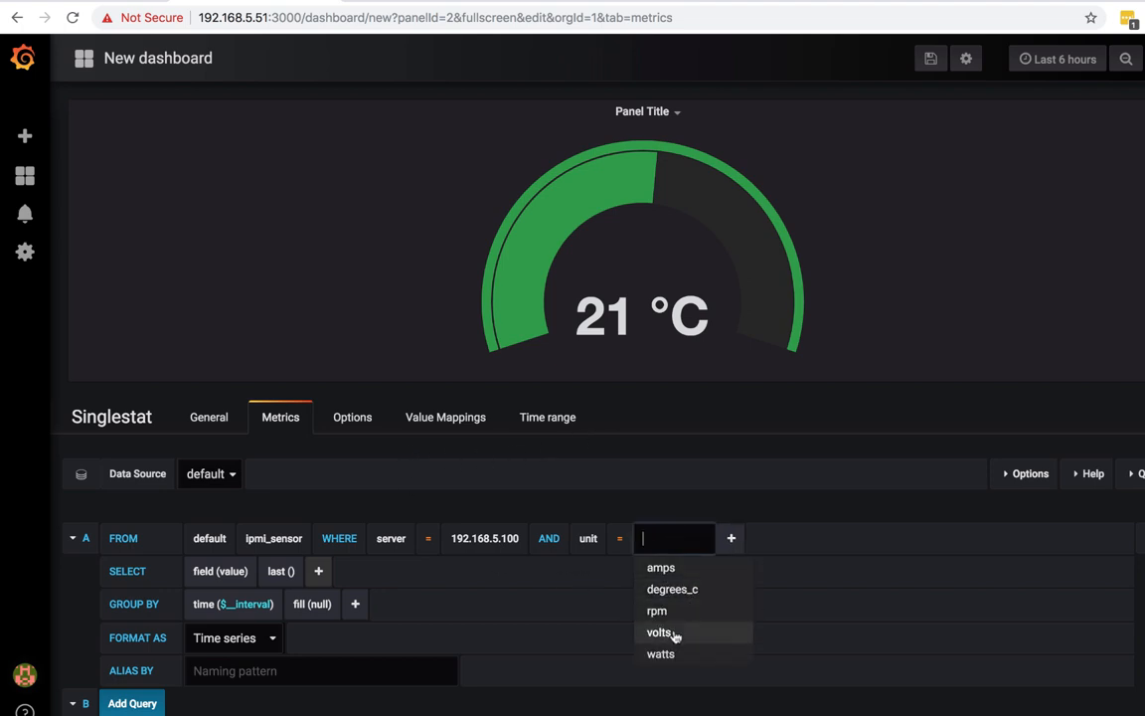
pyautogui.click(660, 652)
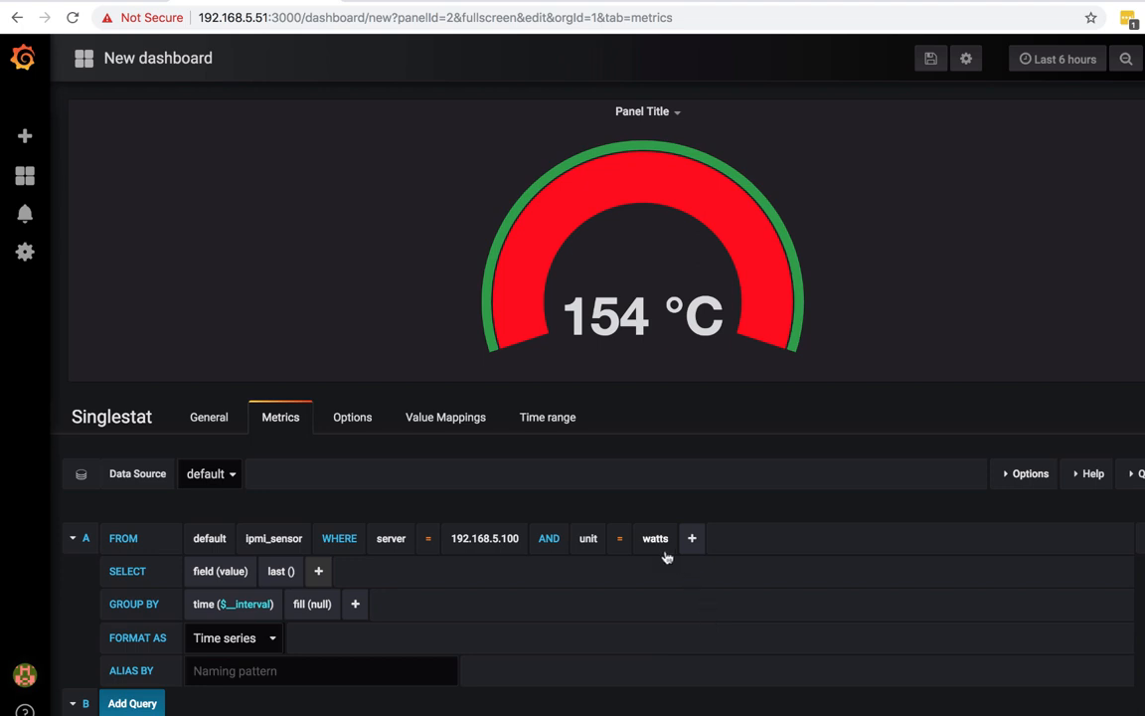
pyautogui.click(656, 537)
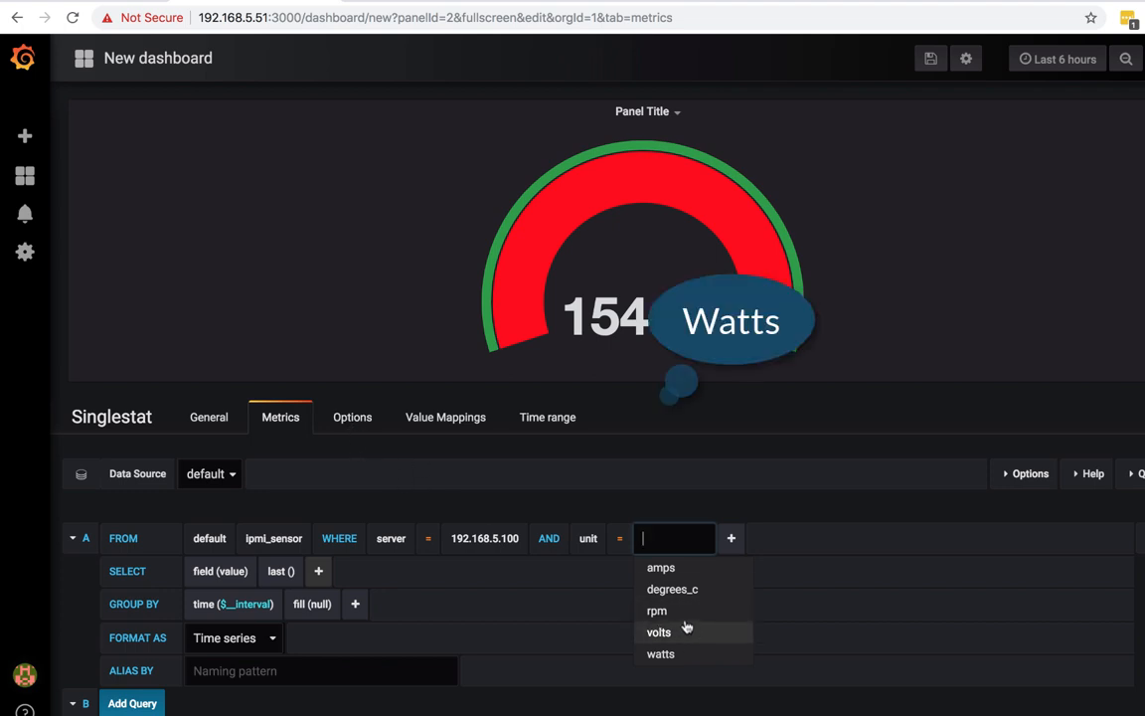
pyautogui.click(656, 611)
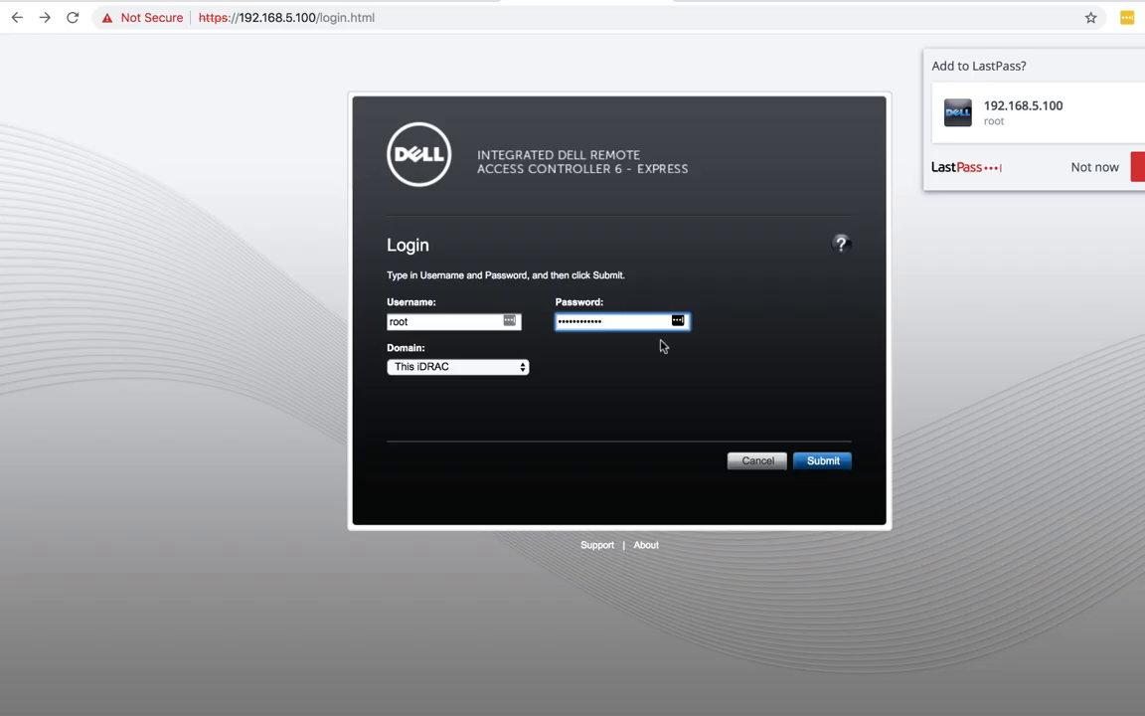
# Submit the iDRAC login and view the R710's temperature probe readings.
pyautogui.click(823, 461)
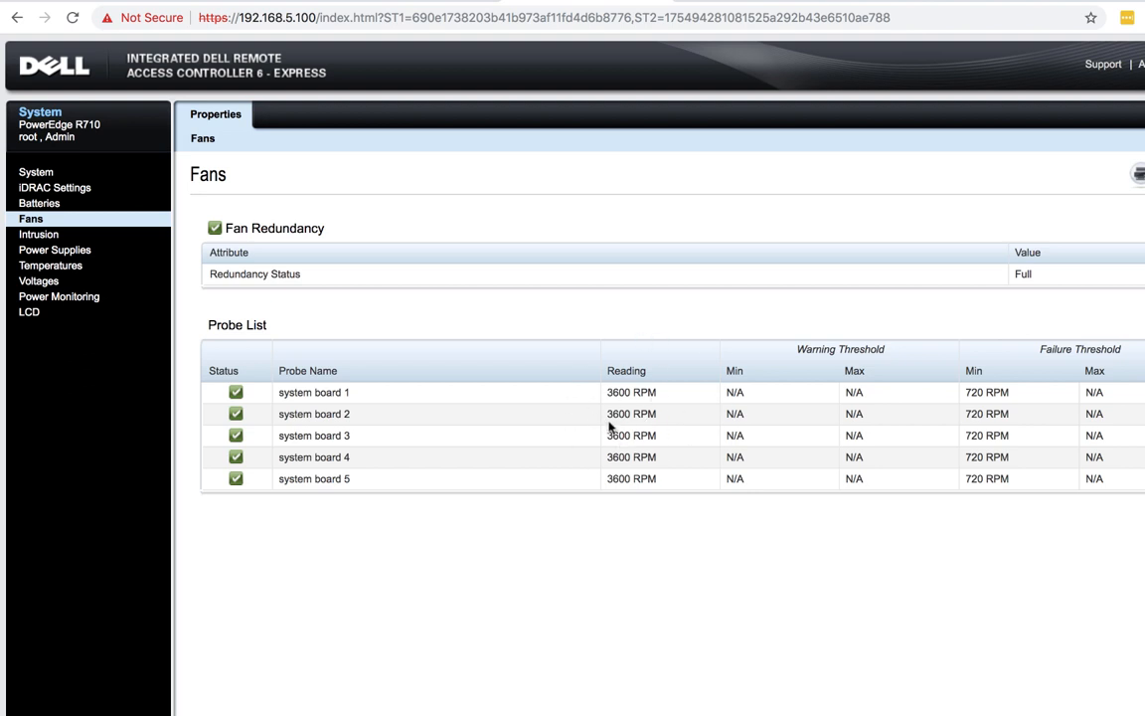
pyautogui.moveTo(50, 266)
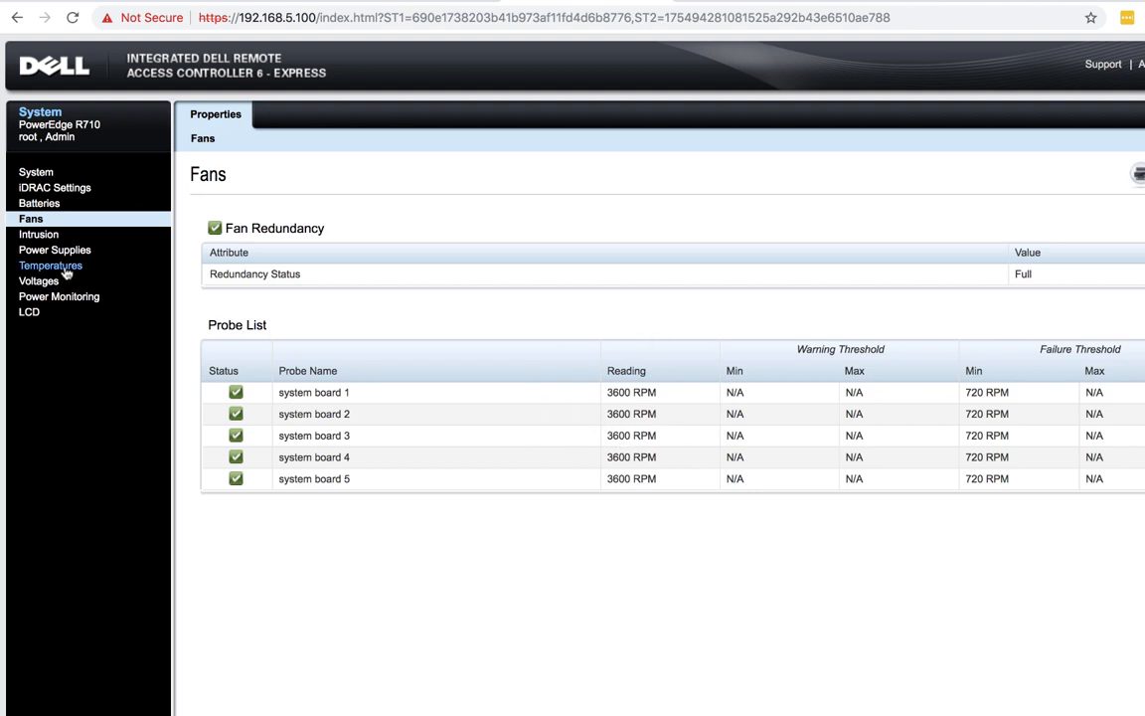
pyautogui.click(52, 267)
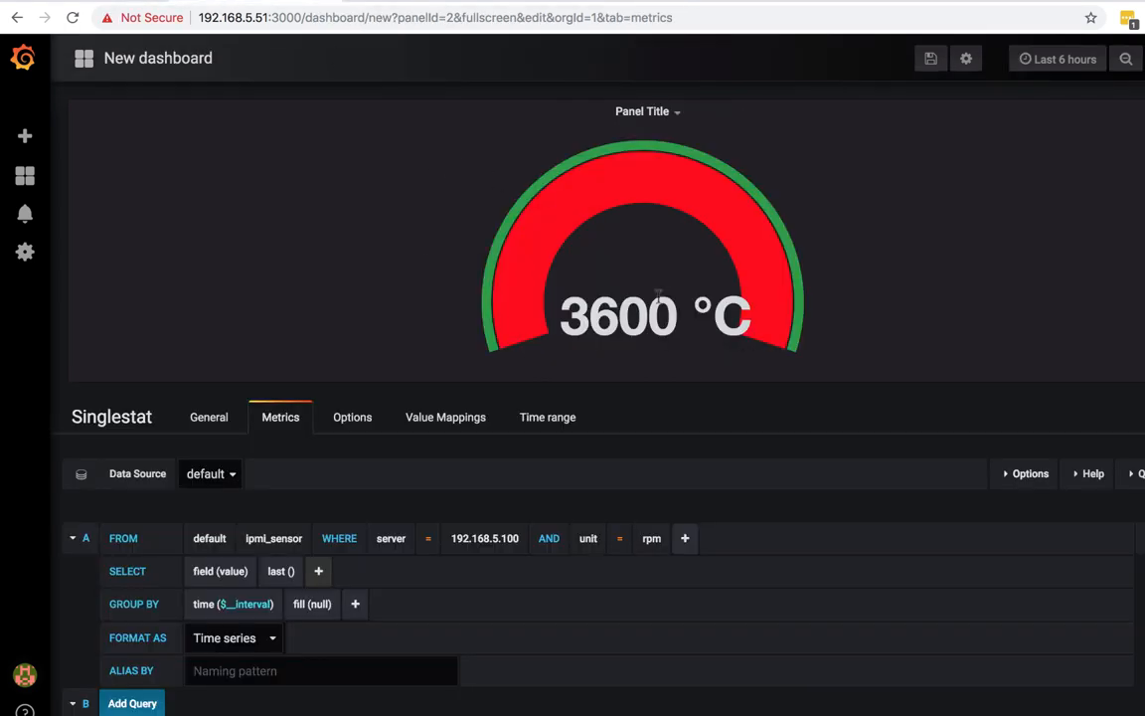
pyautogui.moveTo(640, 552)
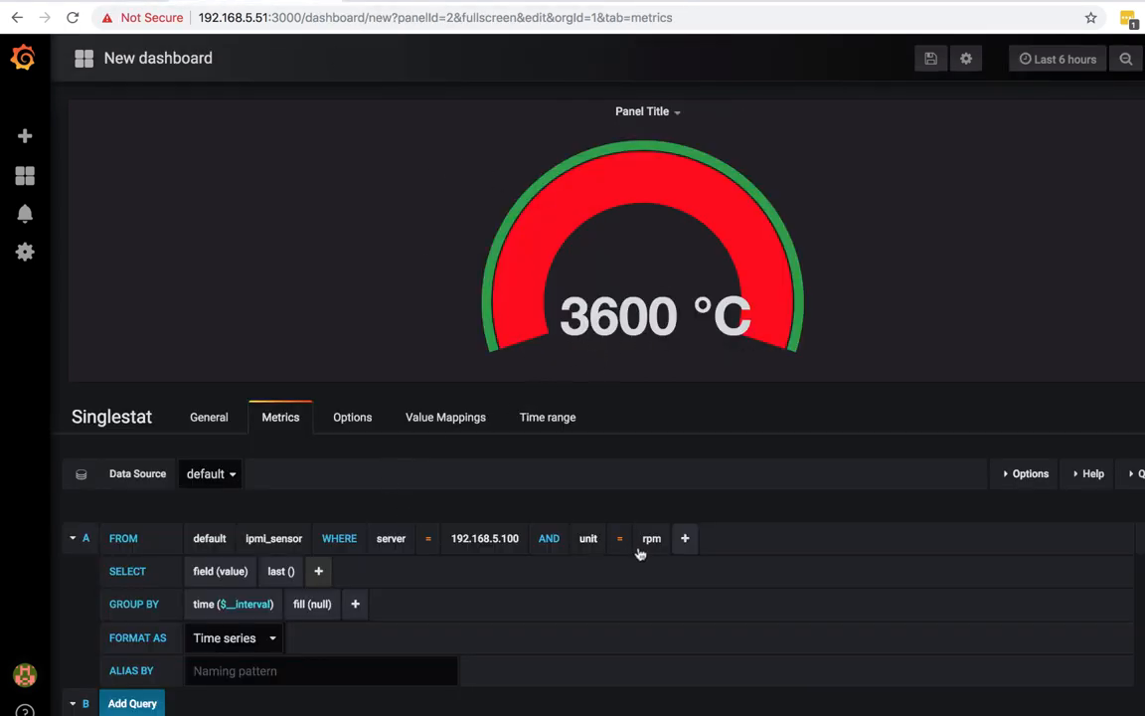
# Set the WHERE unit filter from rpm back to degrees_c so the gauge reads 21 °C.
pyautogui.click(652, 537)
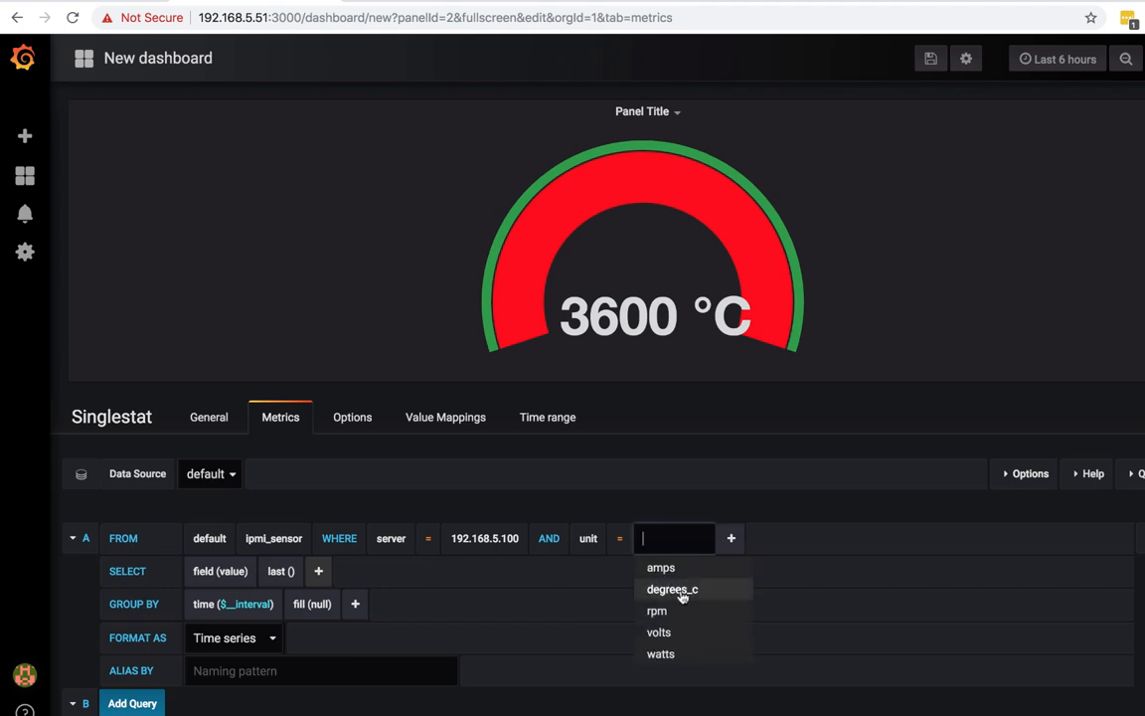
pyautogui.click(672, 589)
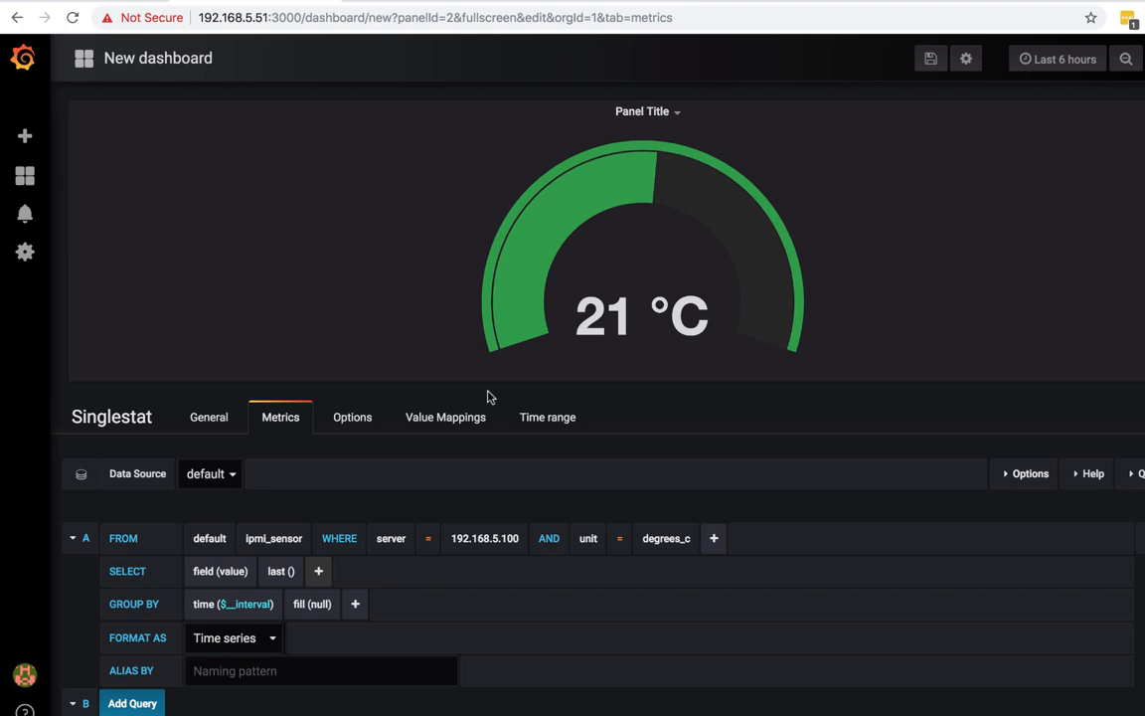
pyautogui.moveTo(89, 187)
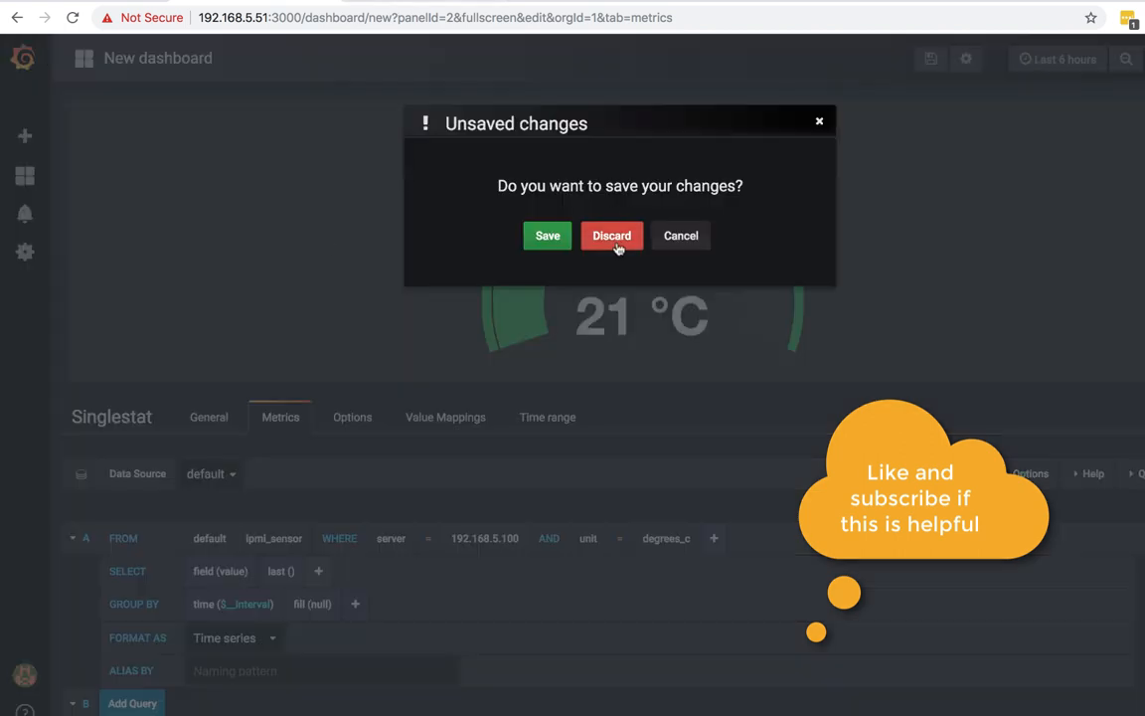
# Discard the unsaved dashboard, then browse Dell R710 Power Usage and VMware vSphere - VMs.
pyautogui.click(612, 234)
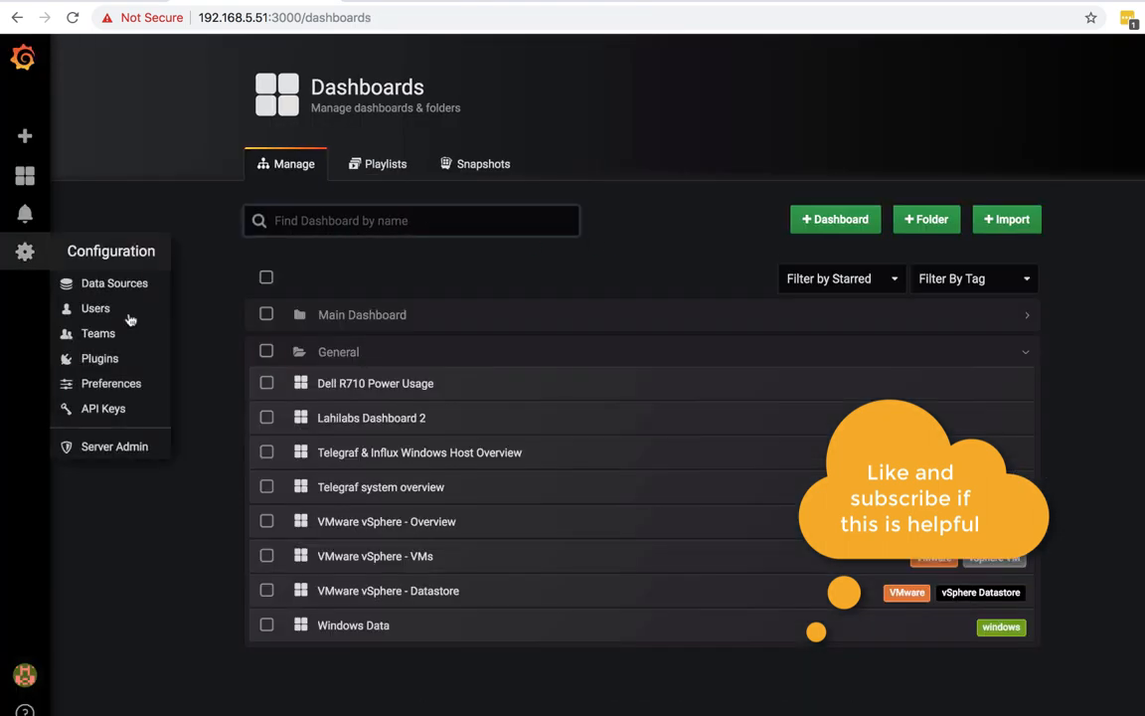
pyautogui.click(374, 382)
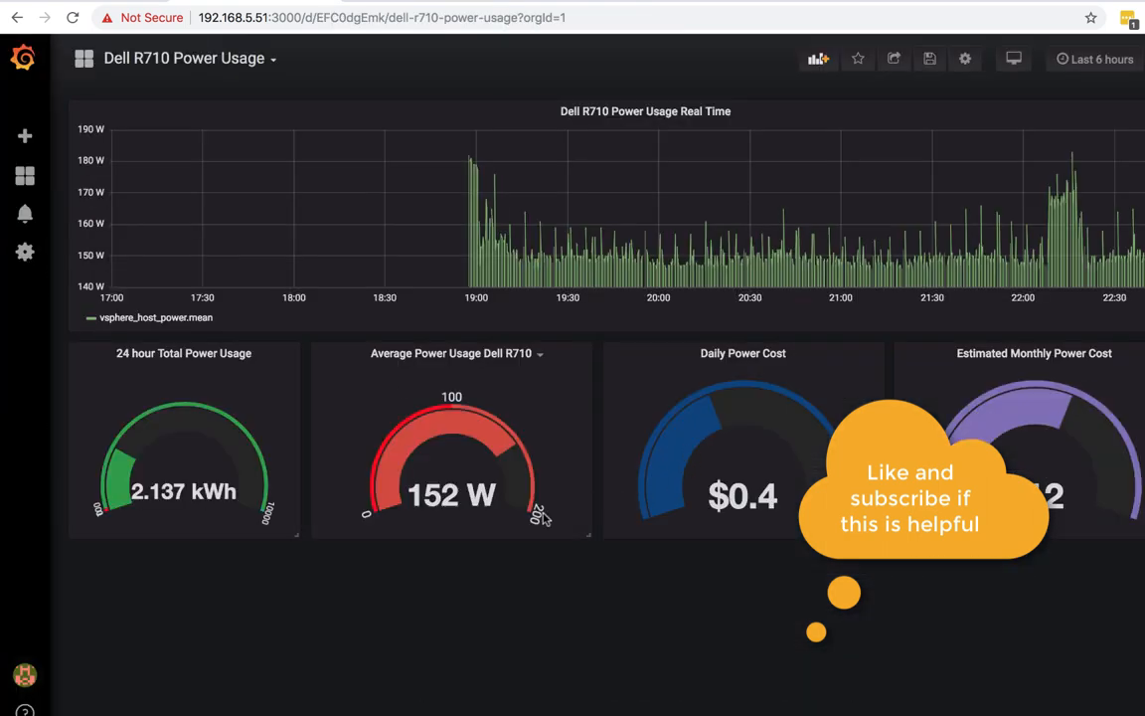
pyautogui.moveTo(97, 218)
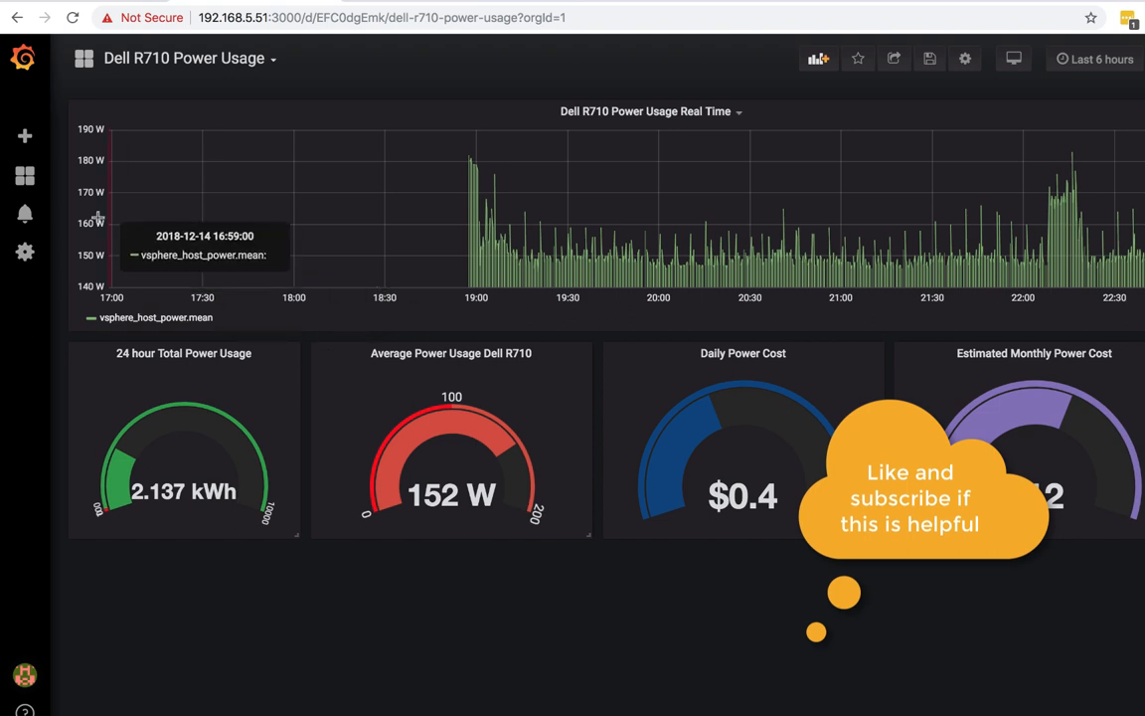
pyautogui.click(24, 175)
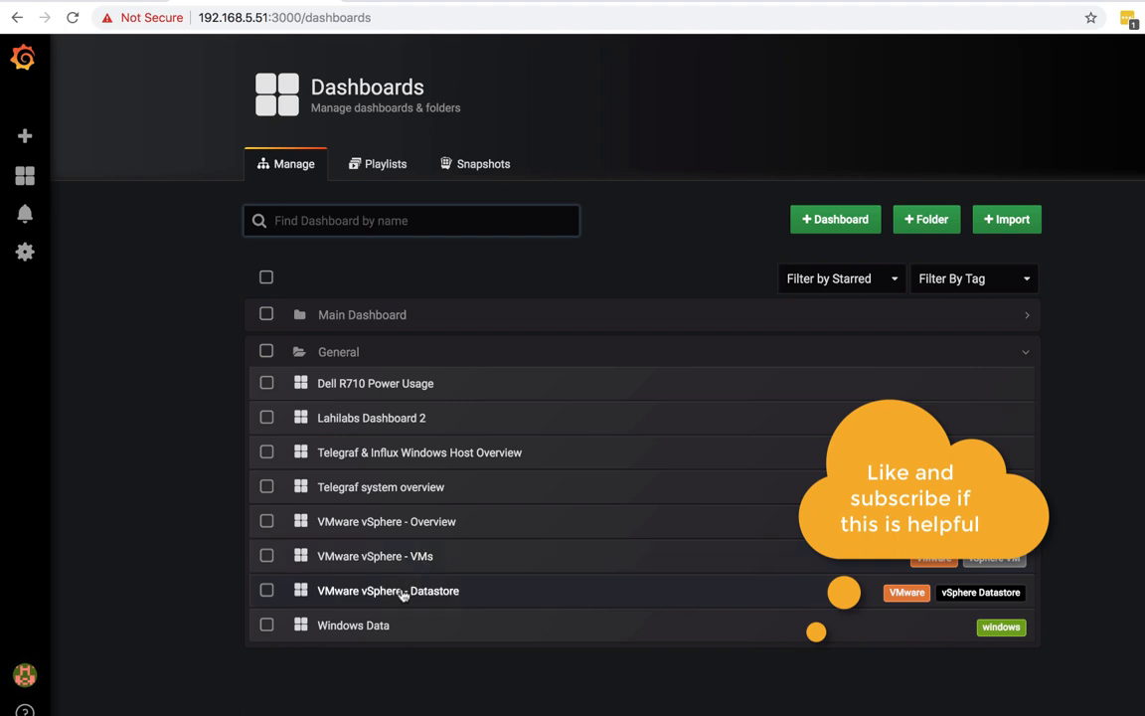
pyautogui.click(374, 557)
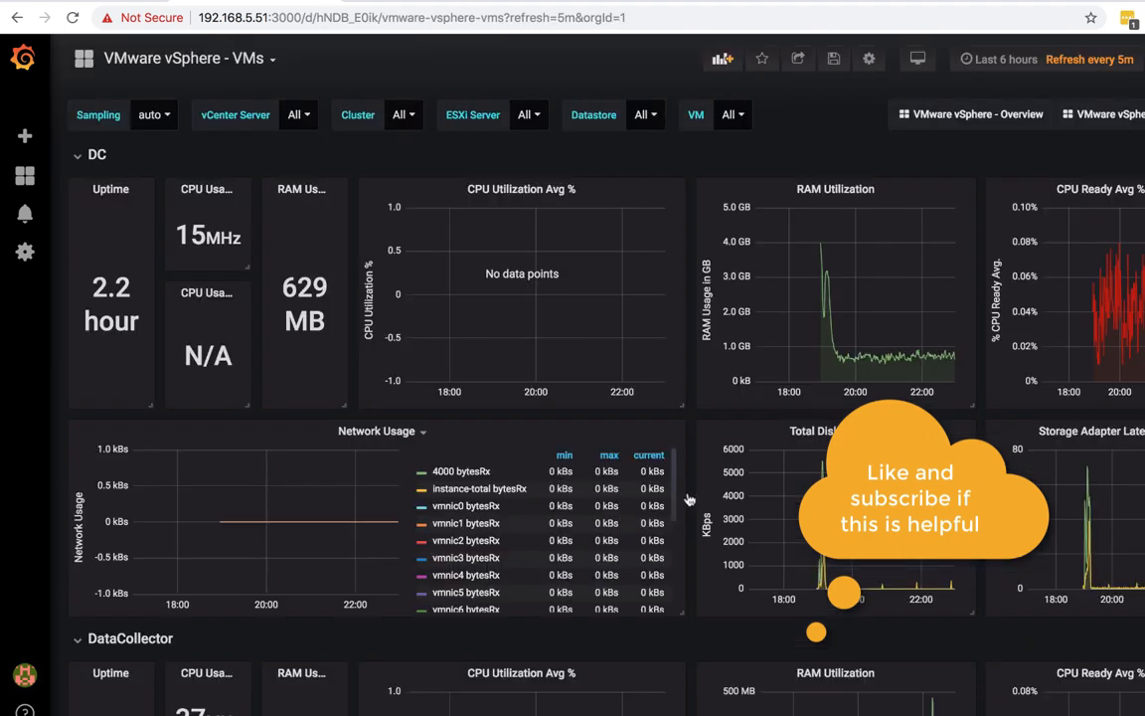
pyautogui.scroll(-3)
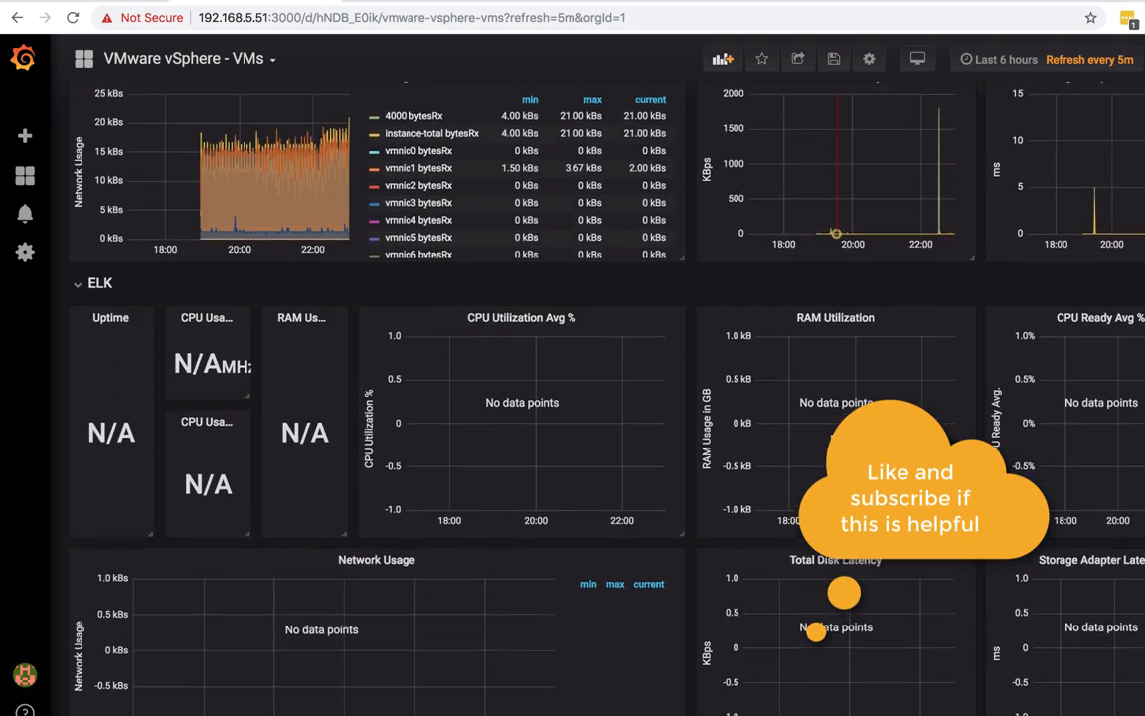
pyautogui.scroll(-3)
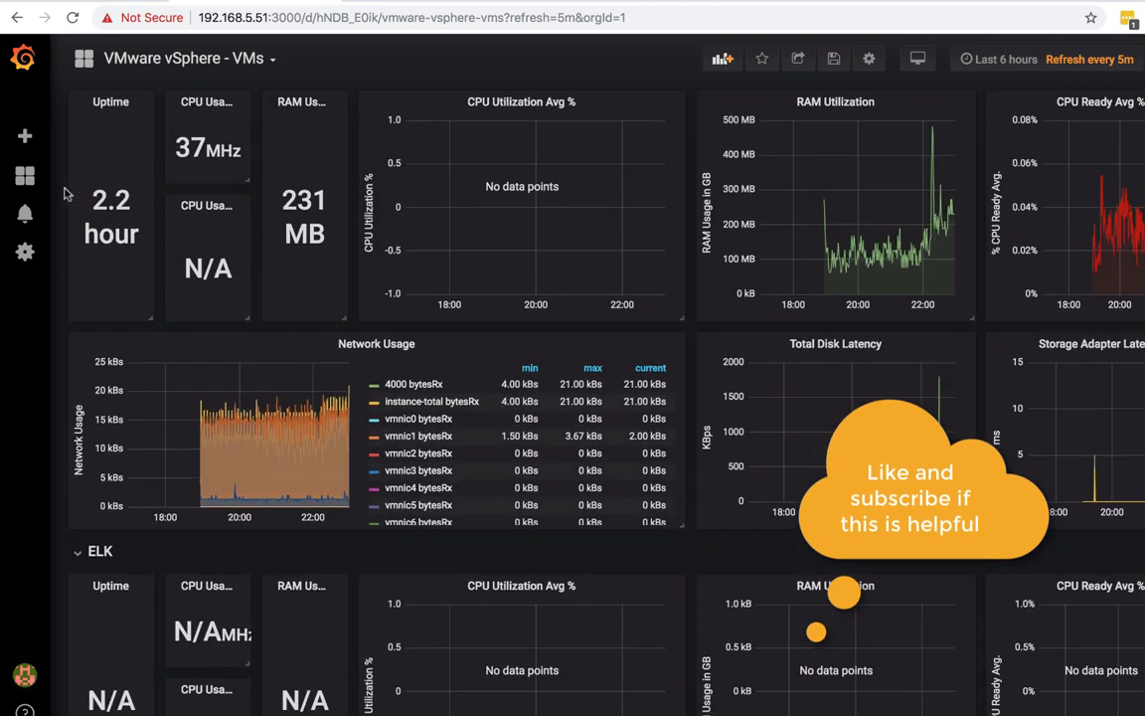
# Visit Telegraf & Influx Windows Host Overview, then reopen VMware vSphere - VMs from Home.
pyautogui.click(24, 175)
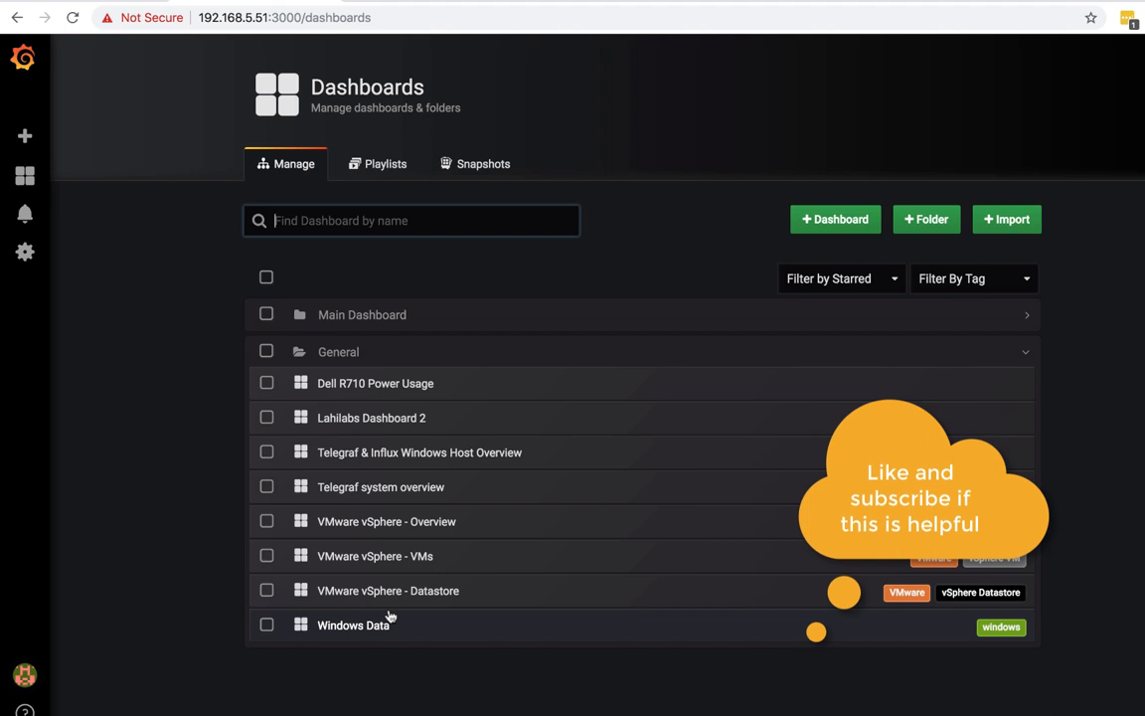
pyautogui.moveTo(471, 410)
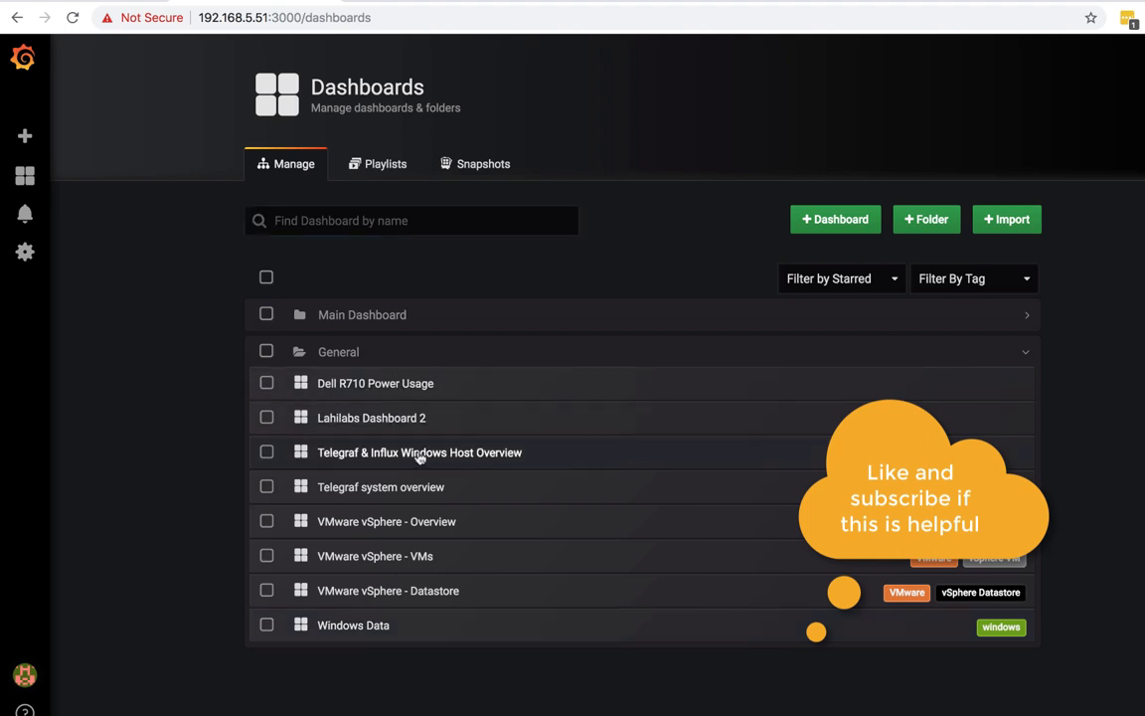
pyautogui.click(417, 453)
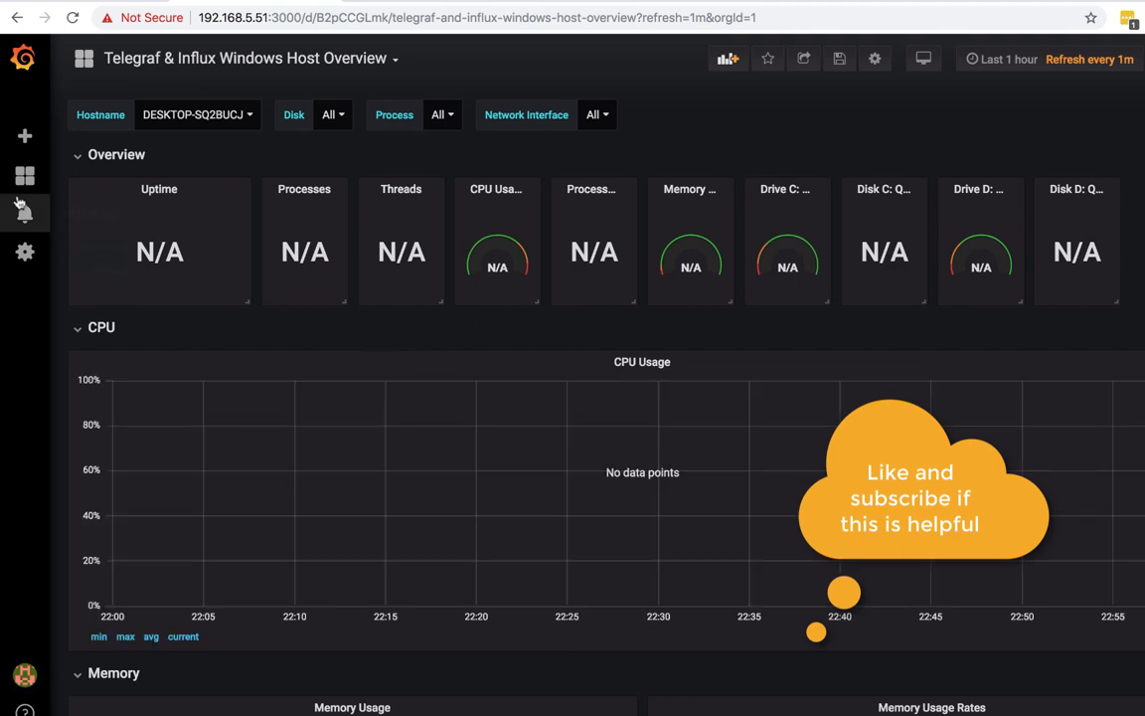
pyautogui.click(24, 175)
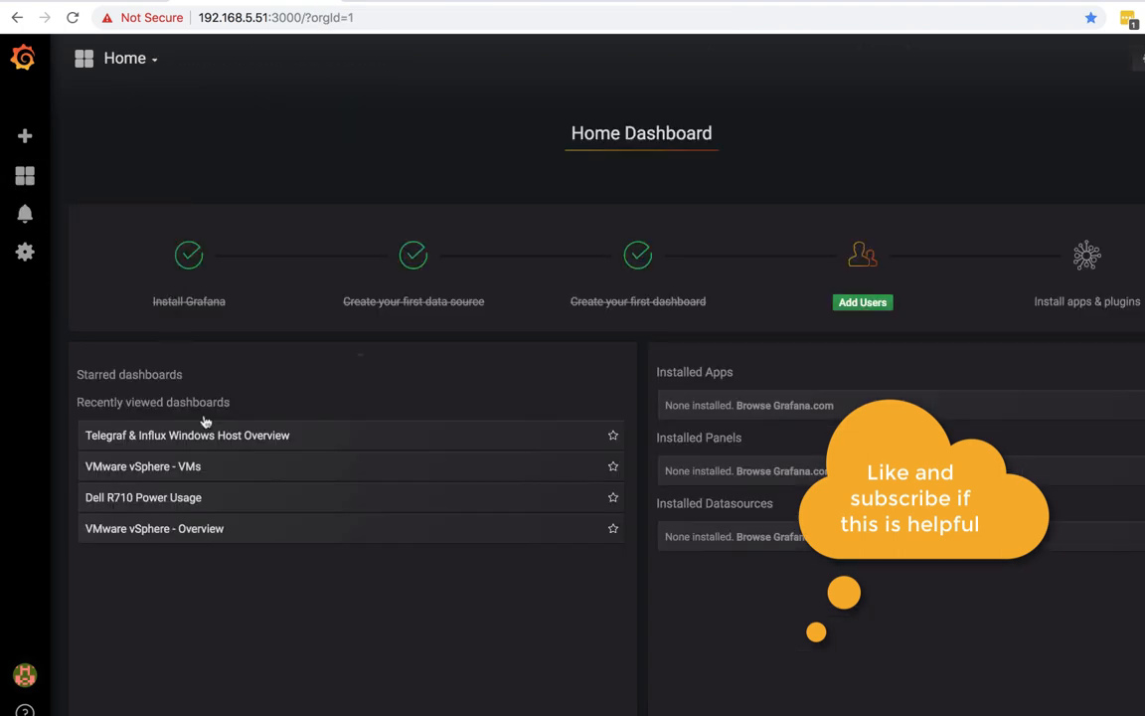
pyautogui.moveTo(169, 483)
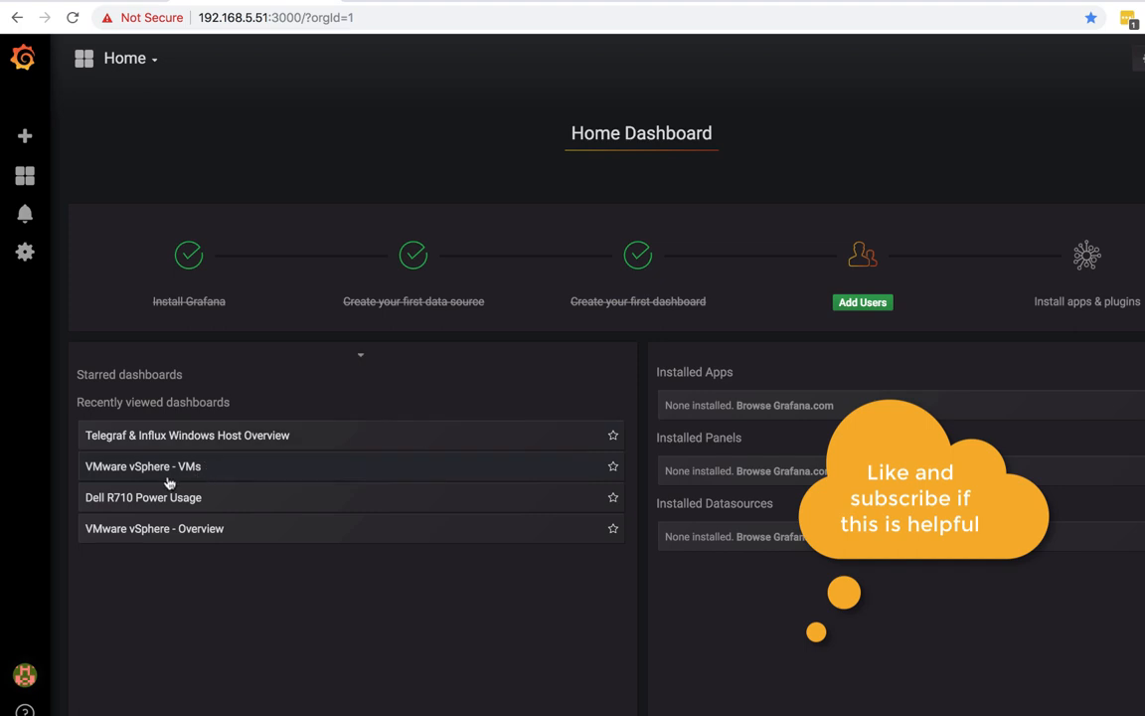
pyautogui.click(143, 465)
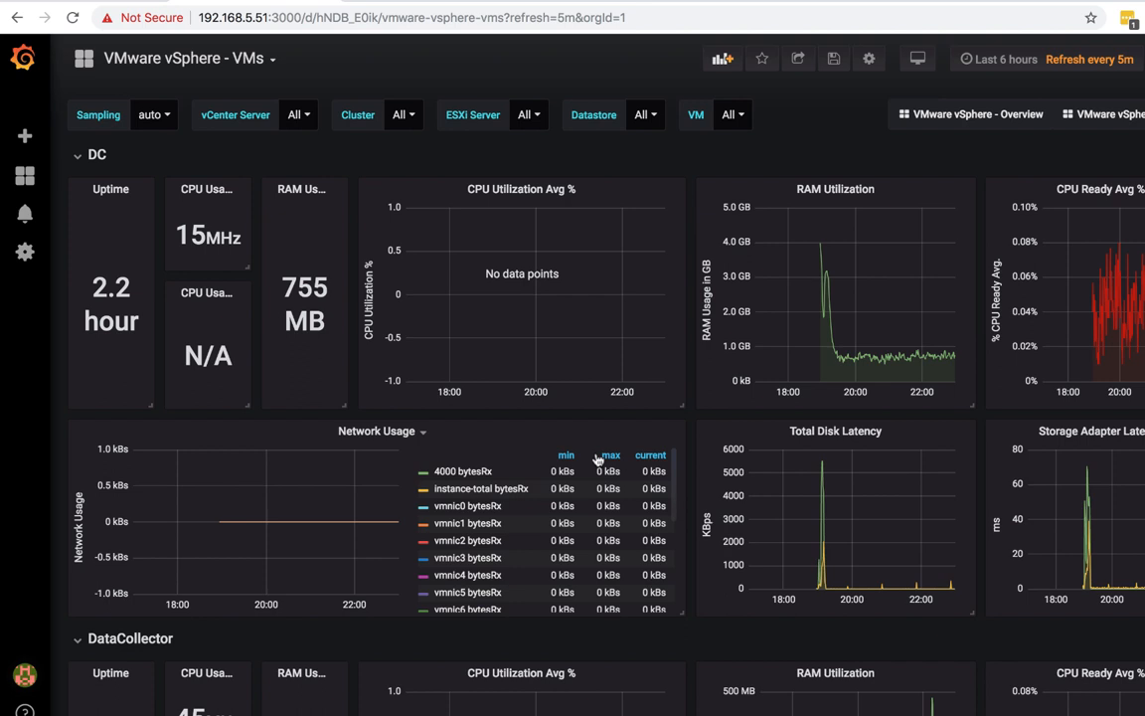
pyautogui.moveTo(498, 388)
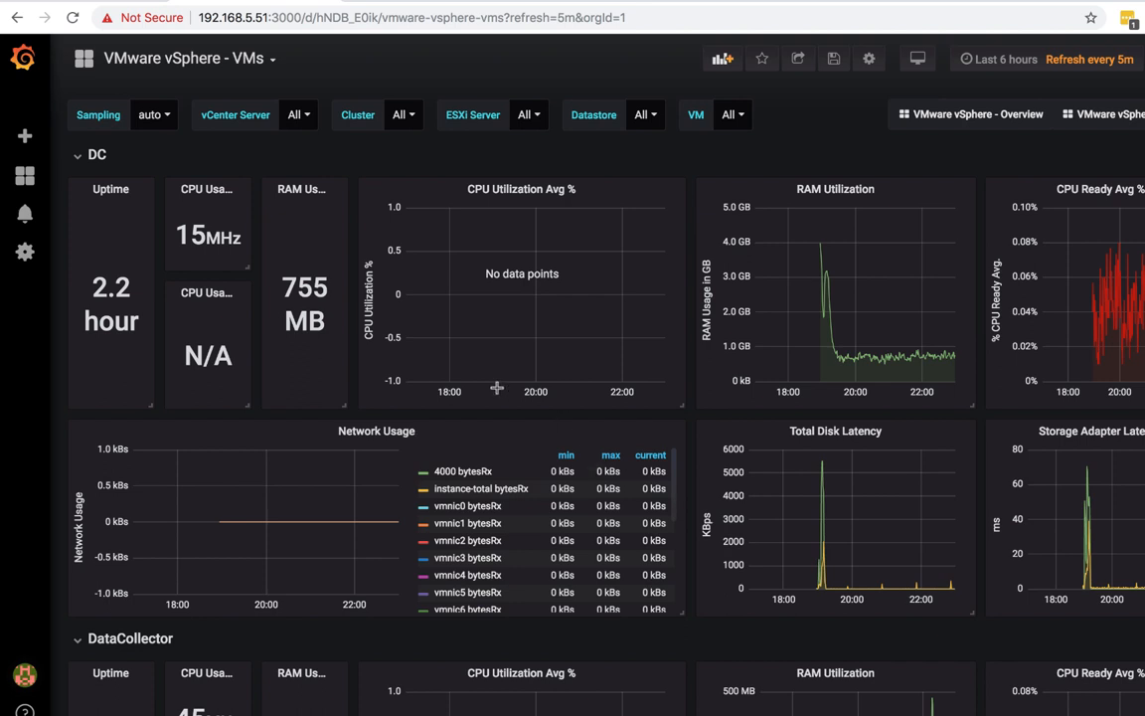
pyautogui.moveTo(589, 350)
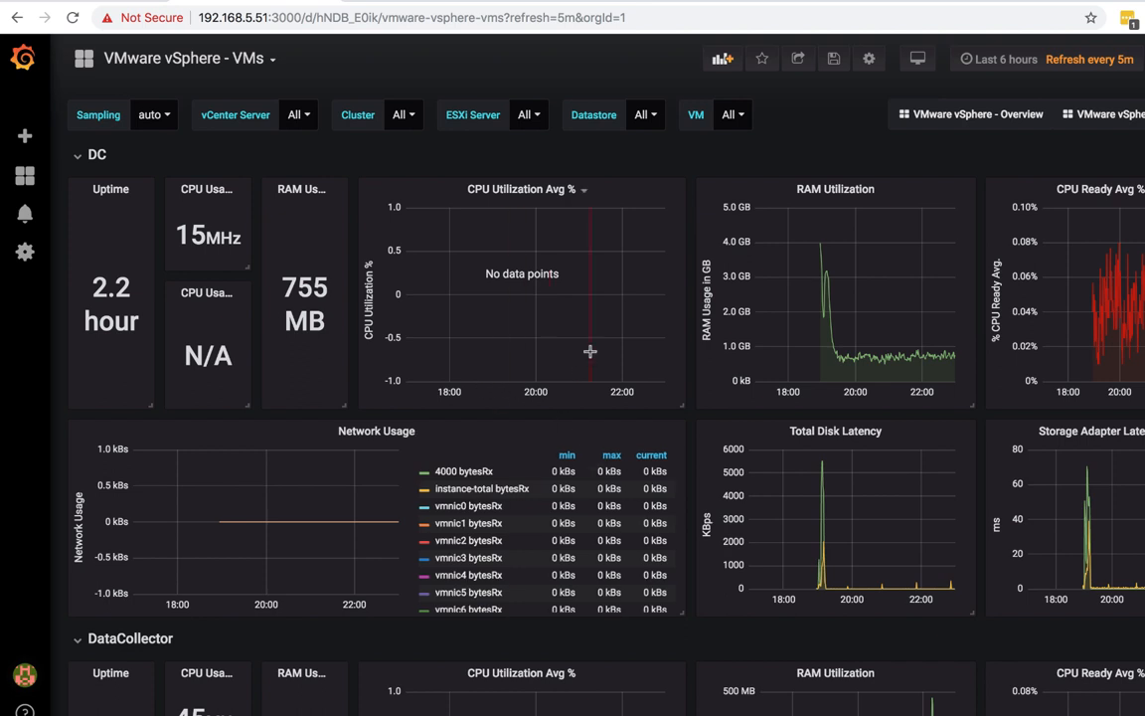